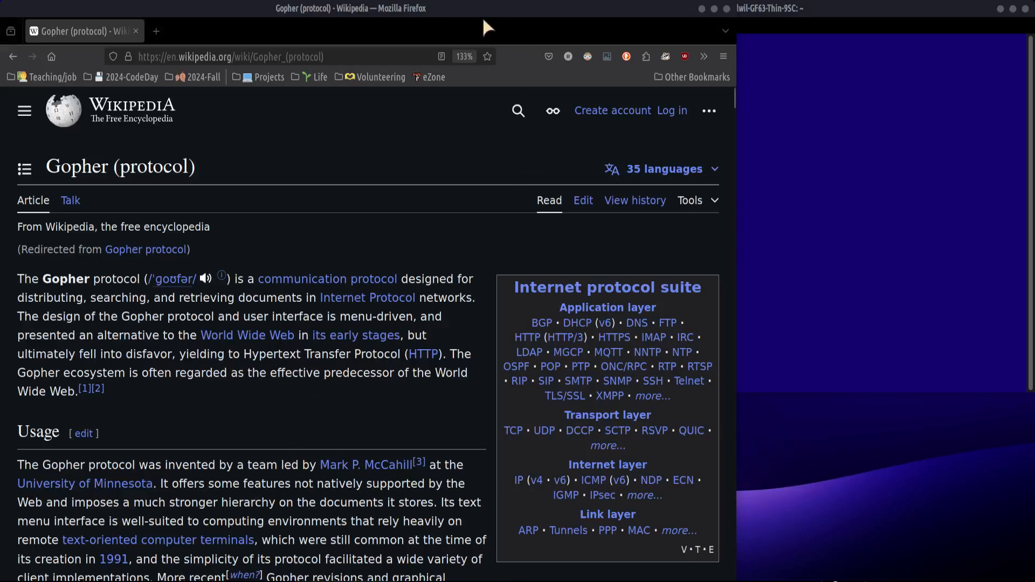
- View the HTML source of the Gopher (protocol) Wikipedia article and scroll through it
key(ctrl+u)
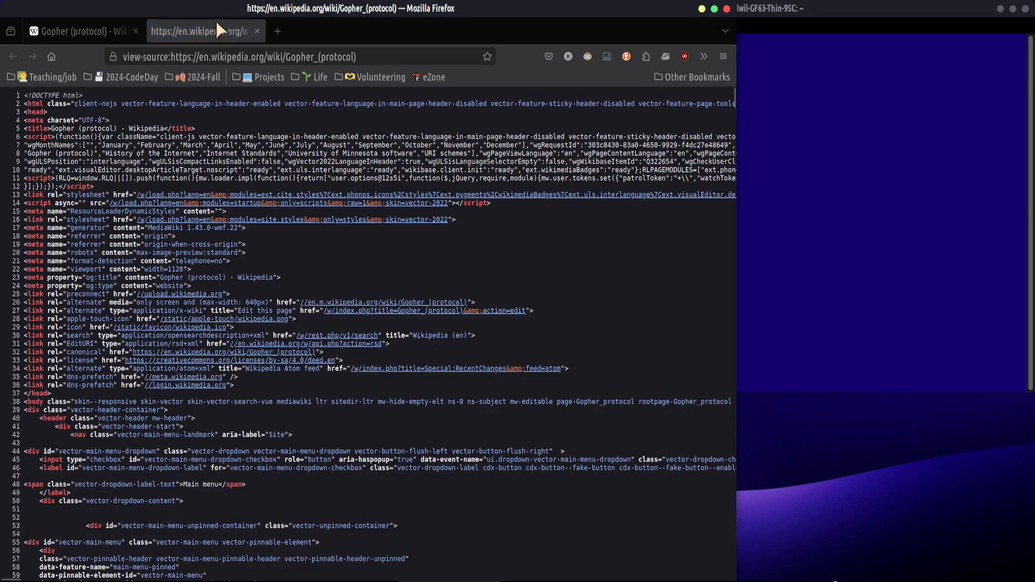
scroll(down, 3)
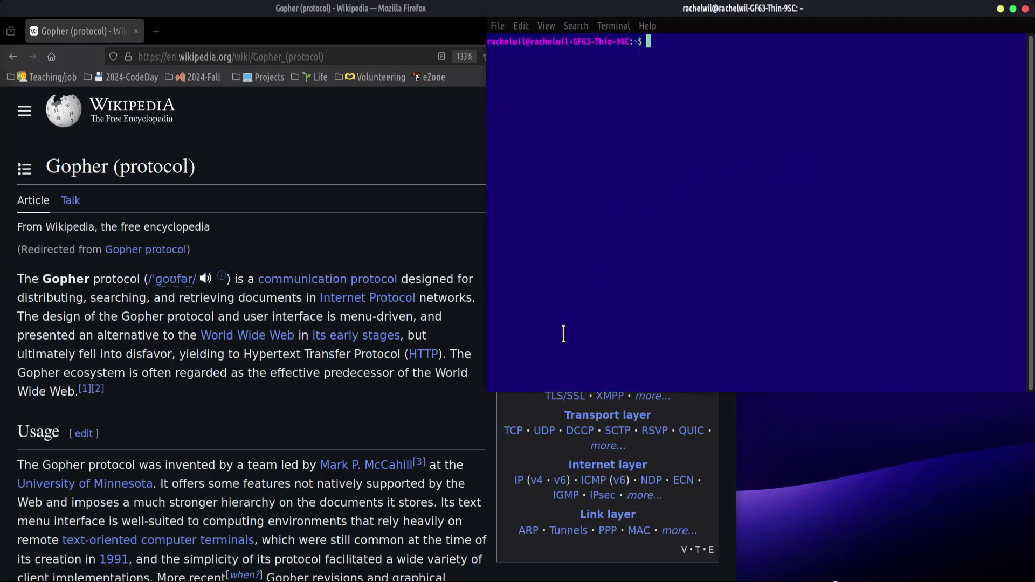
mouse_move(157, 541)
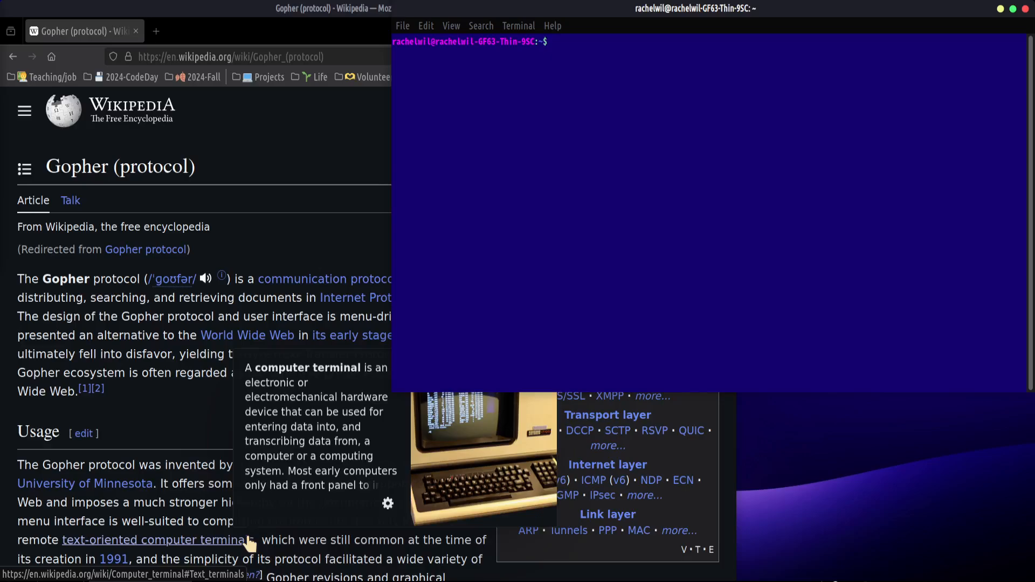
- Launch the gopher client and continue past its welcome notice to the Gopherproject.org menu
text(gopher)
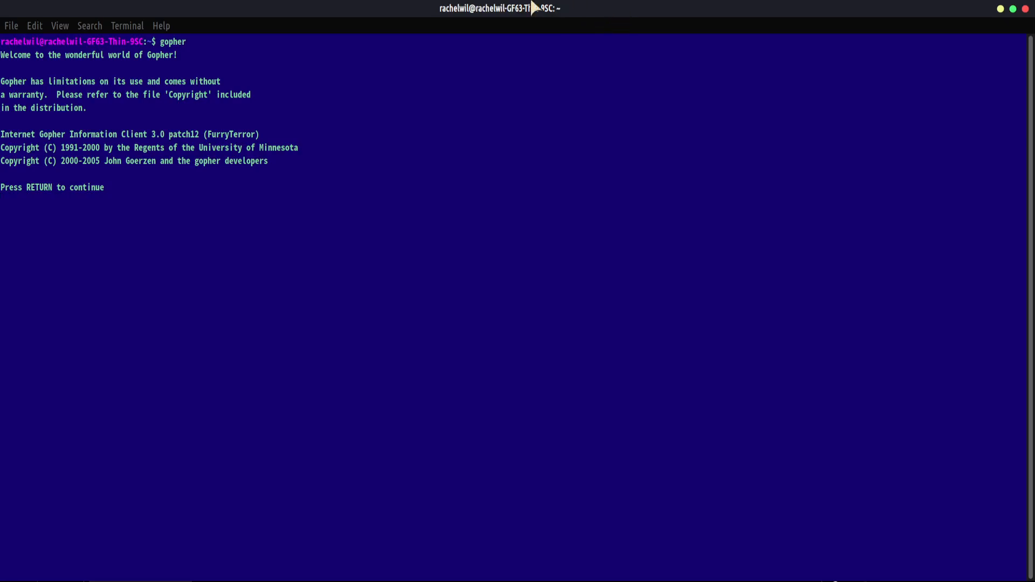
key(Return)
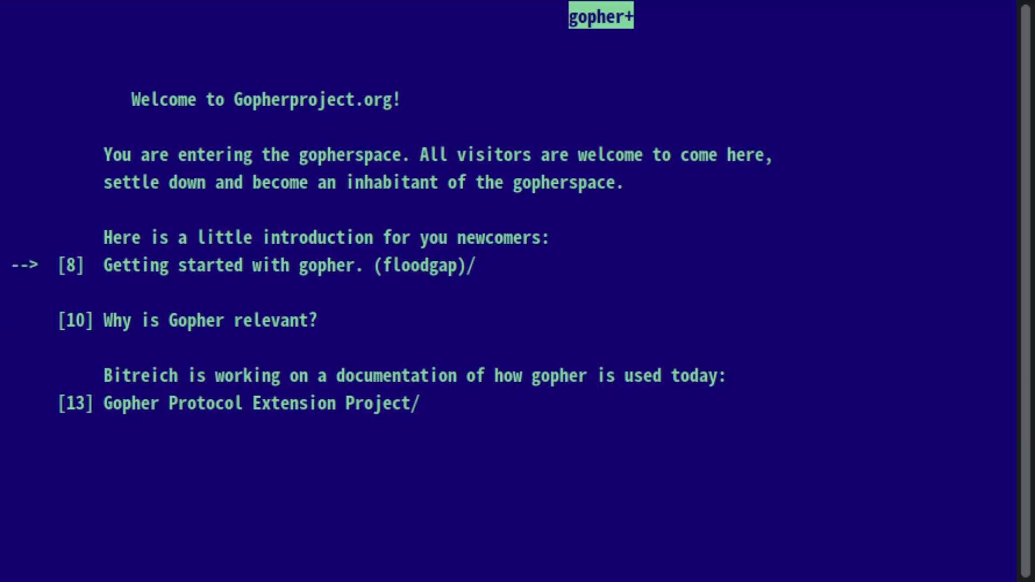
- Read through the 'Why is Gopher relevant?' article page by page, then quit gopher to the shell
key(Down)
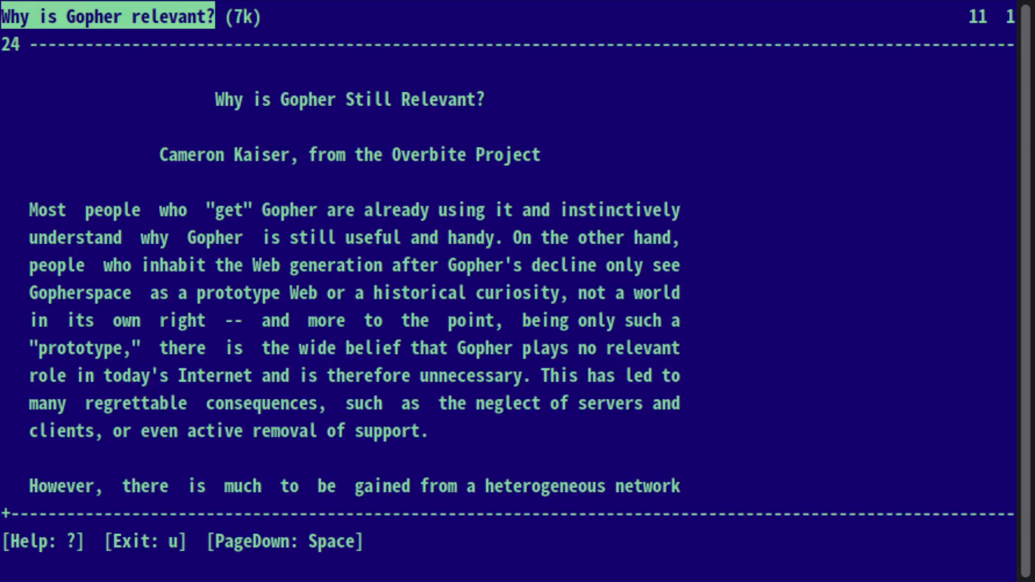
key(space)
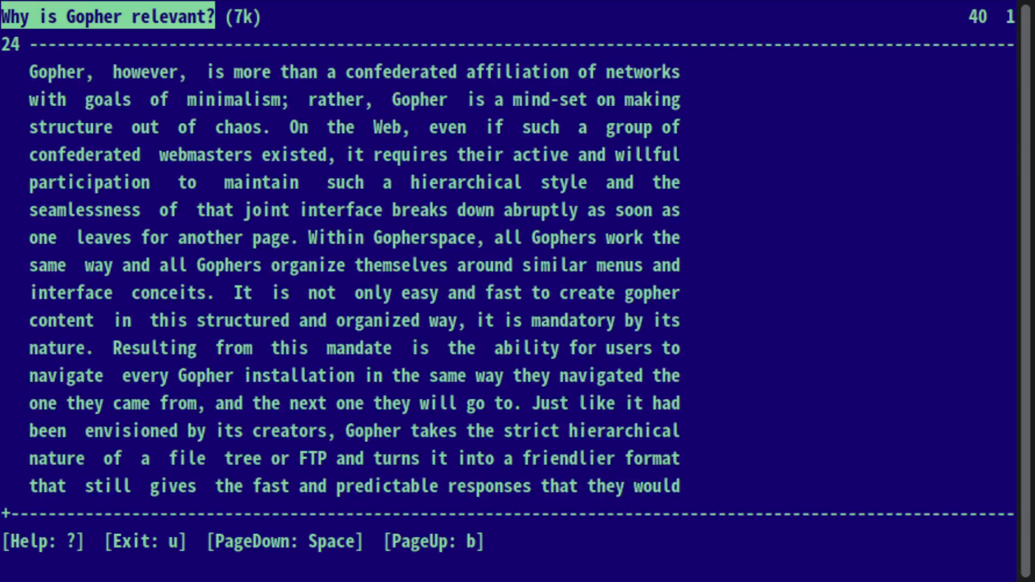
key(Space)
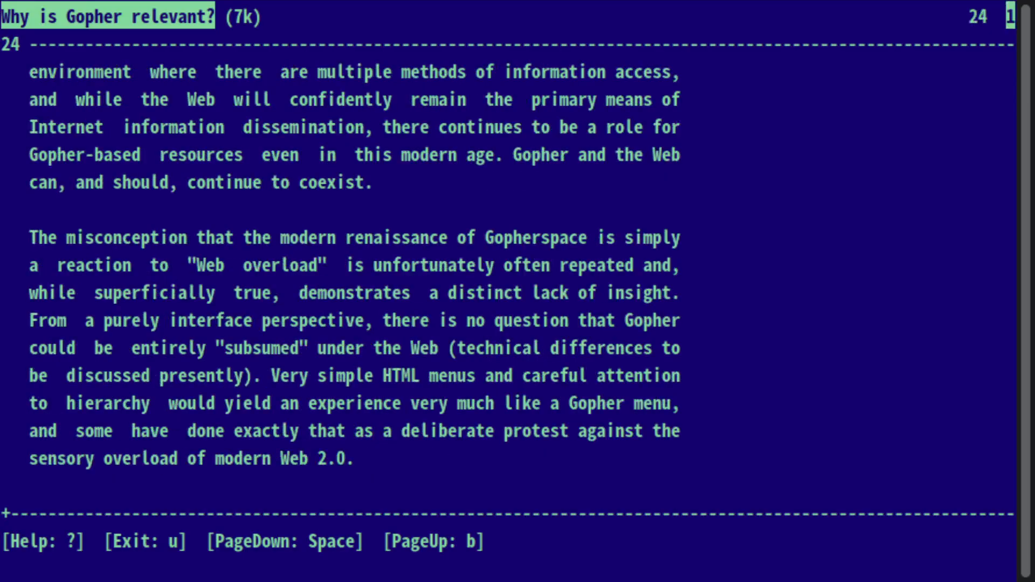
key(b)
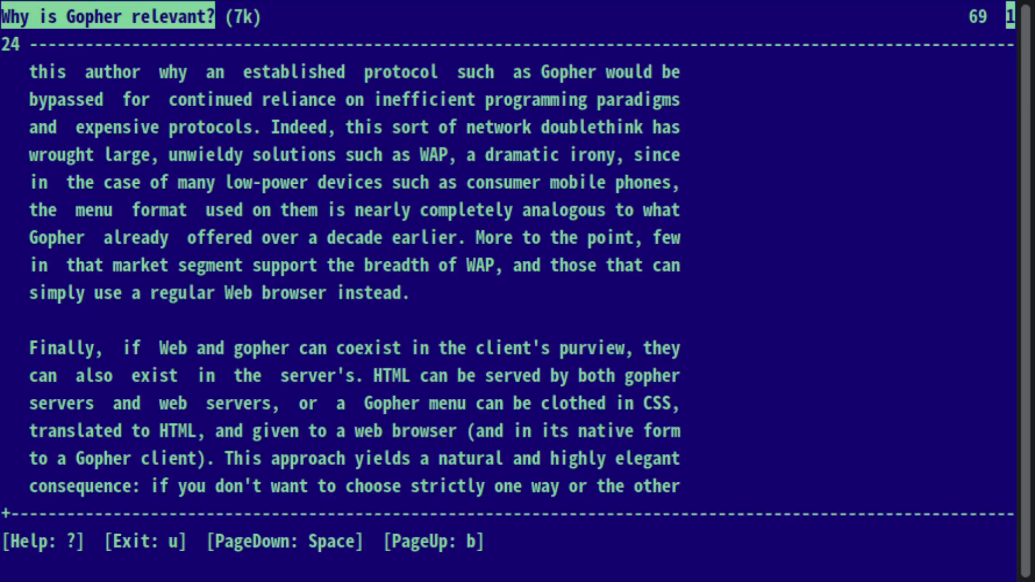
key(u)
text(lyn)
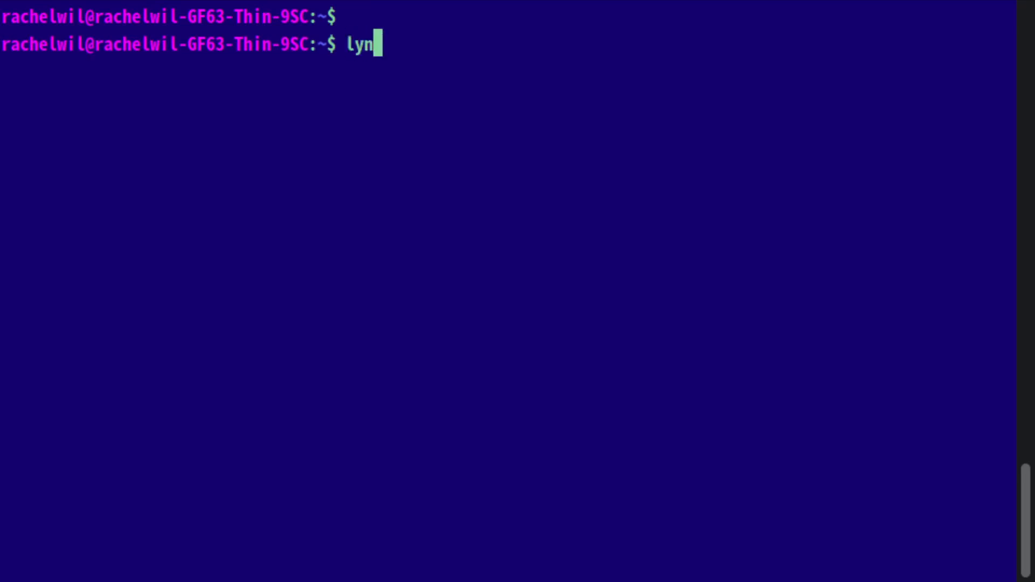
- Run lynx on the Wikipedia Gopher_(protocol) URL and always allow Wikipedia cookies
text(x)
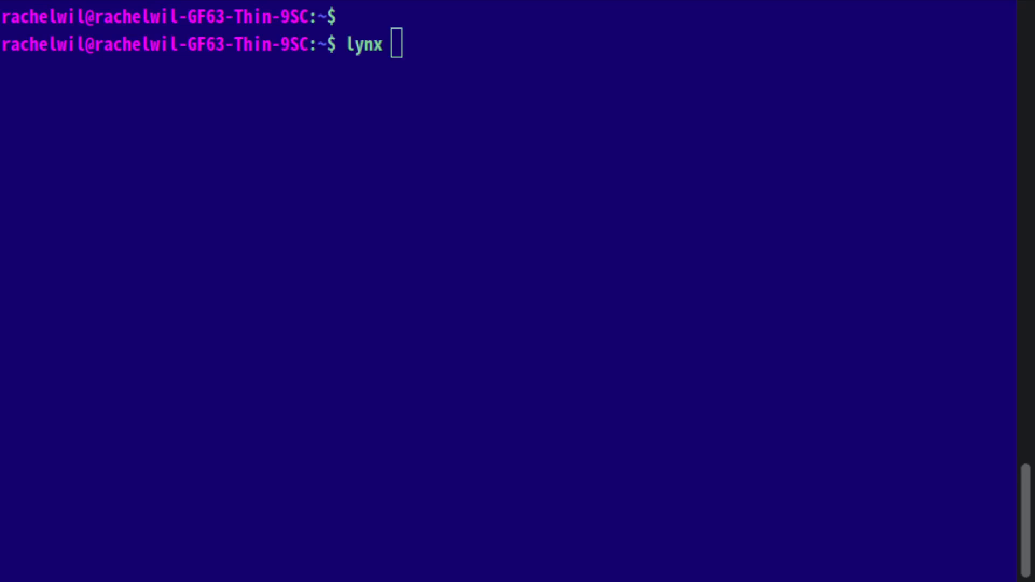
text(https://en.wikipedia.org/wiki/Gopher_(protocol))
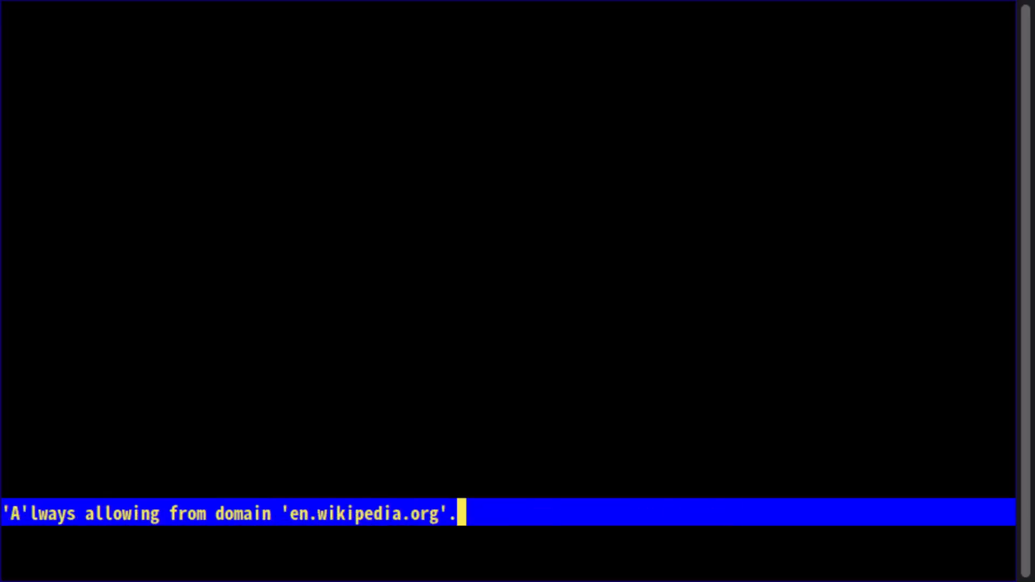
key(BackSpace)
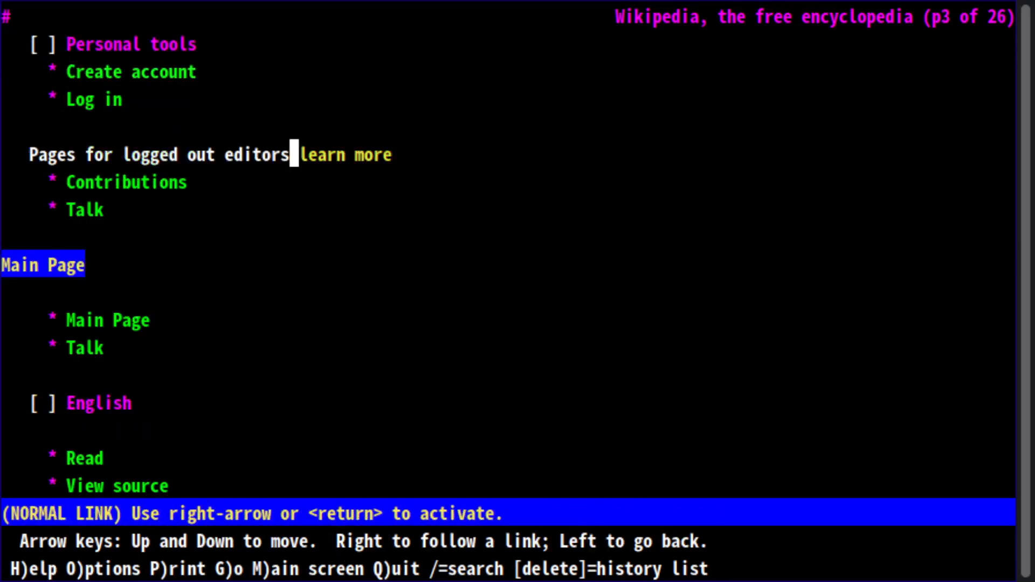
- Page through the main page's featured article, Did you know and On this day sections, then quit Lynx
scroll(down, 3)
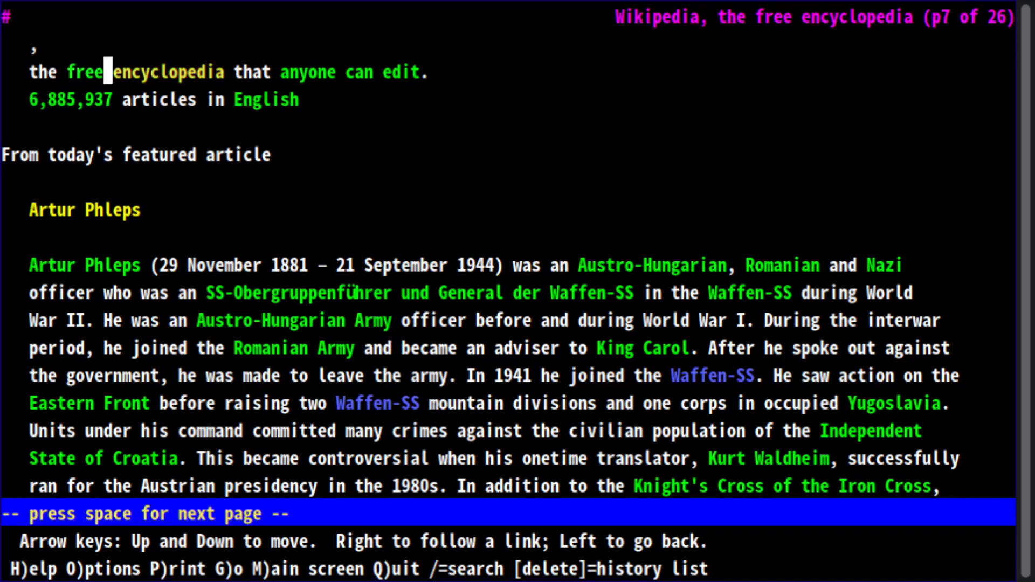
key(Down)
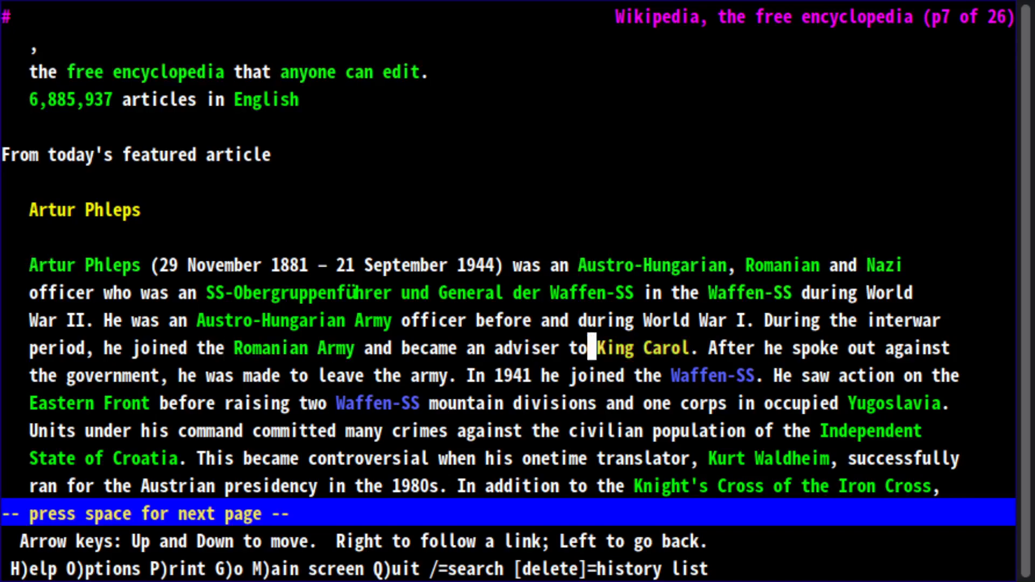
key(space)
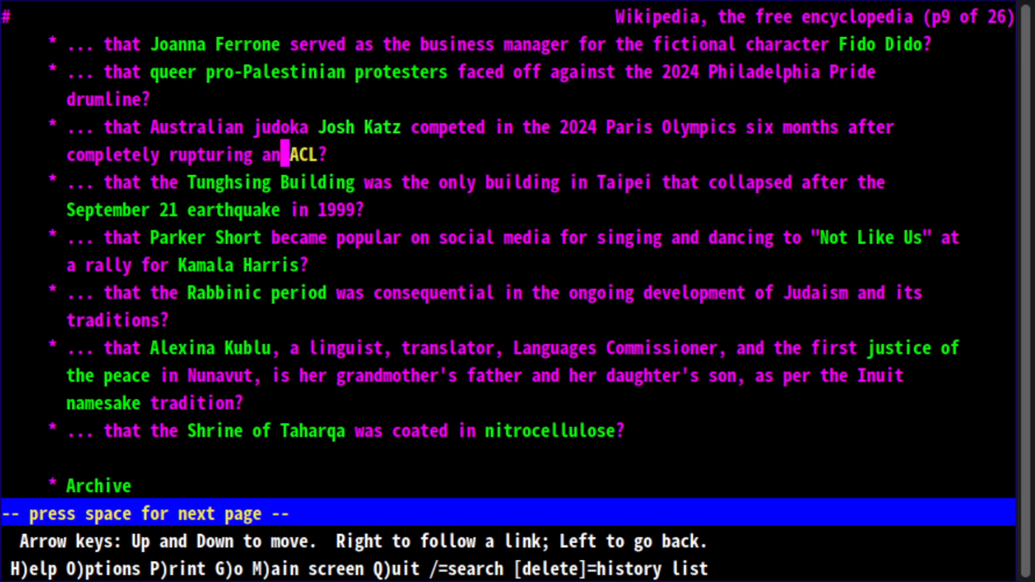
key(space)
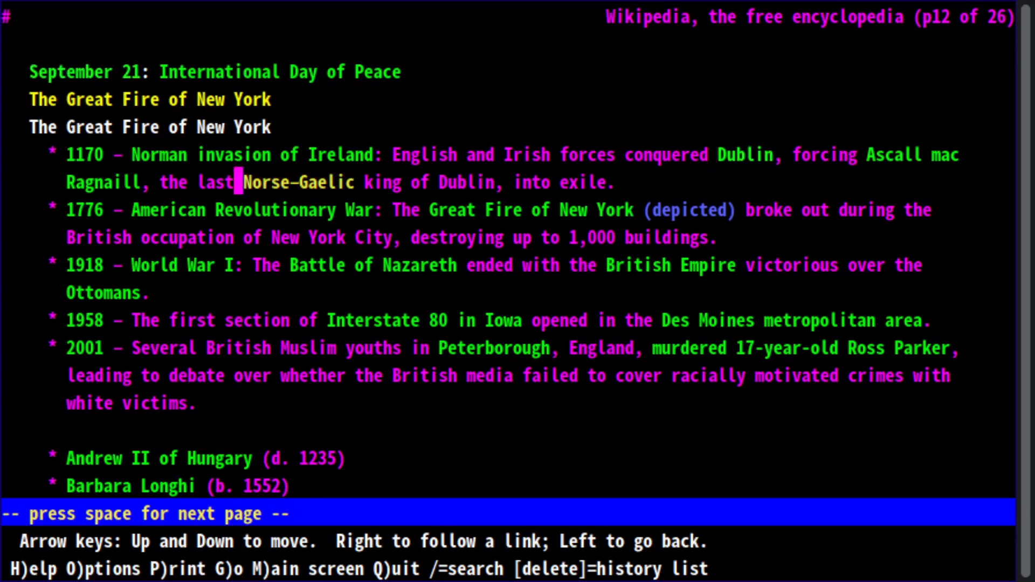
key(Down)
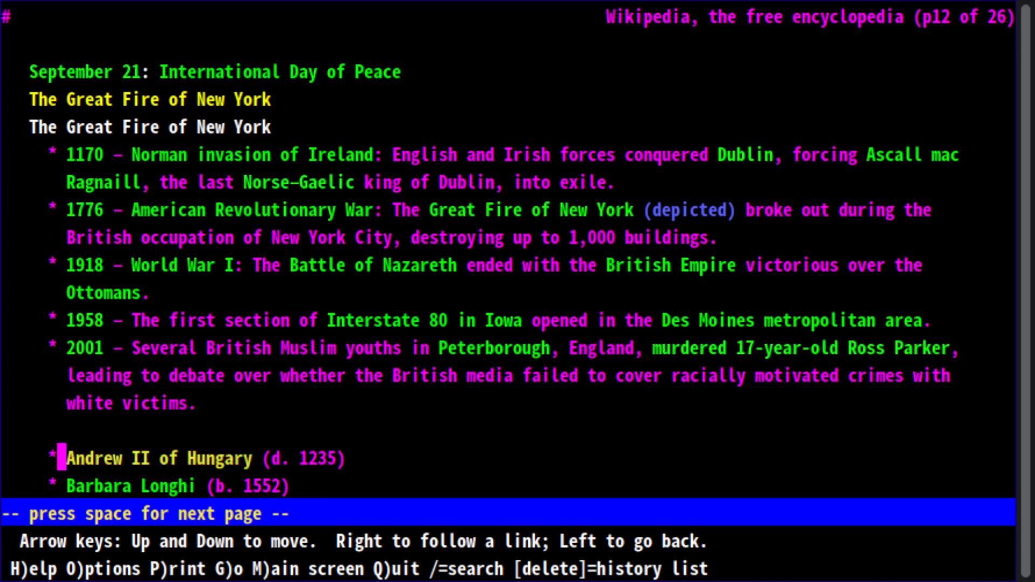
key(space)
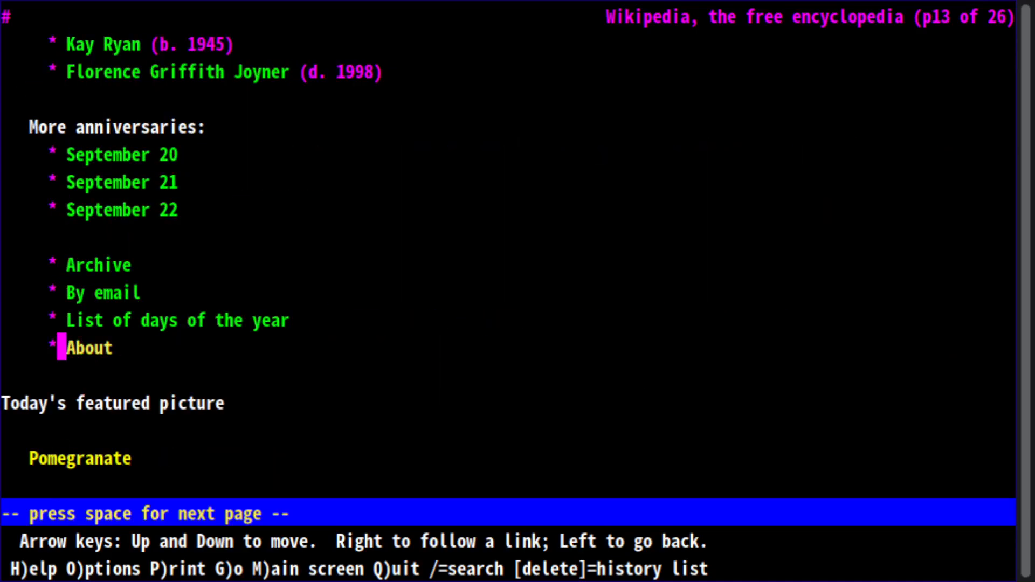
key(q)
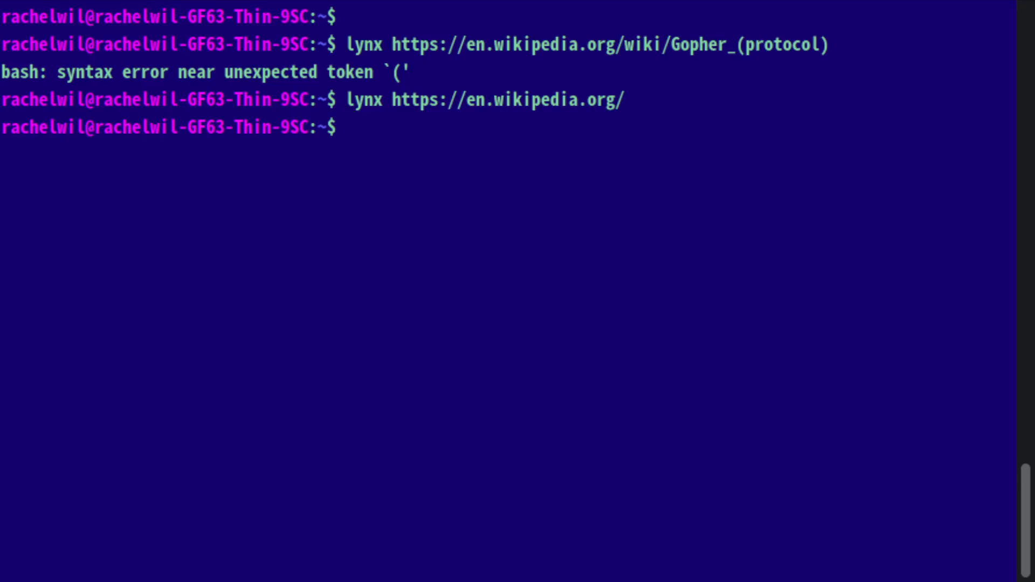
- Relaunch gopher and open the sdf.org site from page 2 of the Gopherproject.org menu
key(Return)
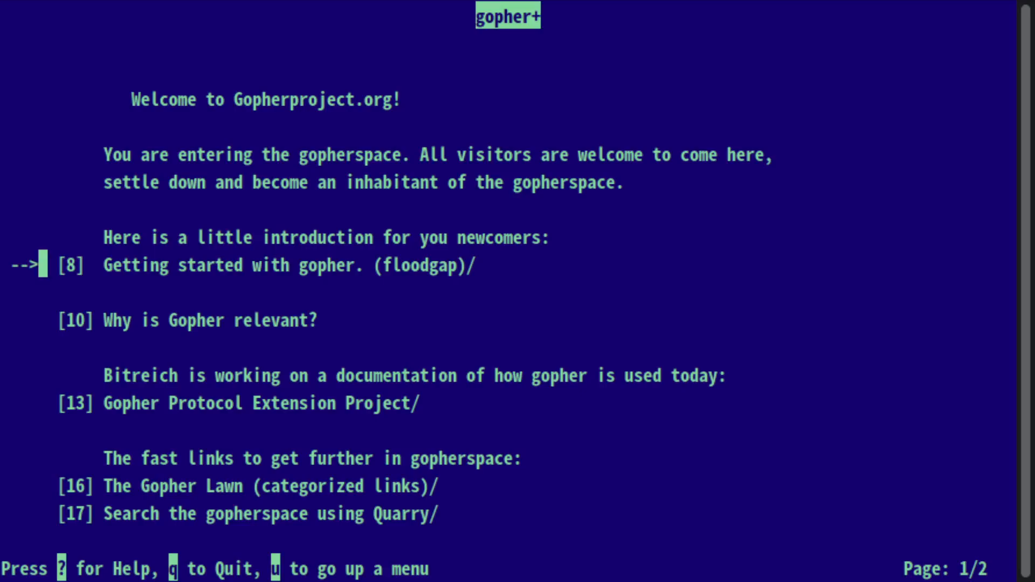
key(Down)
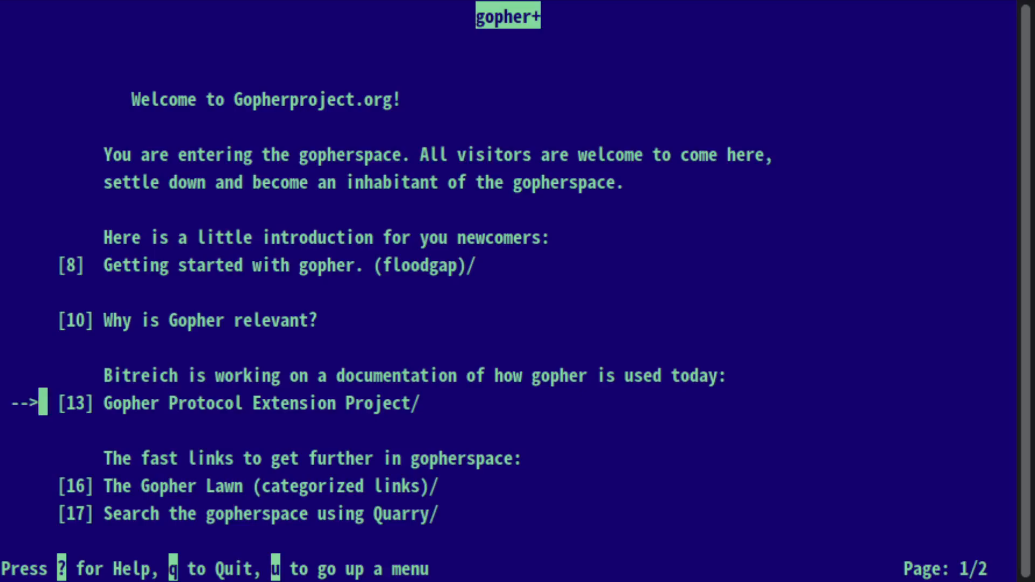
scroll(down, 3)
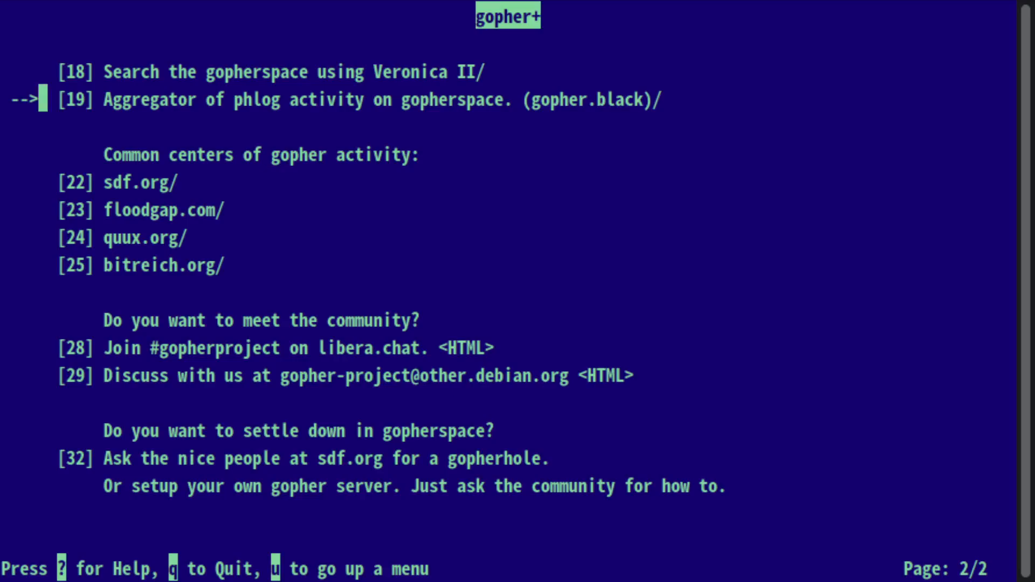
key(Down)
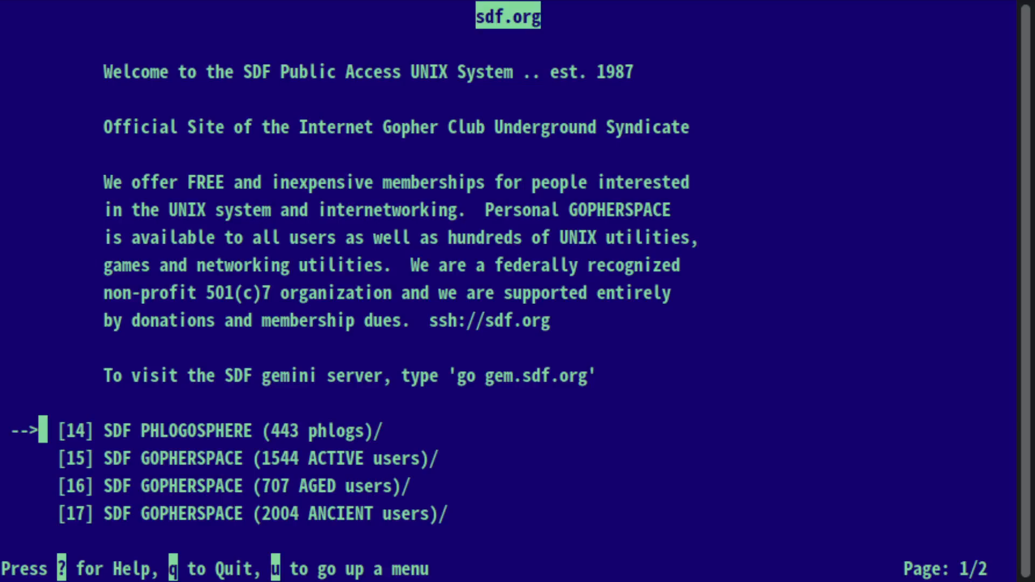
- Browse the active SDF gopherspace list, visiting lofi4track's site and its About me text
key(down)
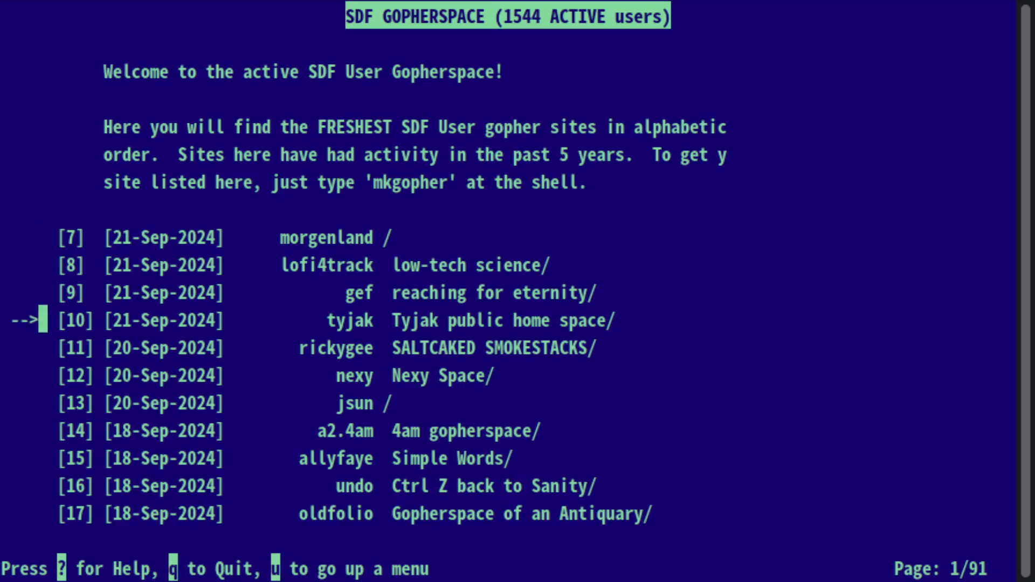
key(down)
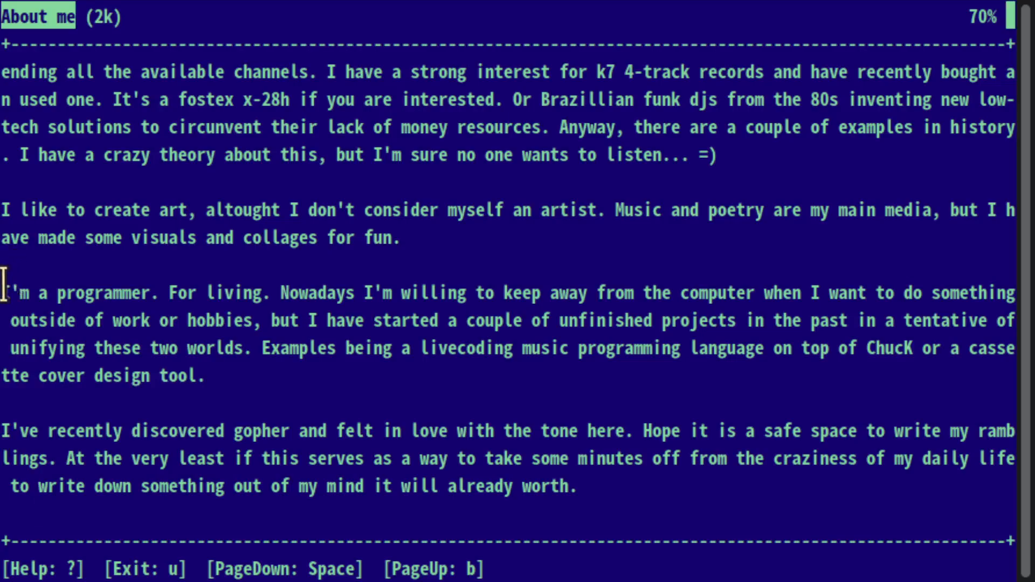
key(u)
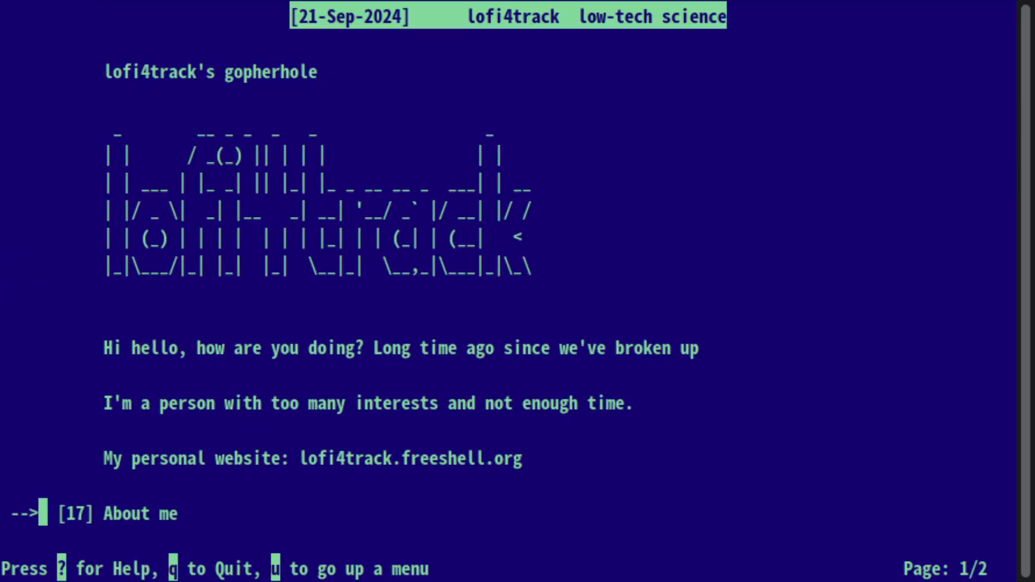
key(u)
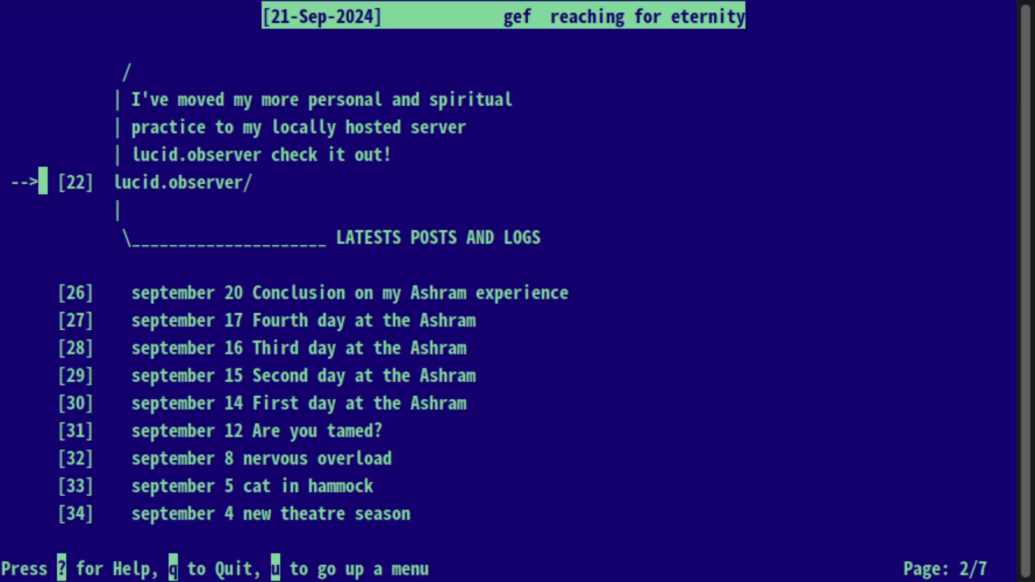
- Move on through the Tyjak home space and antiquary gopherspace to The Gopher Lawn directory
key(Down)
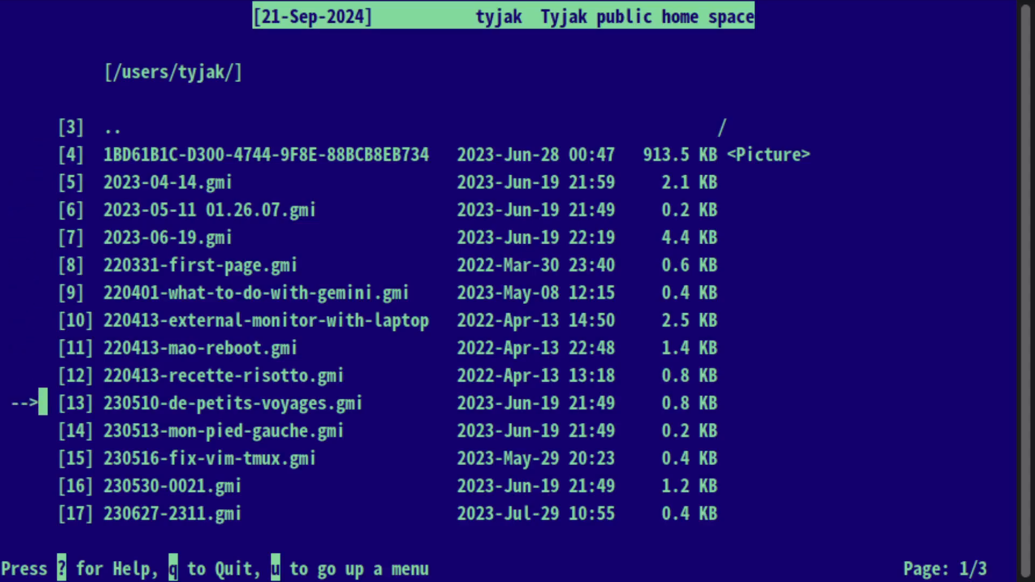
key(u)
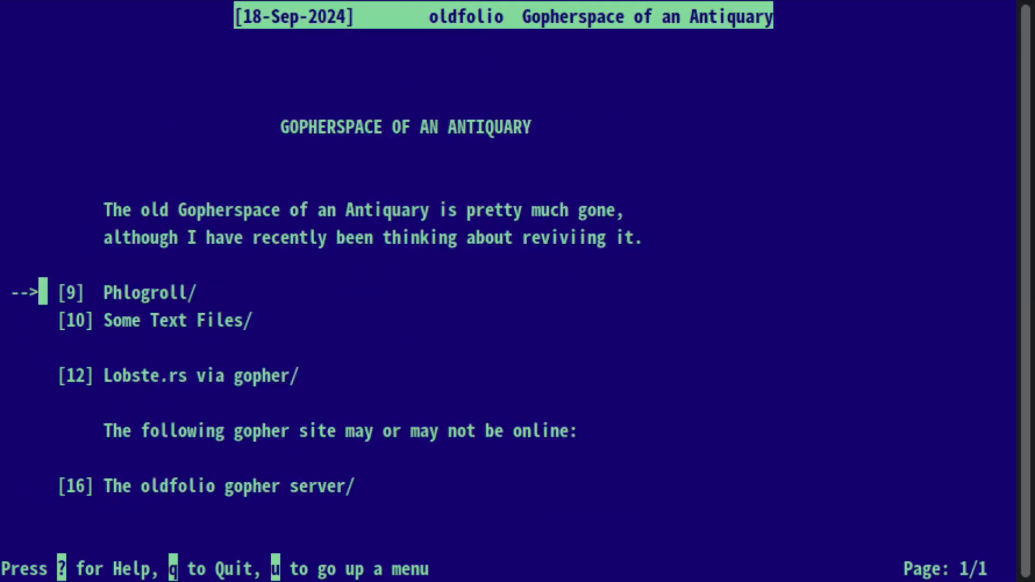
key(Down)
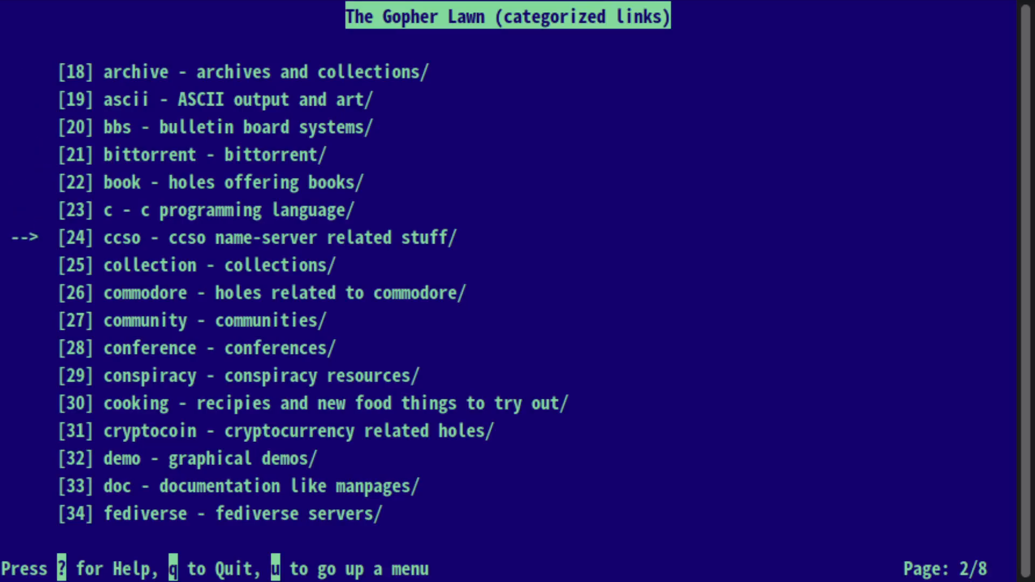
- Look through the ascii art category and asa2pdf.c, then the graphical demo category, and return to the Lawn index
key(Down)
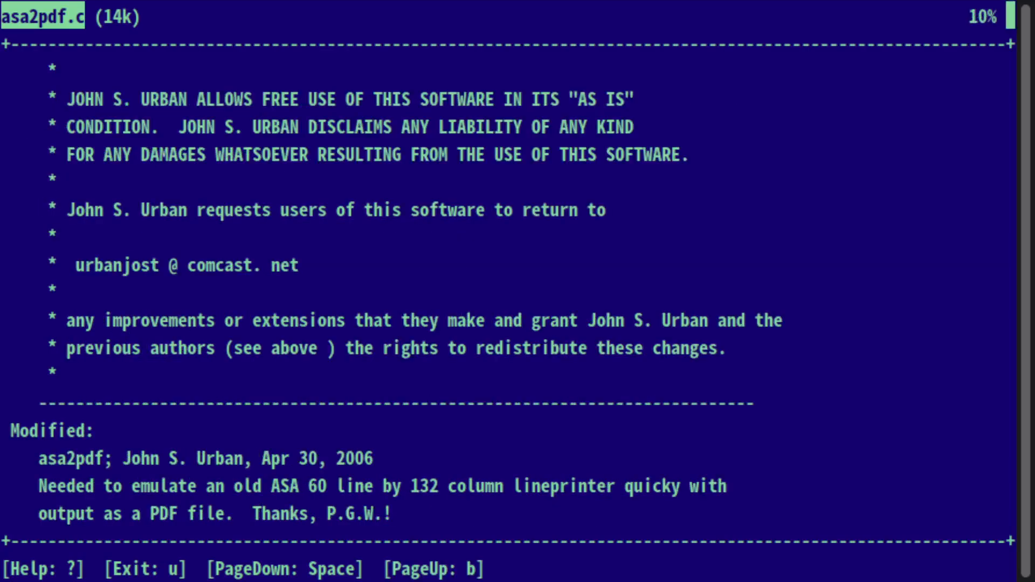
scroll(down, 3)
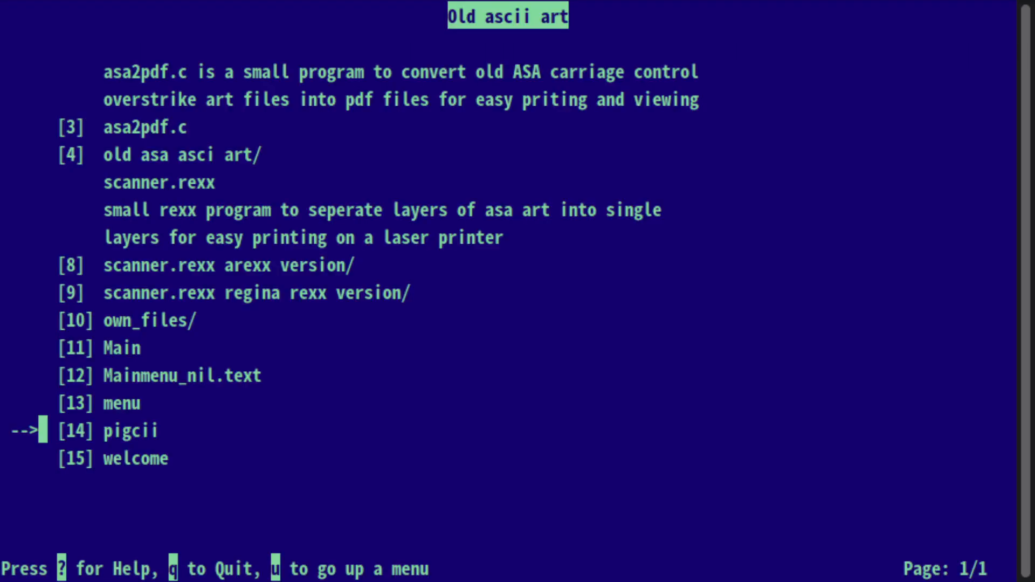
key(u)
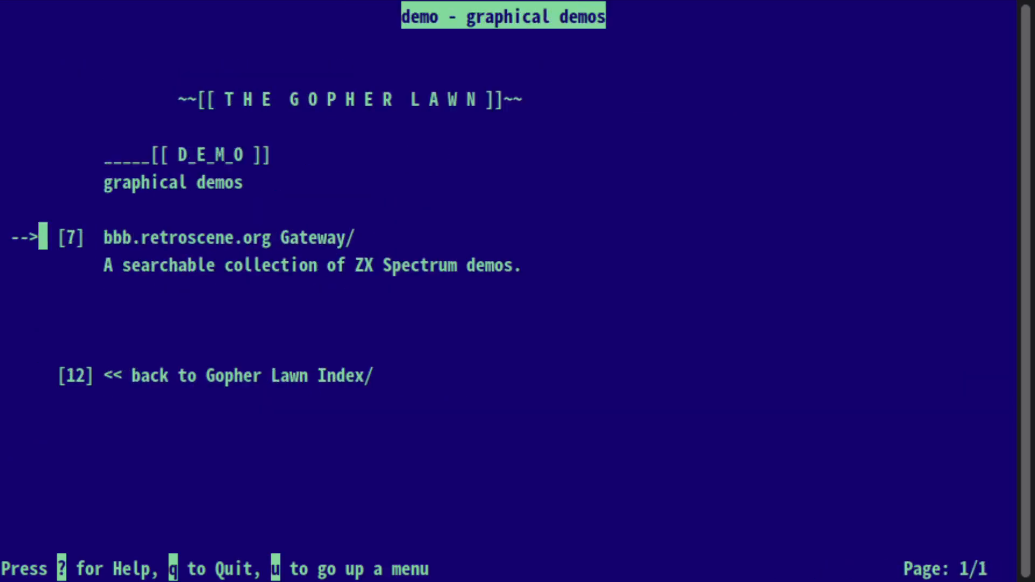
click(230, 237)
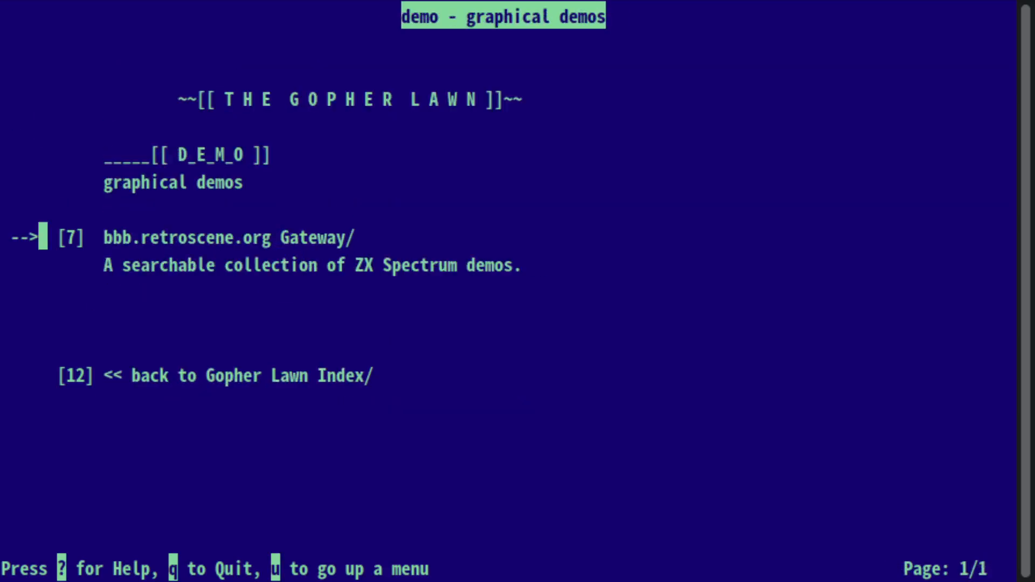
key(u)
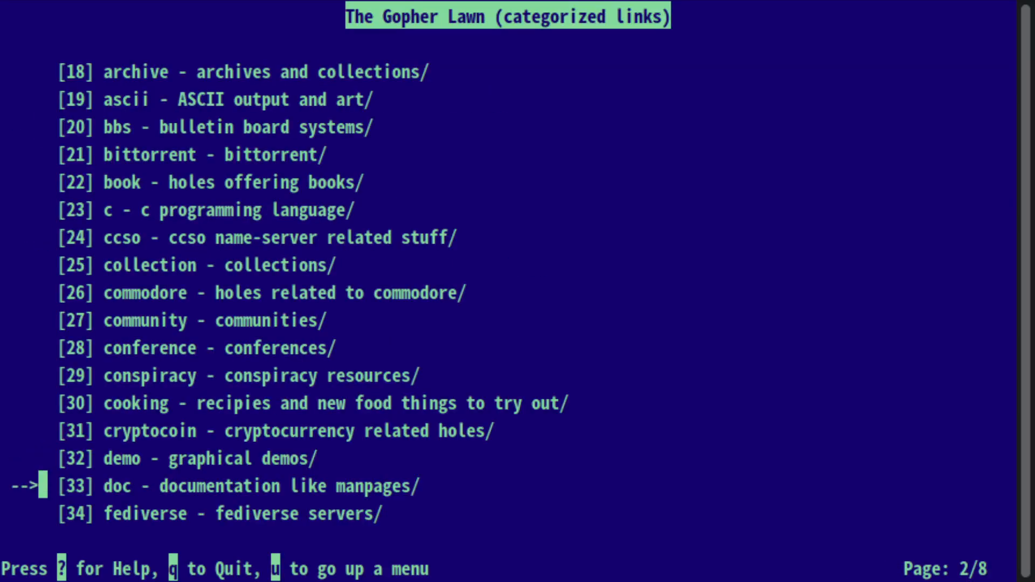
- Page down through The Gopher Lawn's category list toward the vms category
key(Down)
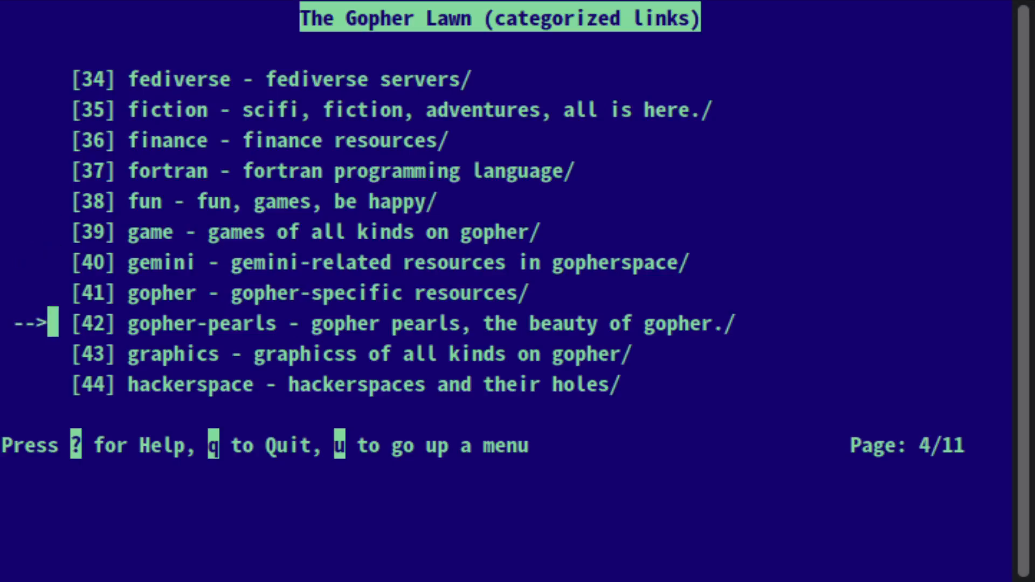
key(Down)
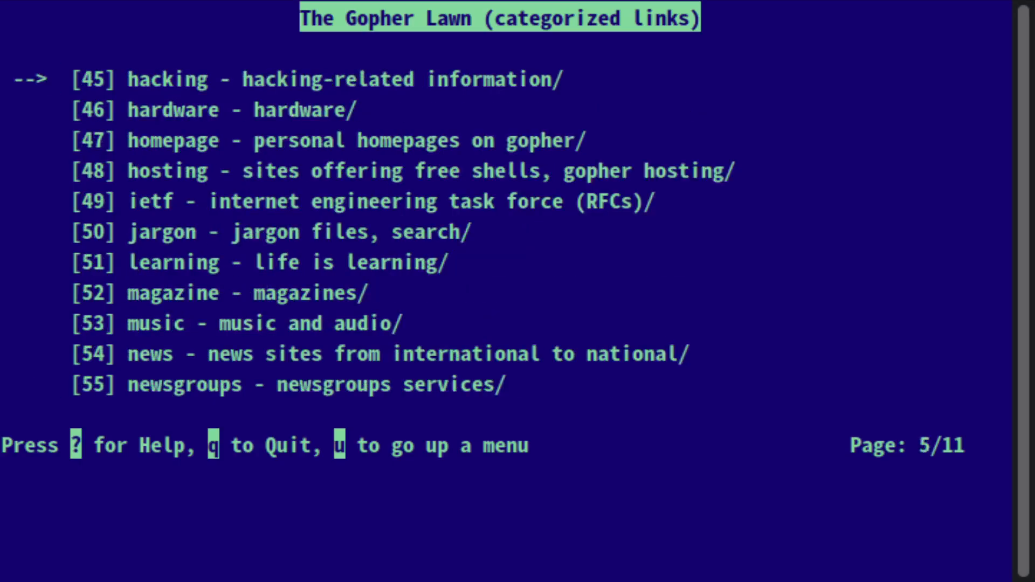
key(Down)
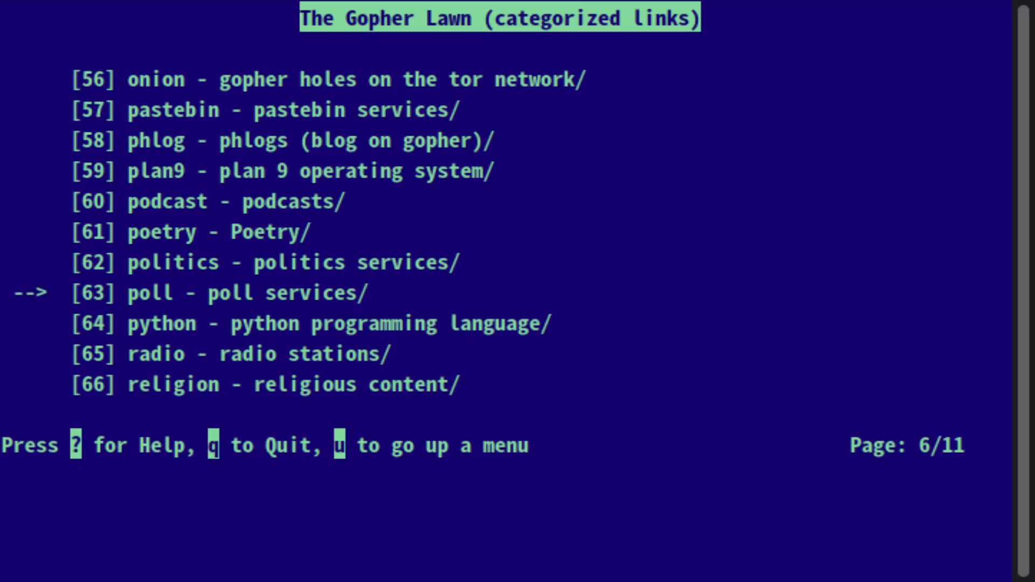
key(Down)
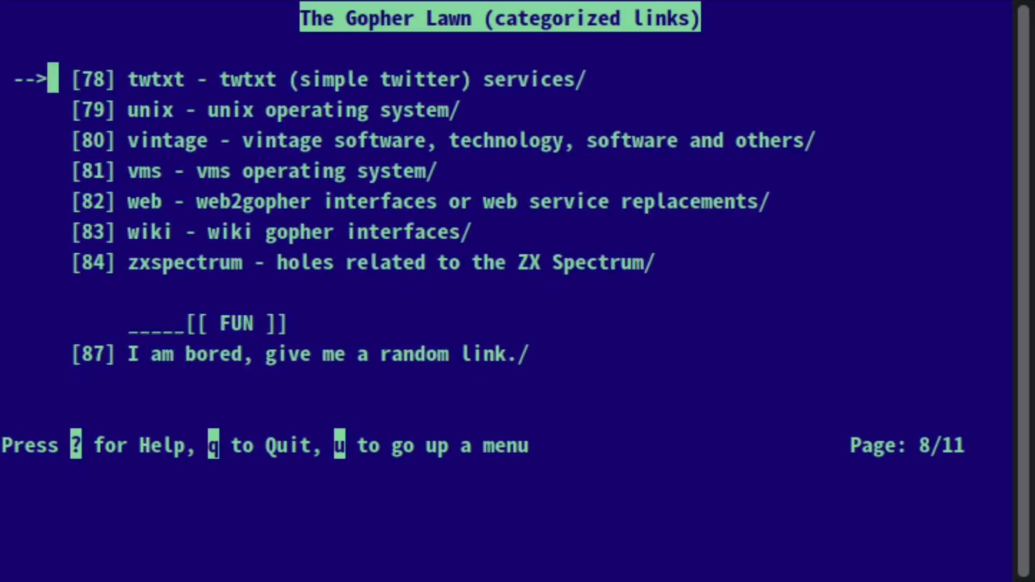
key(Down)
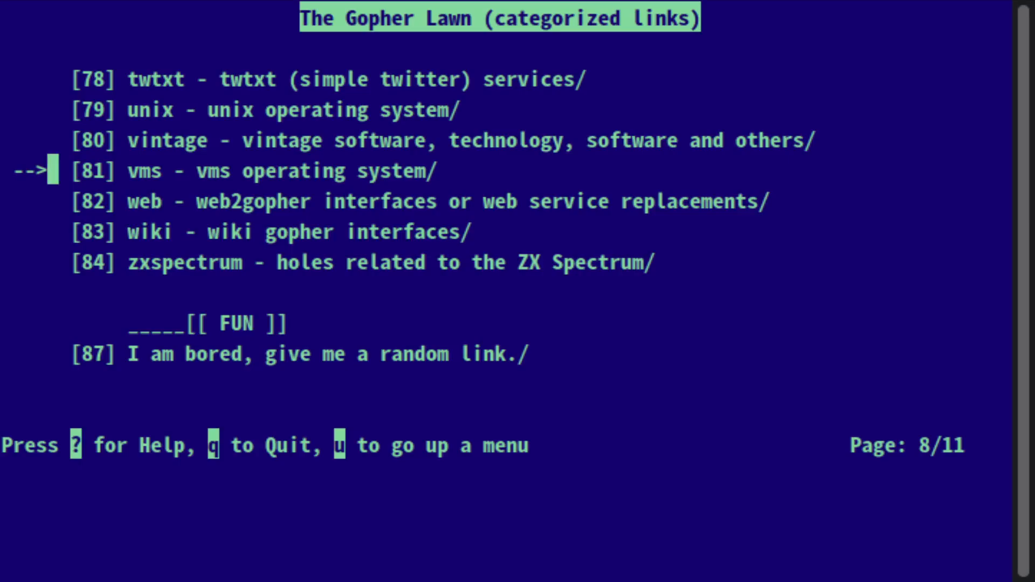
key(up)
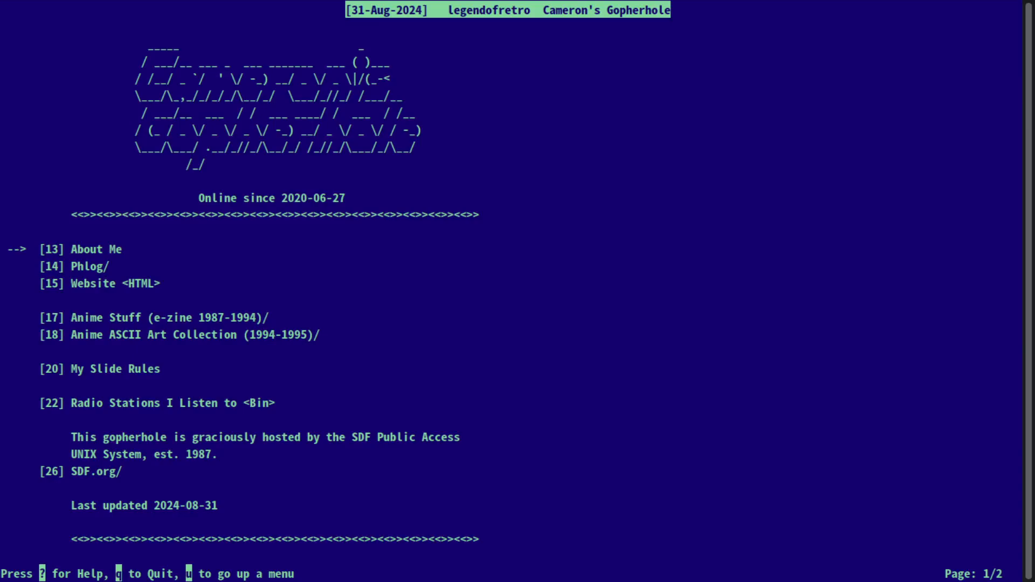
- Navigate Cameron's Gopherhole menu and open the Anime ASCII Art Collection
key(down)
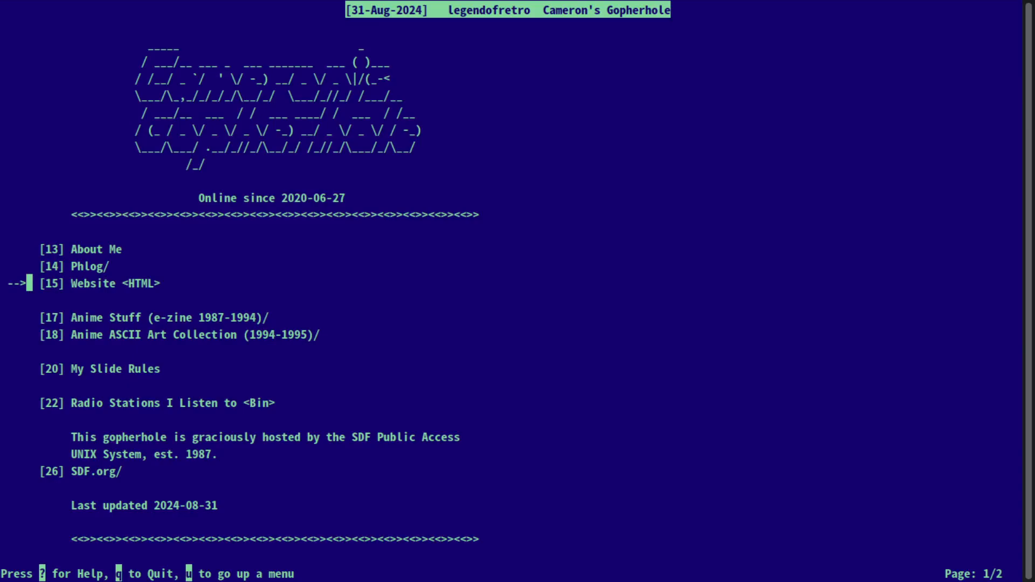
key(Up)
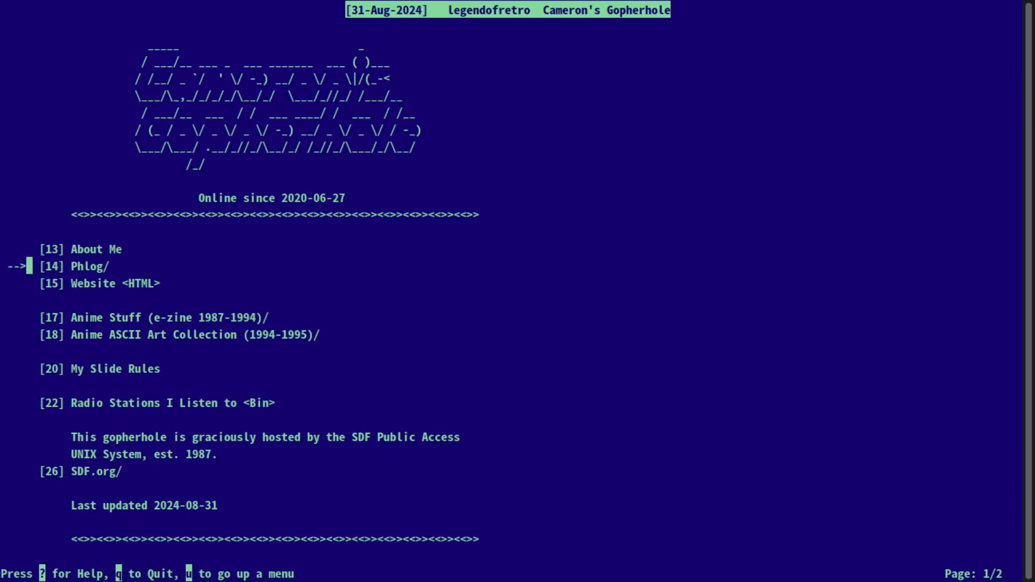
key(Down)
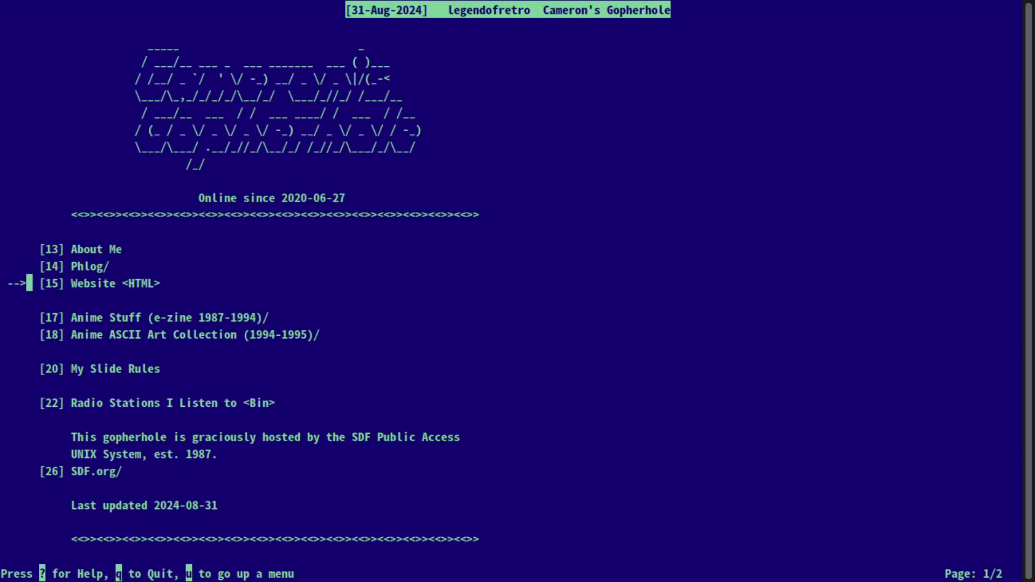
key(Down)
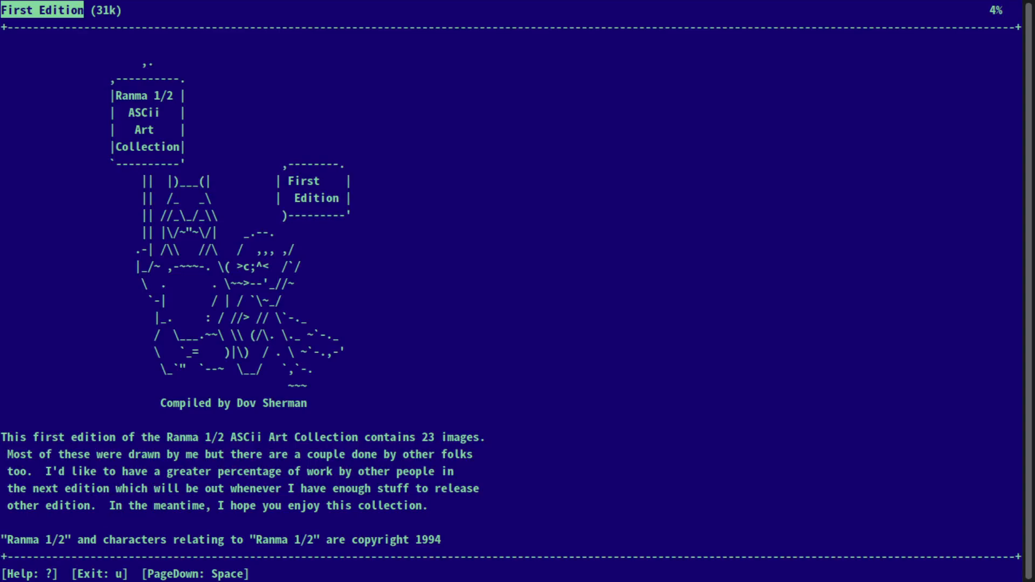
- Page through the Ranma 1/2 ASCII art, leave the file and head back to the phlog list
key(Space)
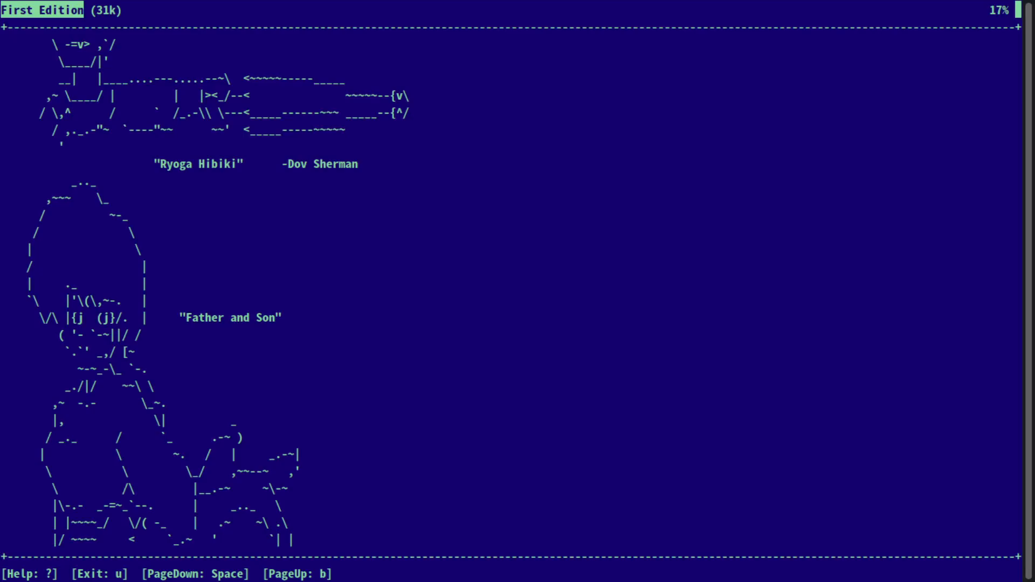
scroll(down, 3)
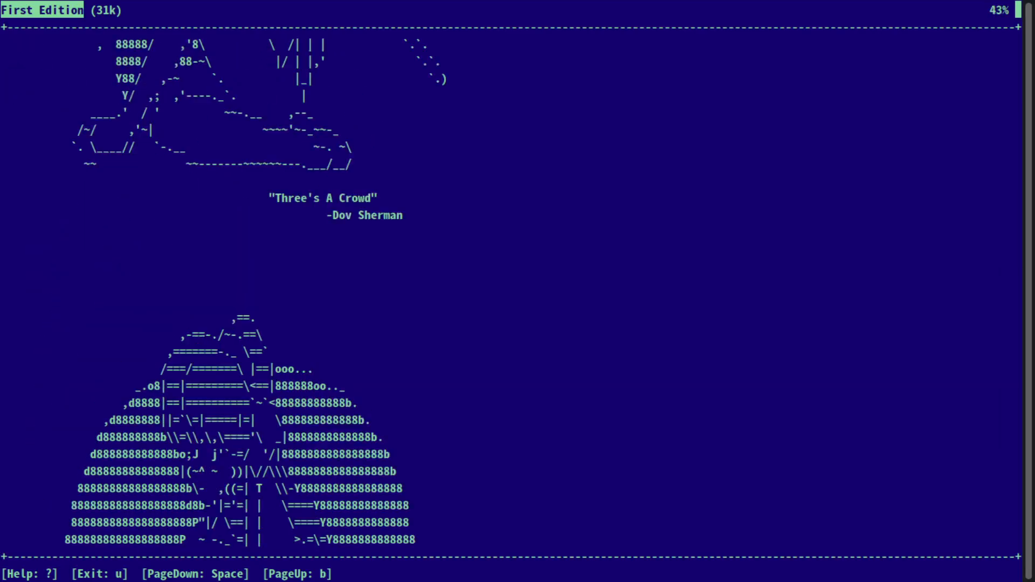
key(space)
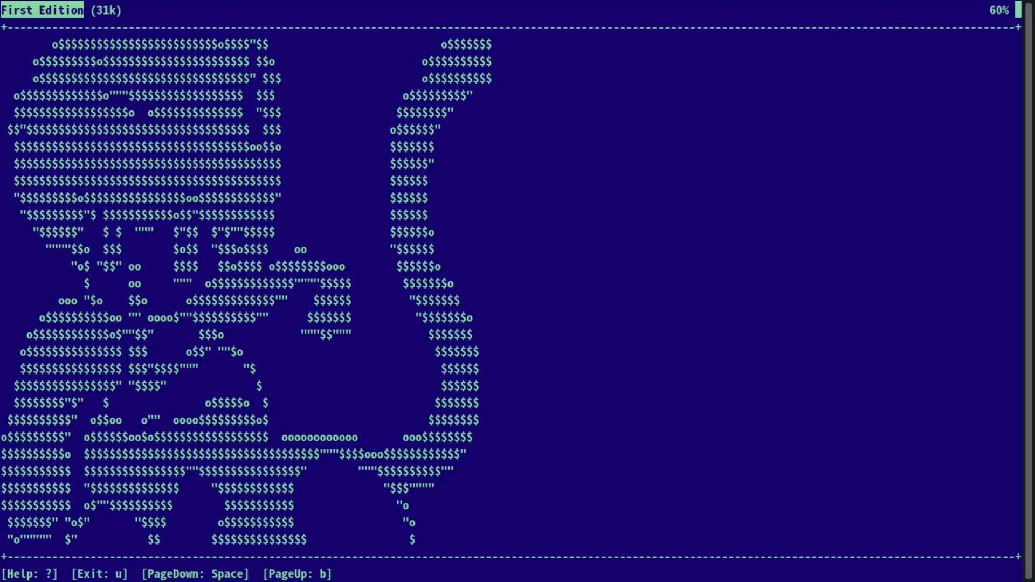
key(u)
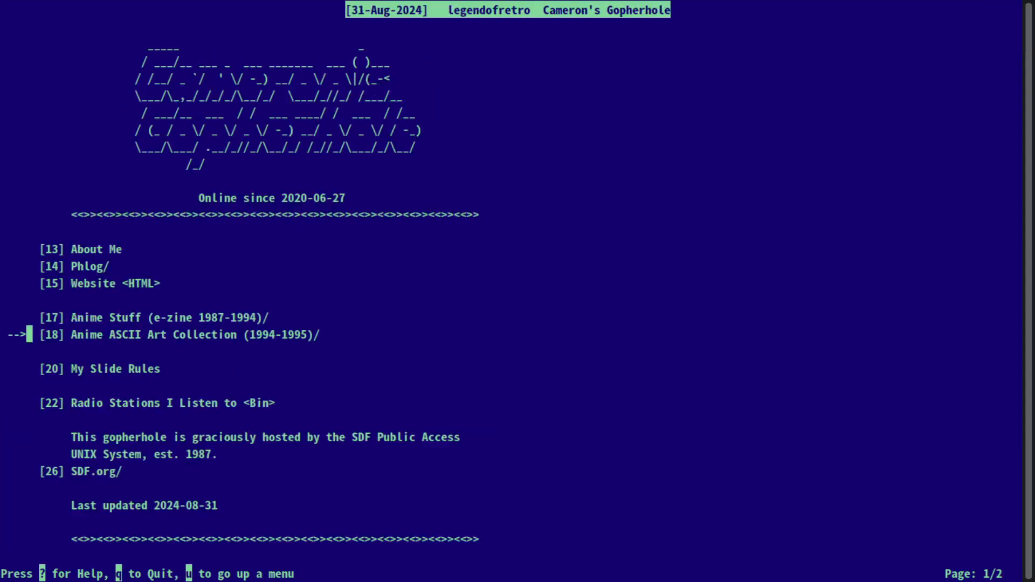
key(down)
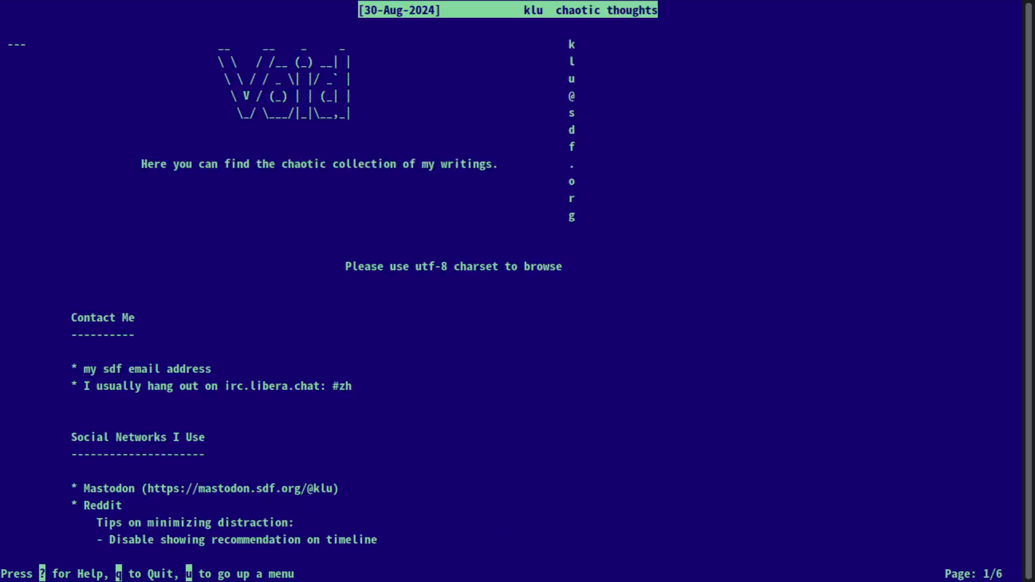
- Return to the SDF Phlogosphere list and open SyntaxError's Corner gopherhole
key(u)
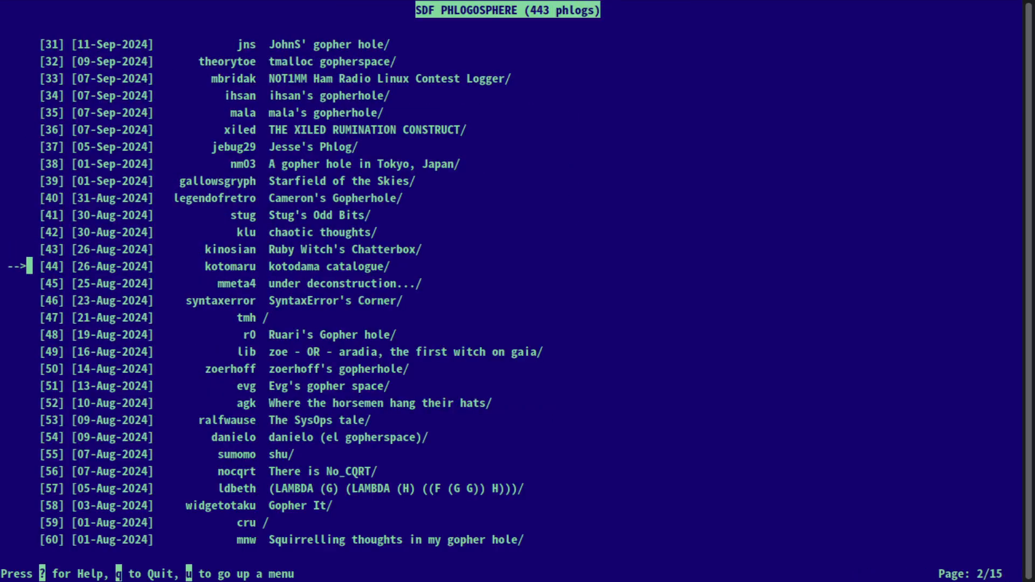
key(Down)
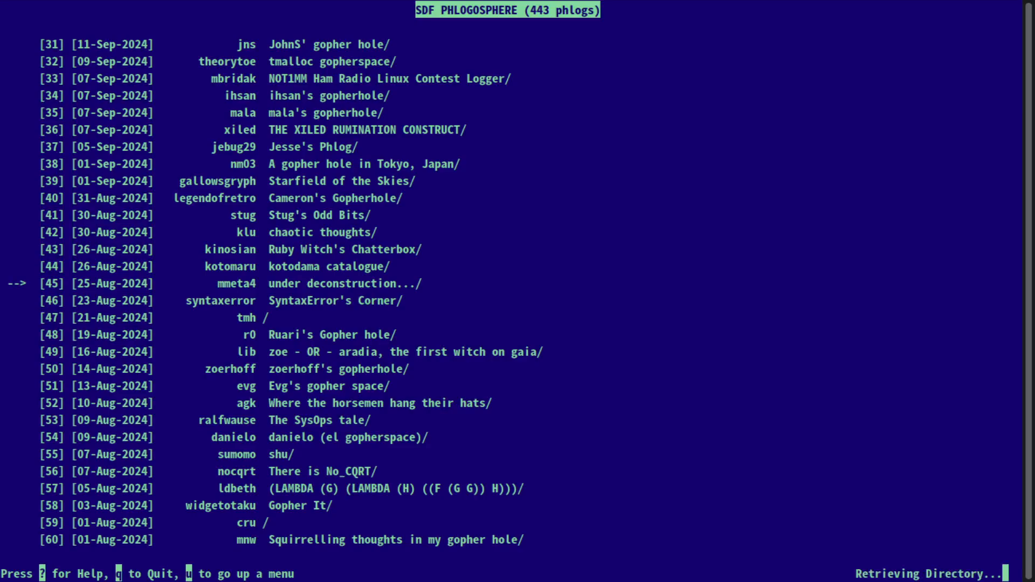
key(down)
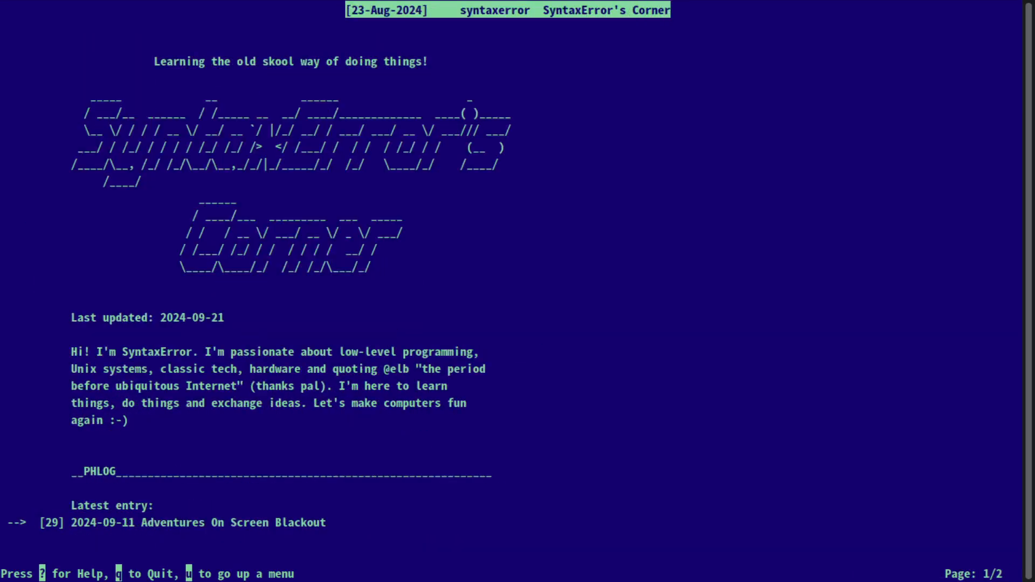
scroll(down, 3)
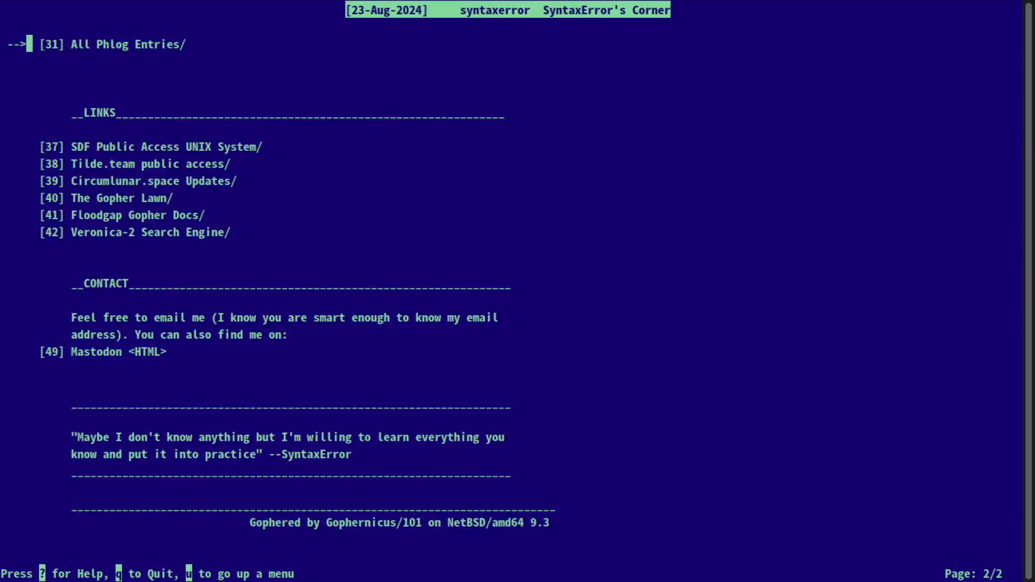
- Sample chalsattack and further phlogs, ending at trowthegame's media, art and life gopherhole
key(Down)
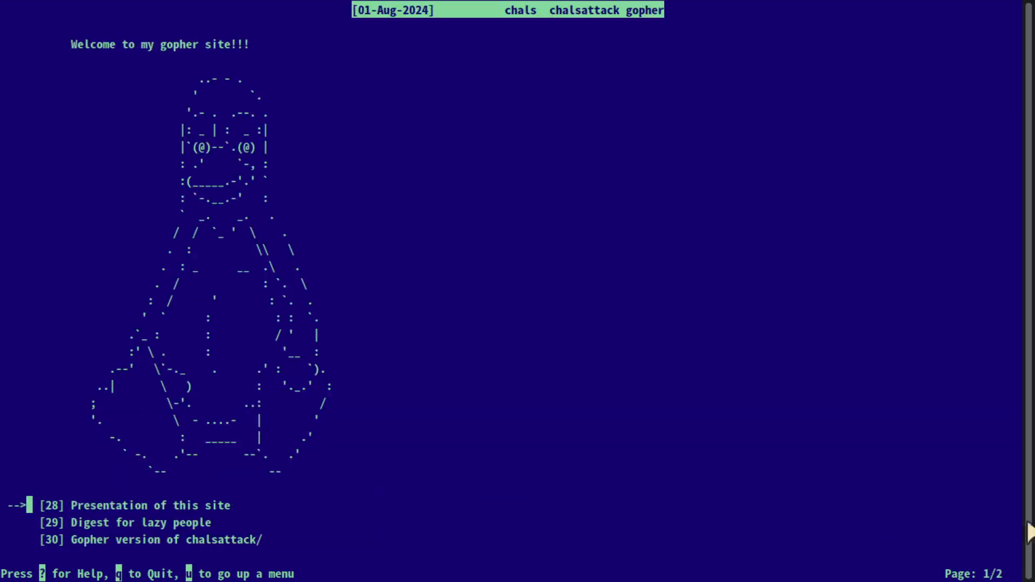
key(Down)
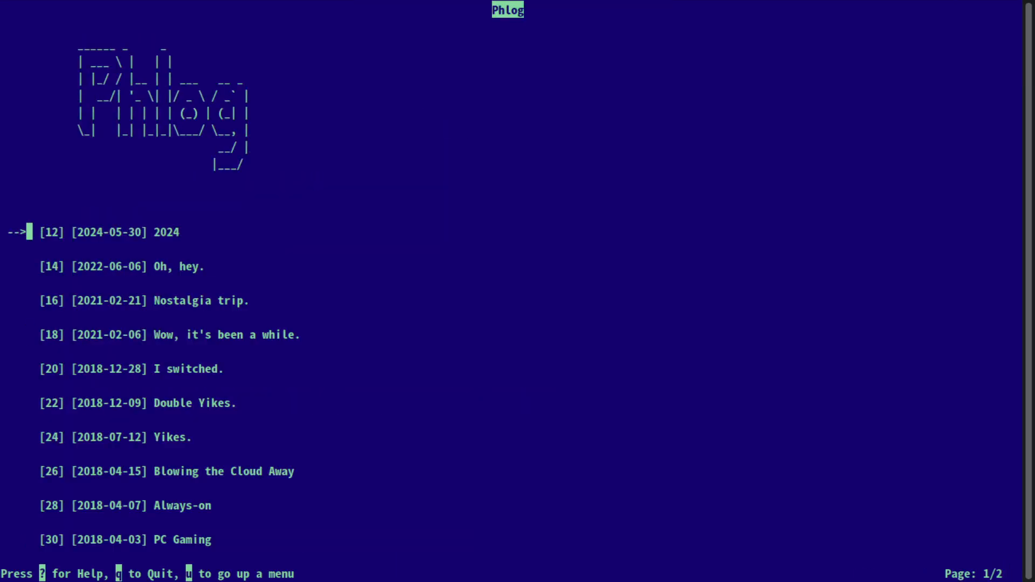
key(Down)
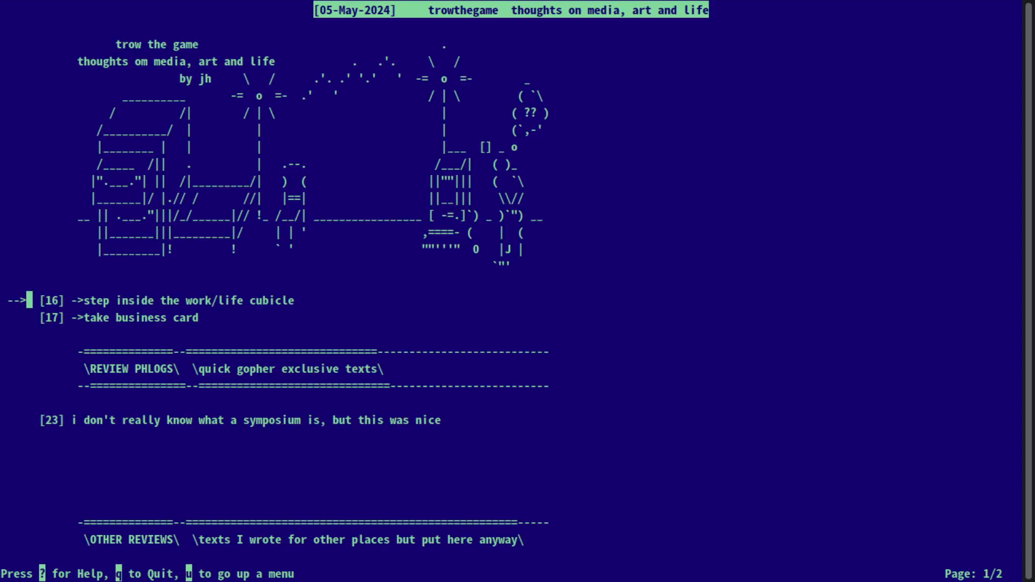
- Open the business card file in Iceman's Blog 1.0 reboot and read it
key(down)
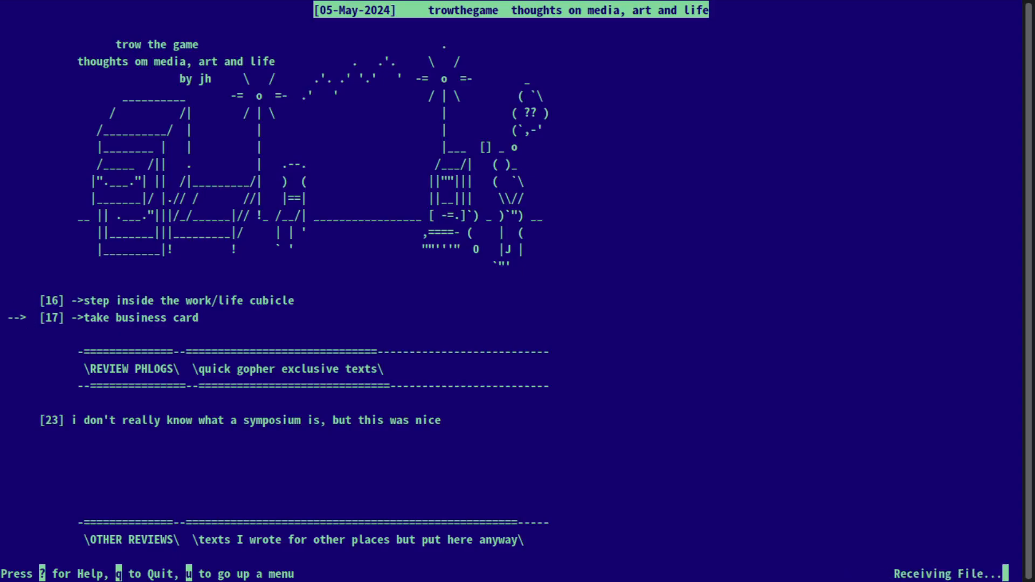
key(Up)
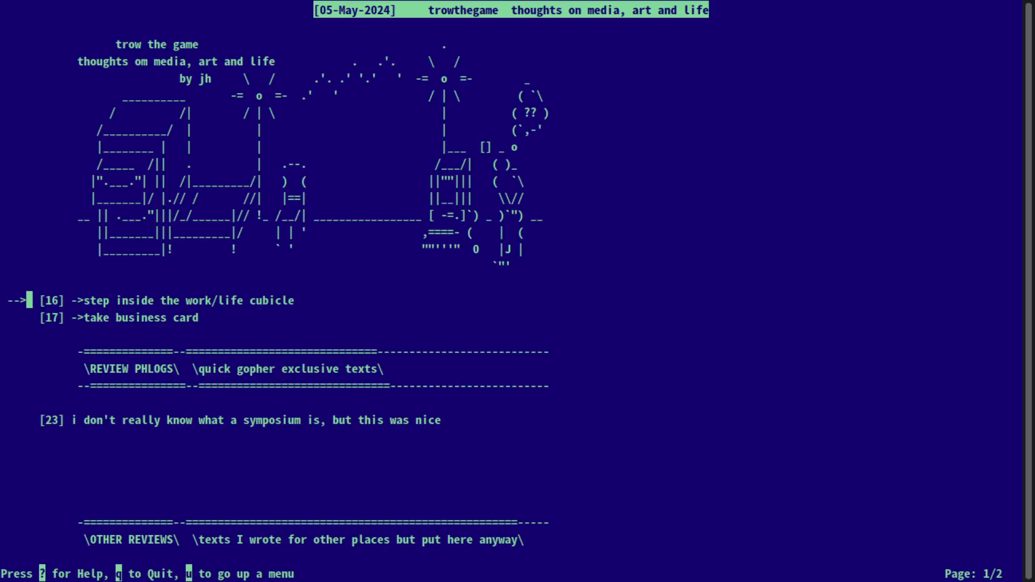
scroll(down, 3)
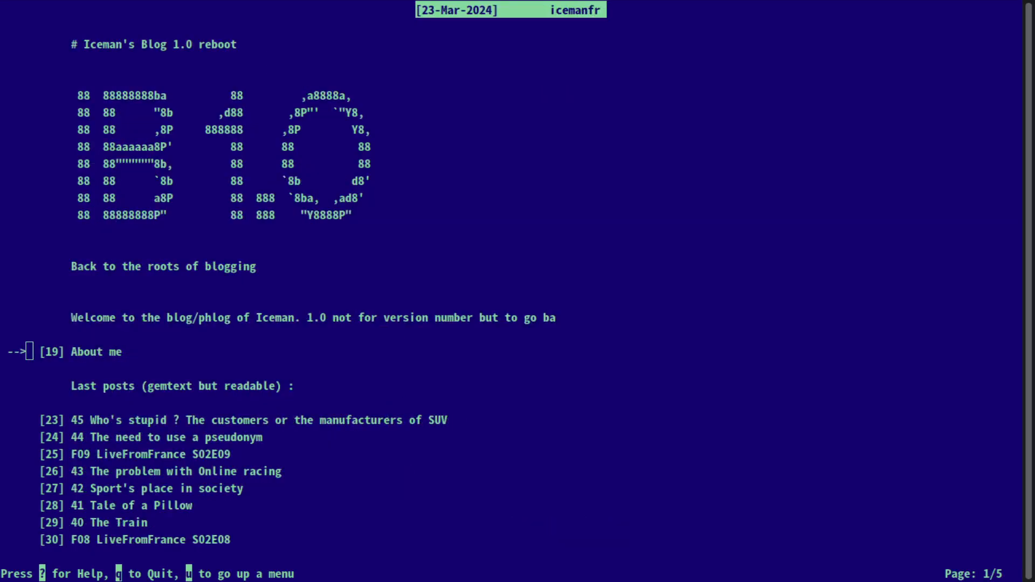
- Read the latest post of The Pedantic DM, then go back up to the SDF Phlogosphere directory
key(Down)
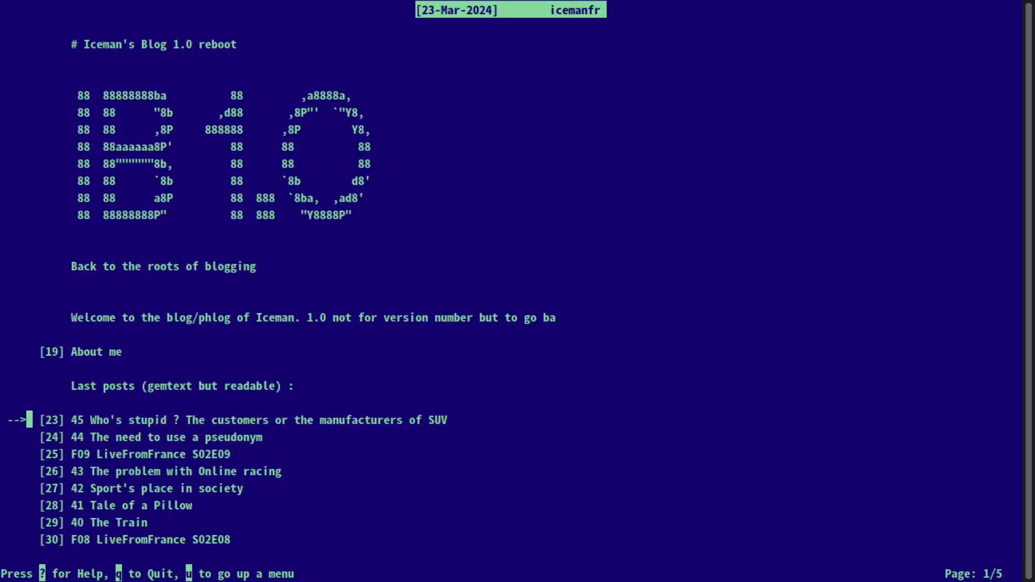
scroll(down, 3)
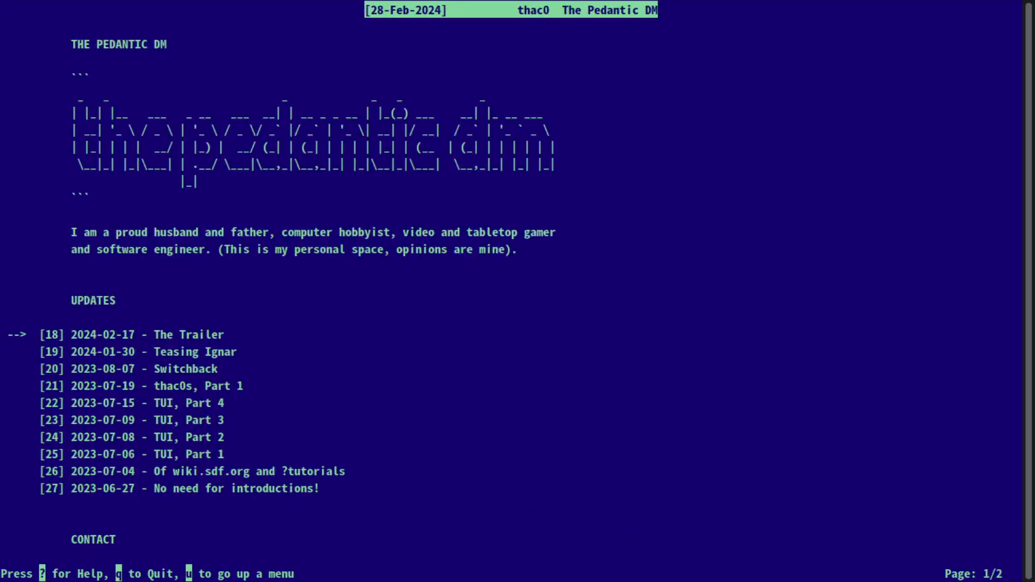
key(down)
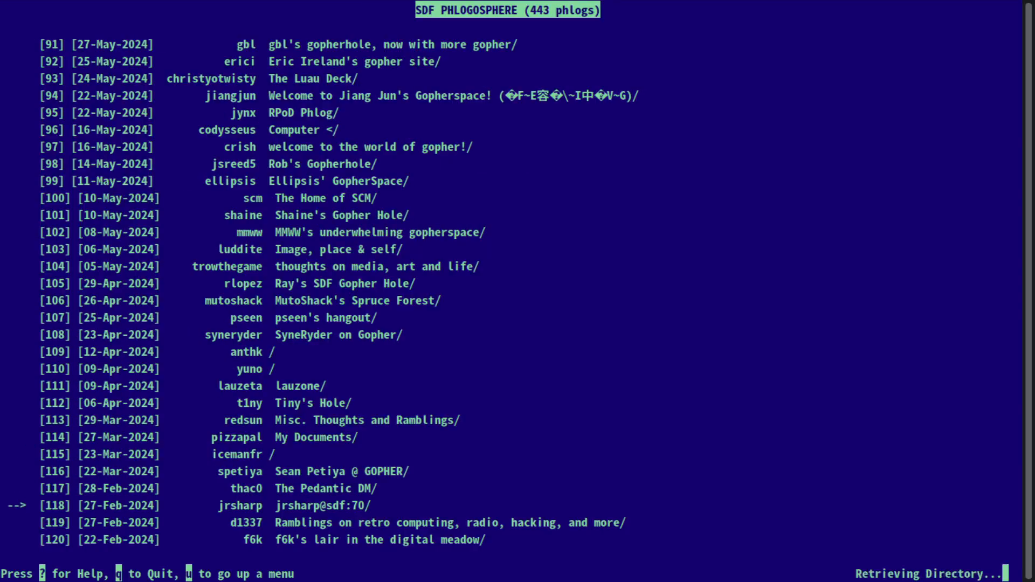
- Page forward in the SDF phlog directory, read witsquash's Reading Watching and Thinking, and return
key(Down)
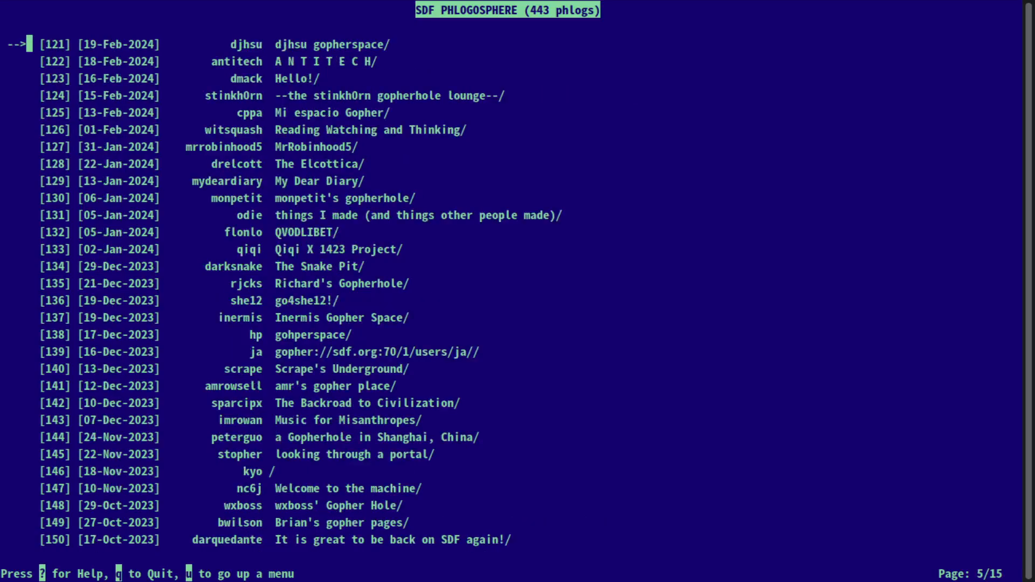
key(Down)
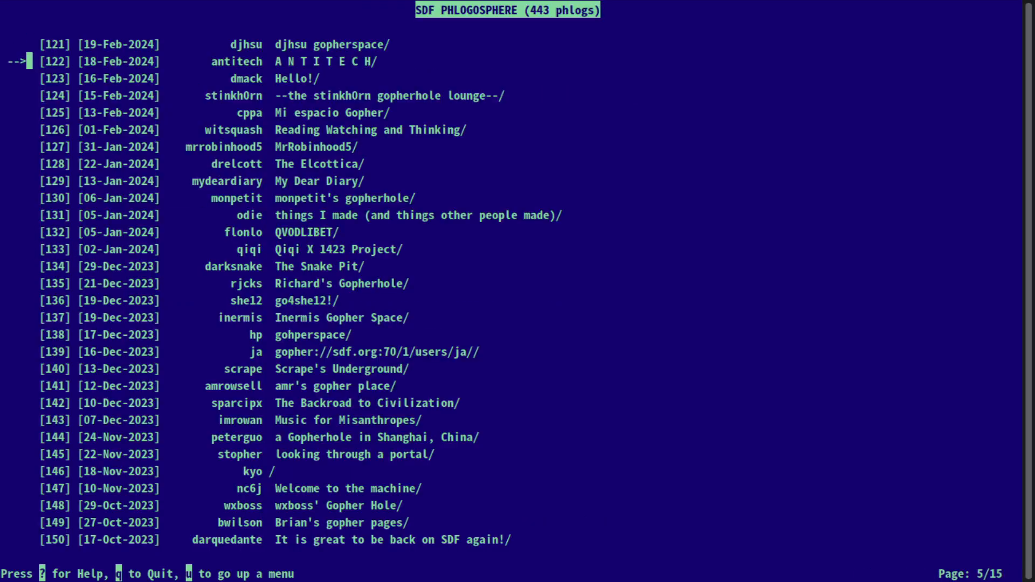
key(down)
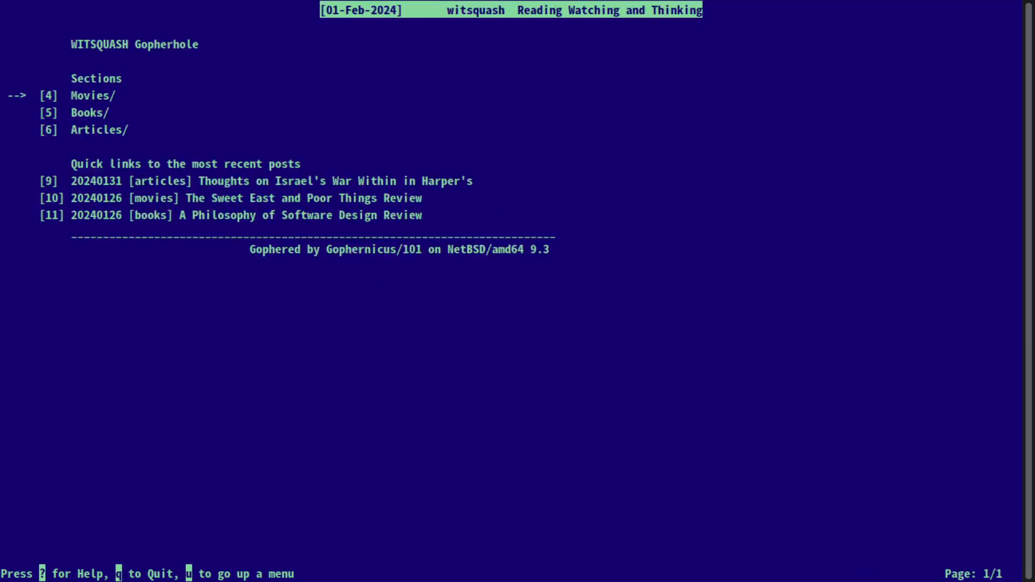
key(u)
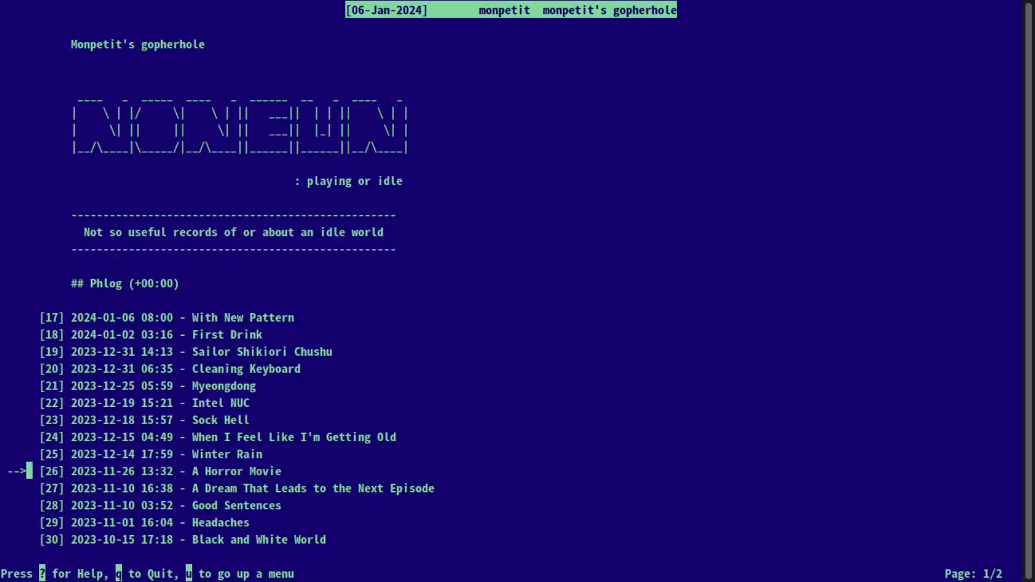
- Read monpetit's gopherhole, return to the directory, then enter she12's go4she12! ASCII-art gopherhole
key(down)
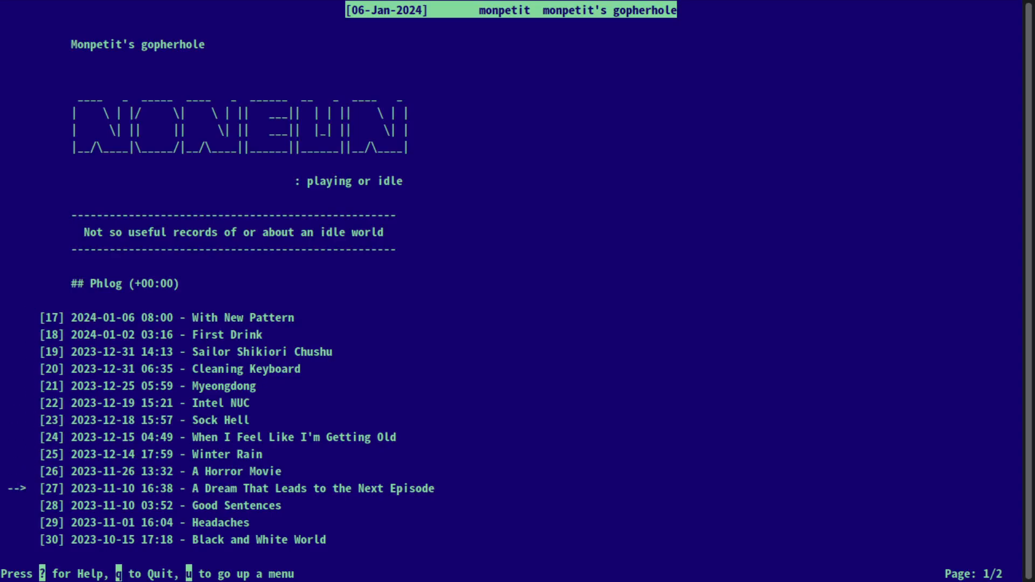
key(u)
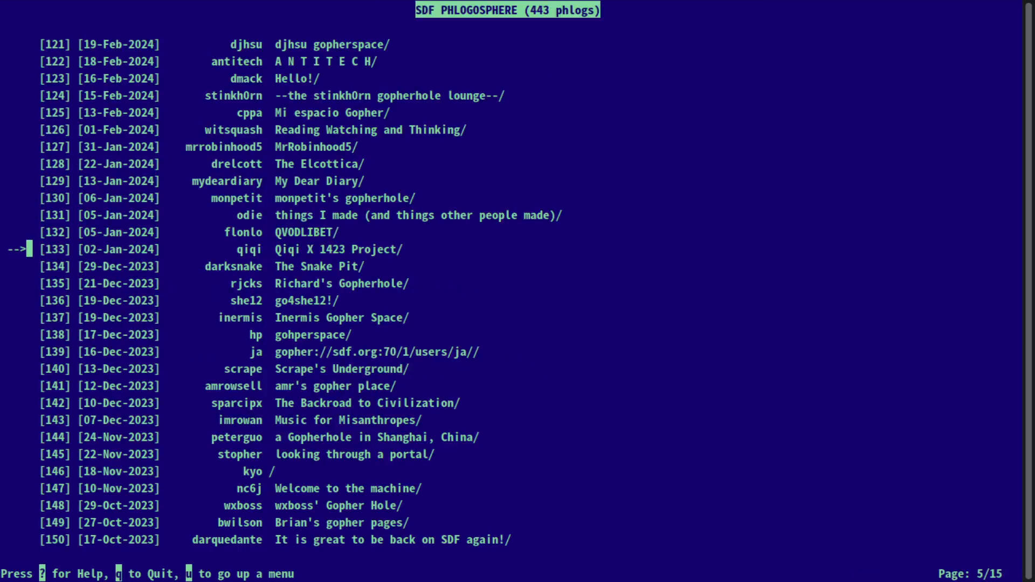
key(Down)
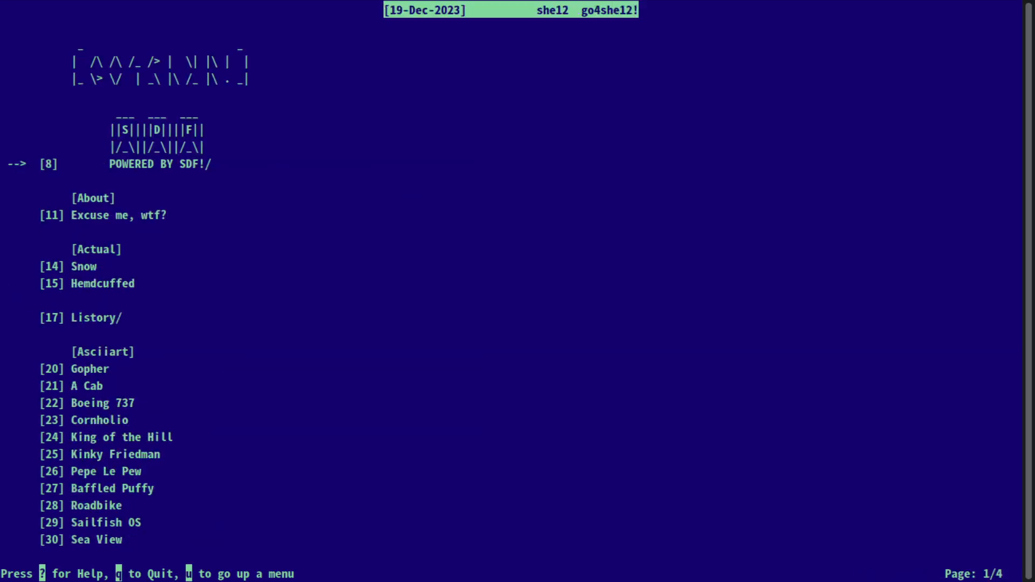
- View she12's Spongebob Squarepants ASCII art, then go back up to the SDF Phlogosphere directory
key(down)
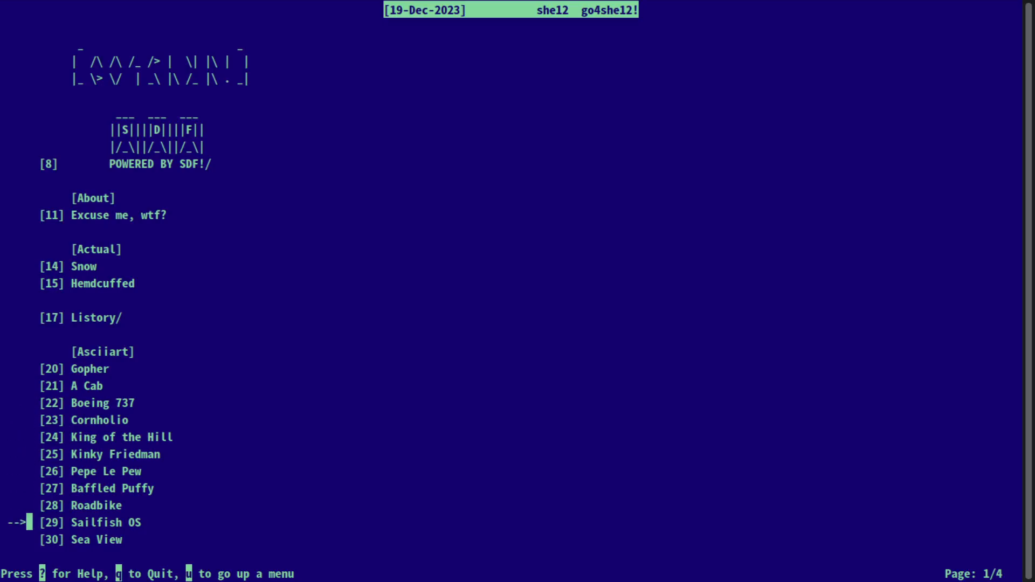
scroll(down, 3)
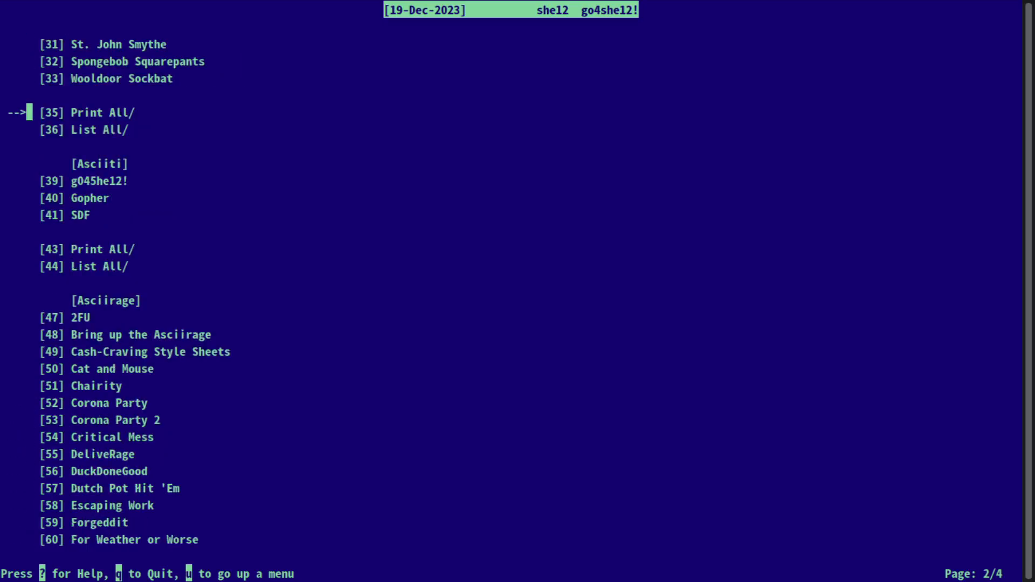
click(137, 60)
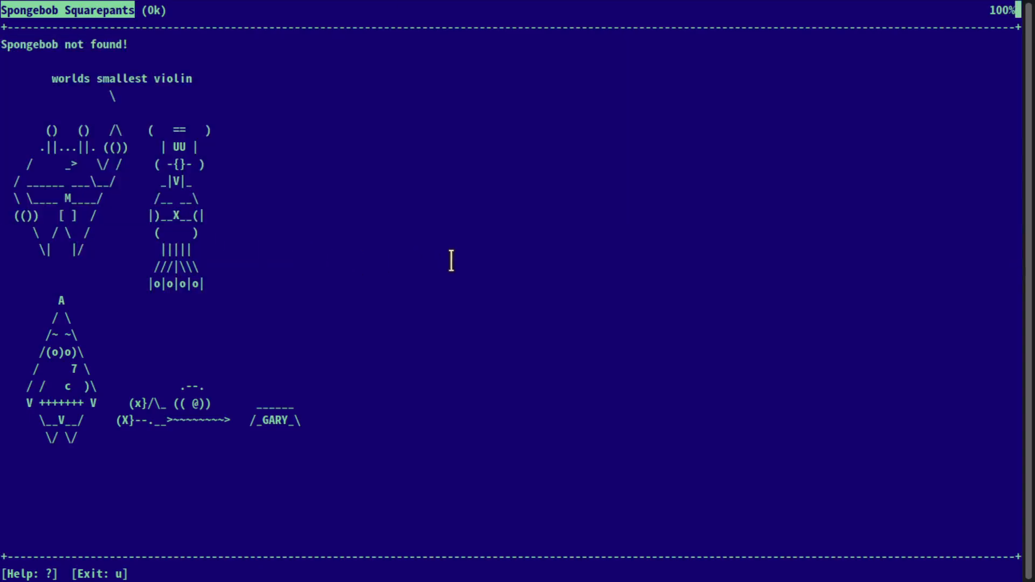
key(u)
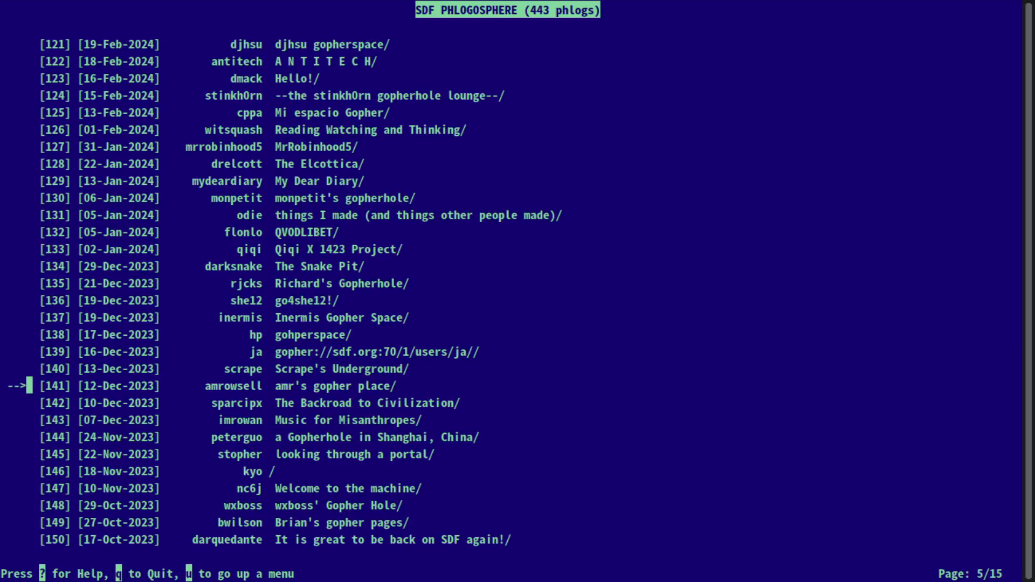
- Read peterguo's Shanghai gopherhole setting_up_gopher tips file, then head to the 161.35.233.12 gopher hole
key(Down)
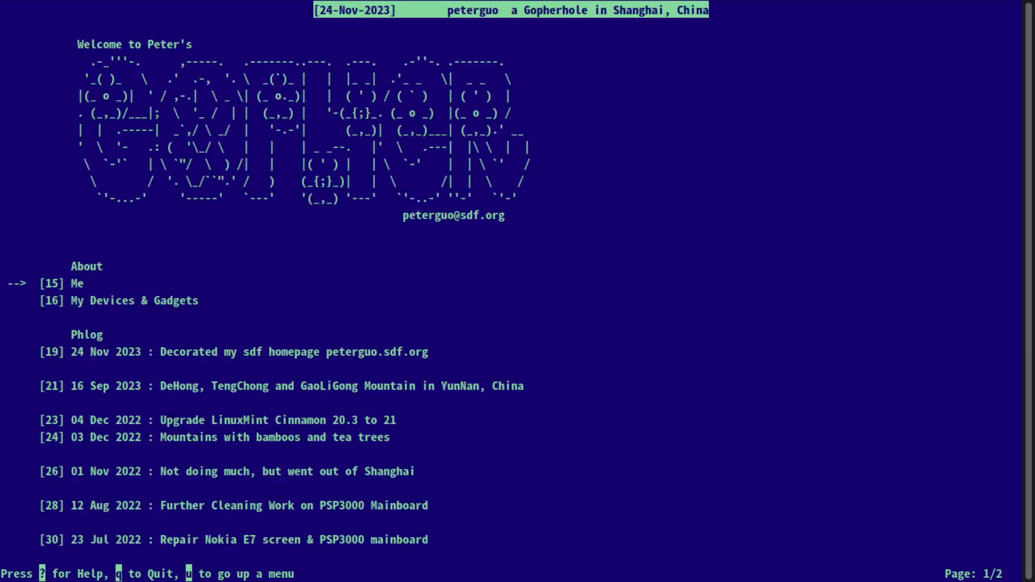
key(Down)
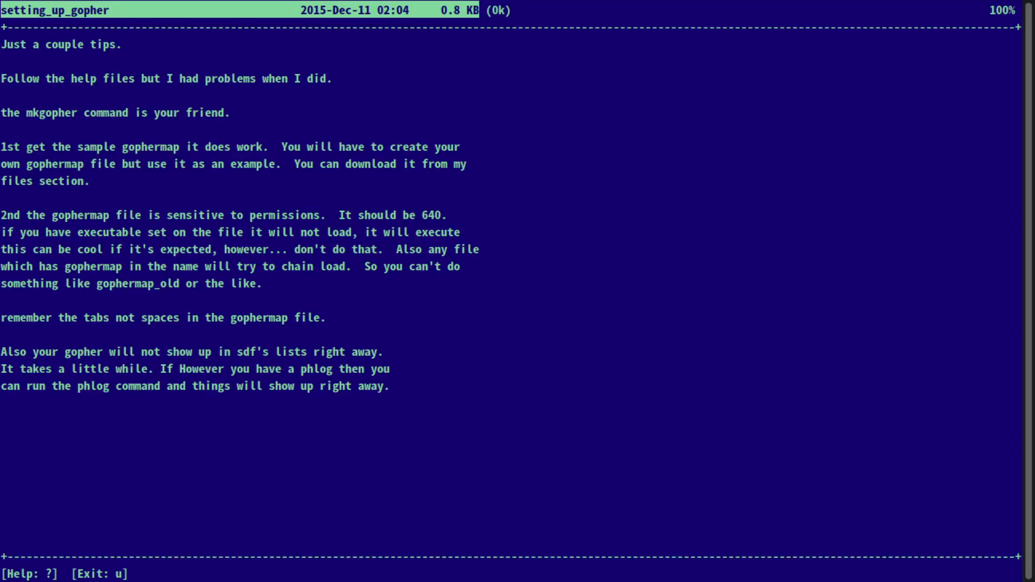
key(u)
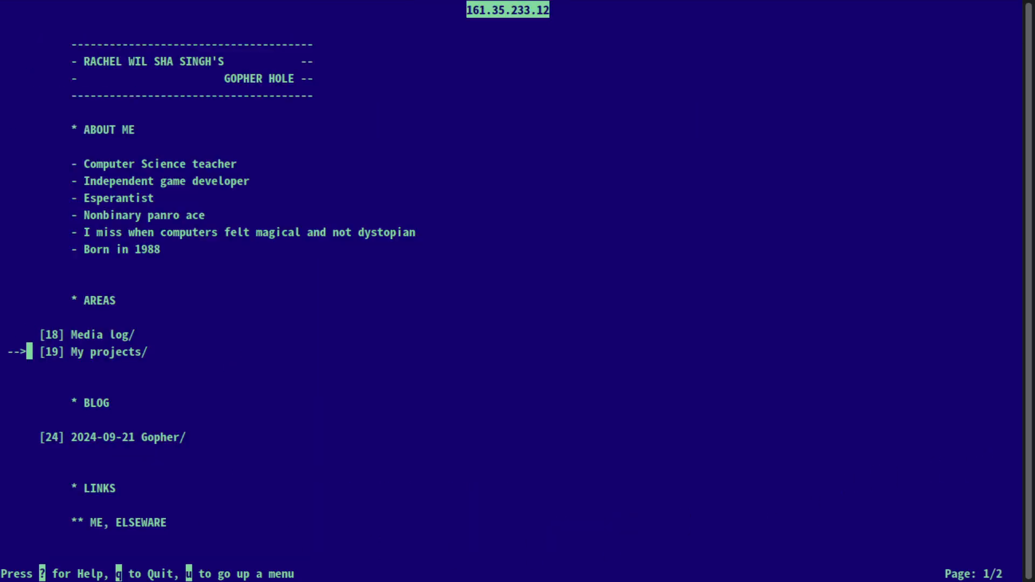
key(Down)
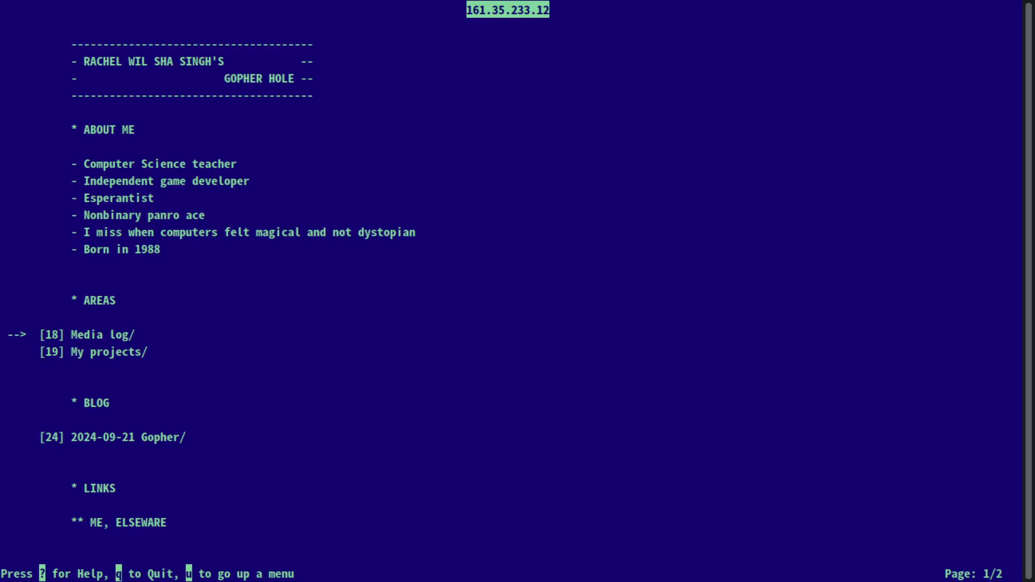
scroll(down, 3)
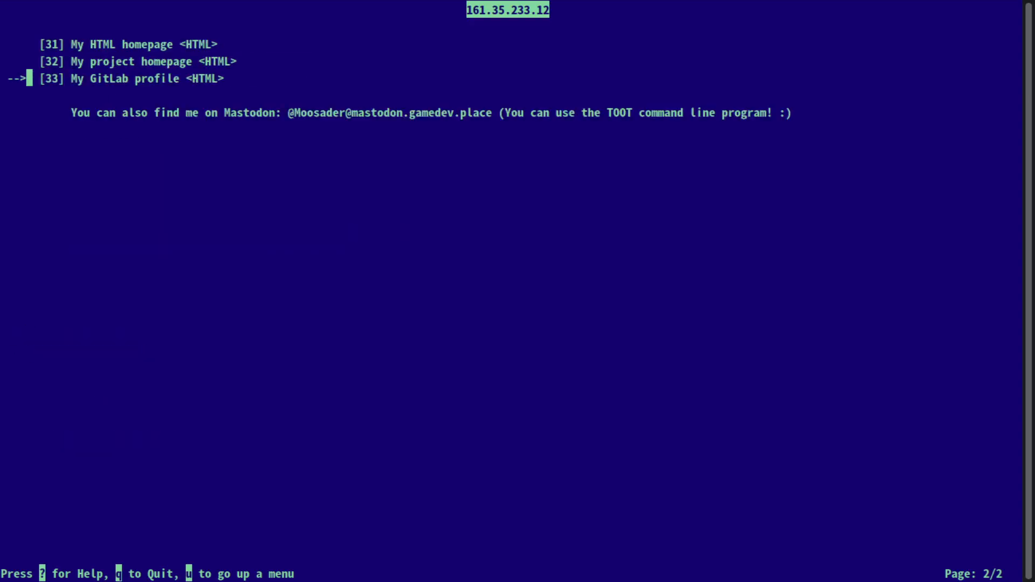
key(Up)
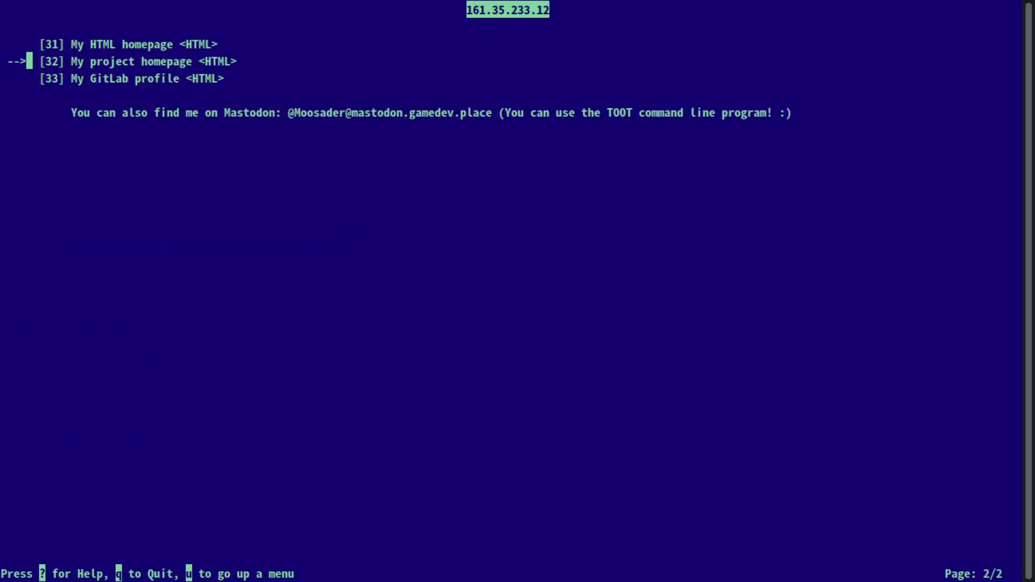
key(u)
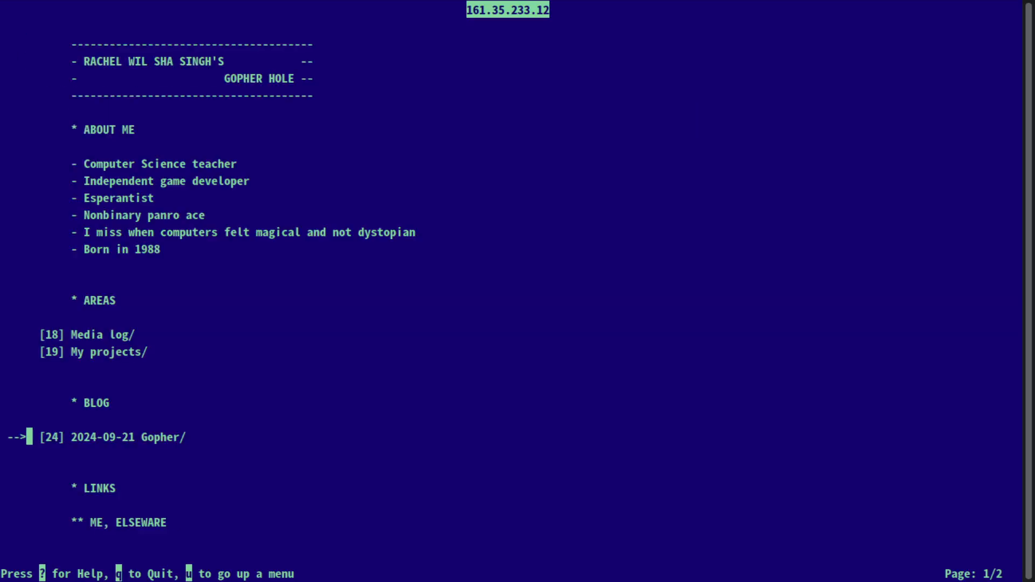
click(103, 334)
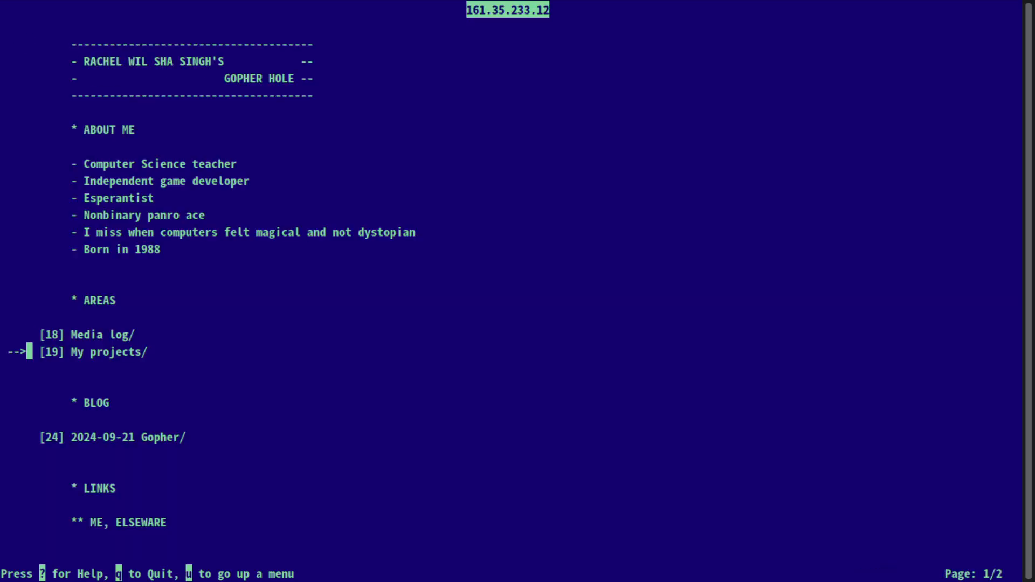
key(Down)
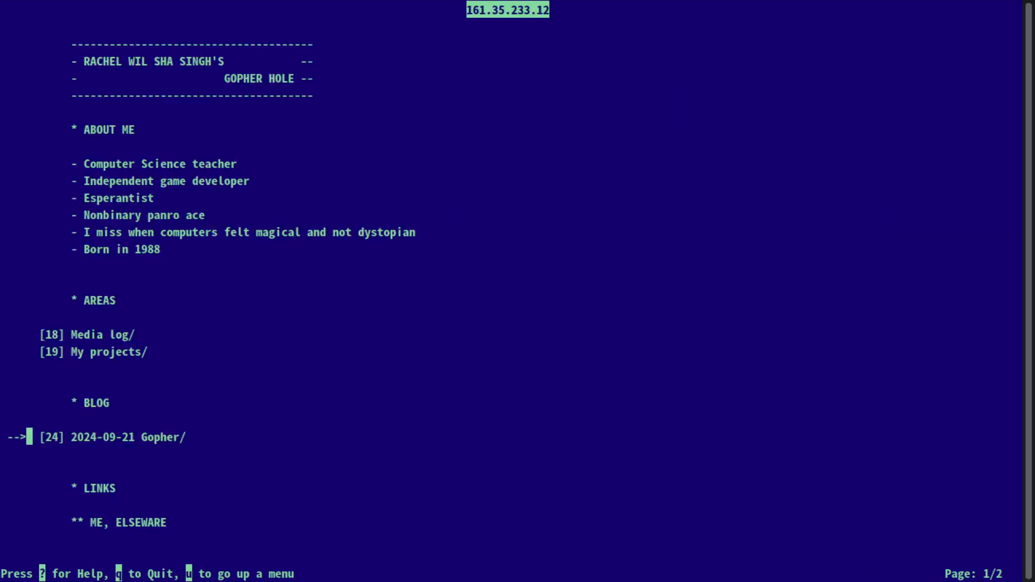
- Page down through Rachel's Homepage in Lynx to page 10
scroll(down, 3)
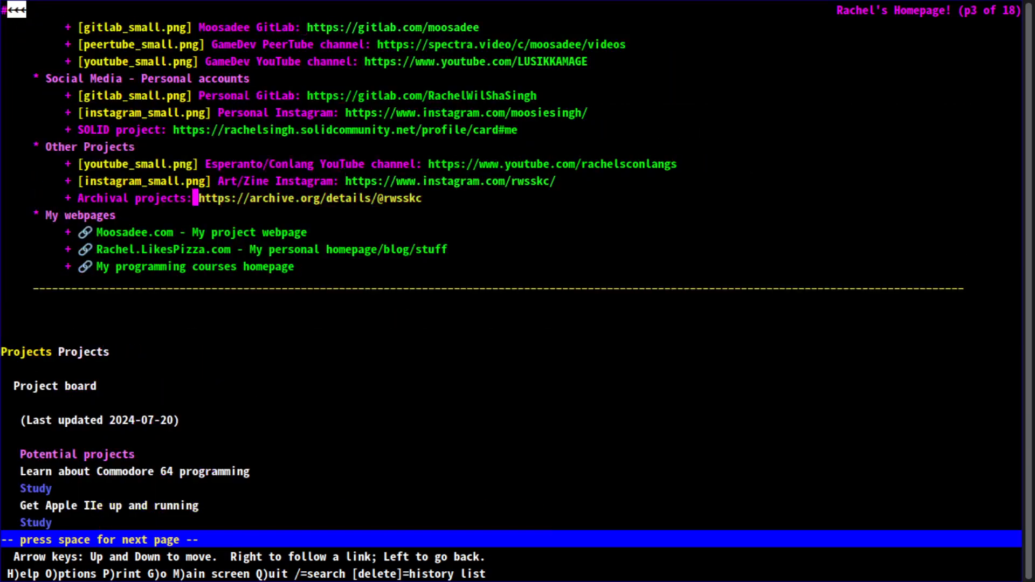
key(space)
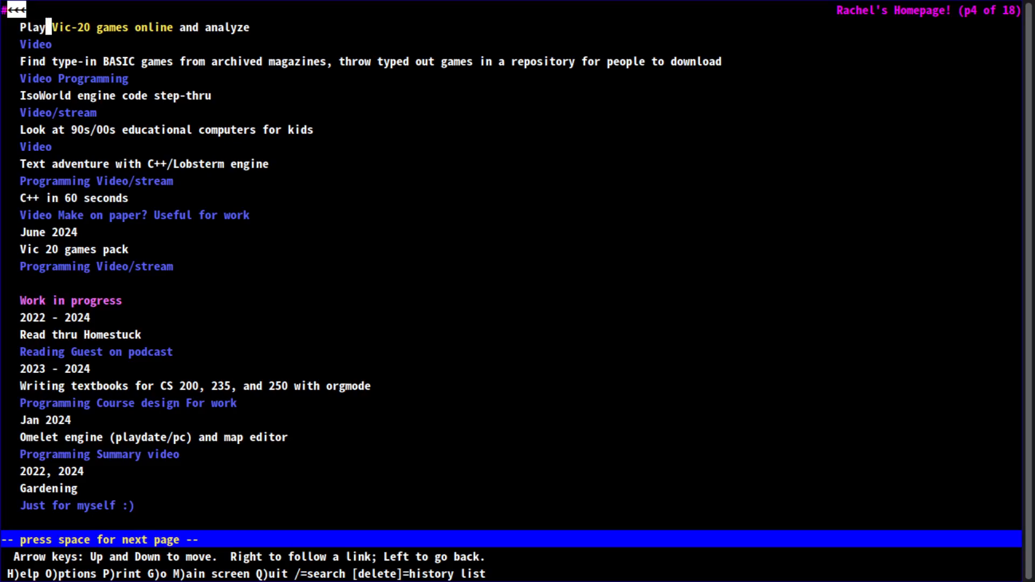
key(space)
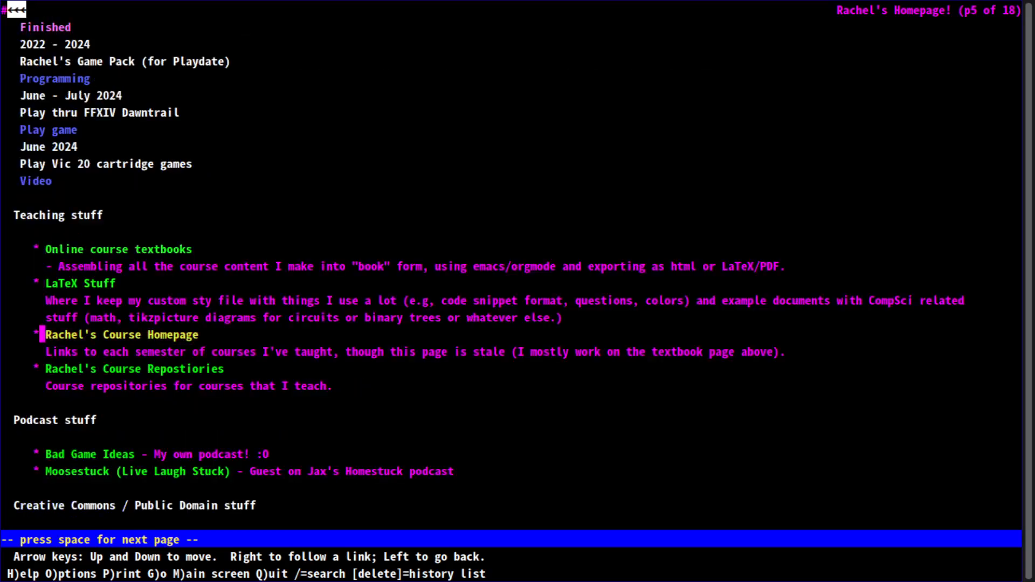
key(space)
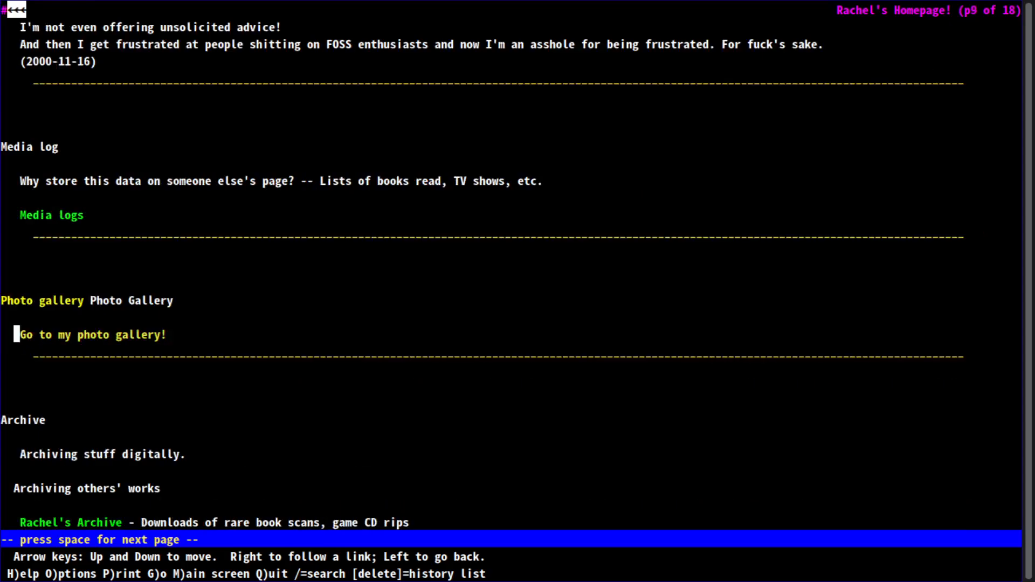
key(space)
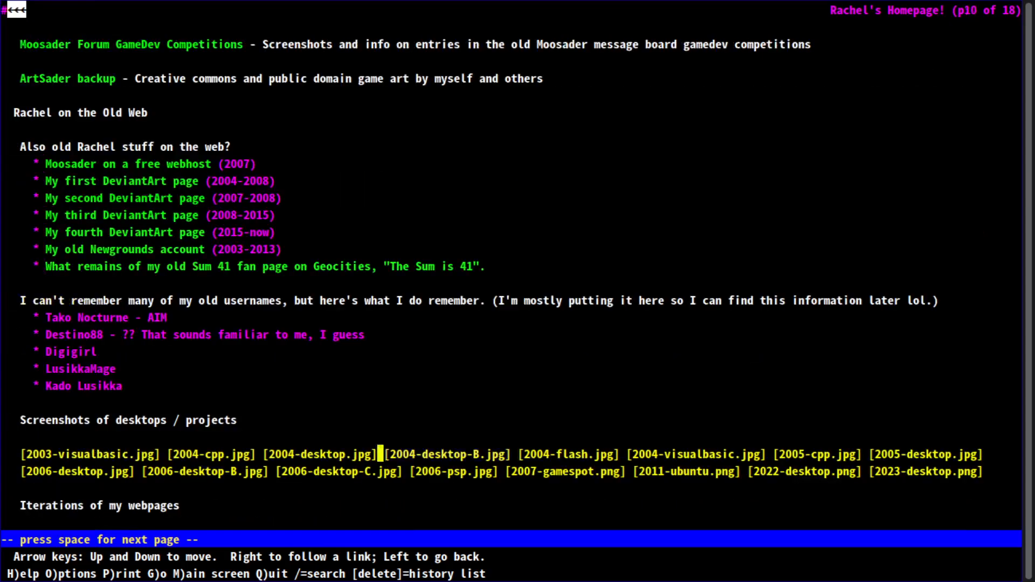
- Quit Lynx, answering y to the 'Are you sure you want to quit?' prompt
key(q)
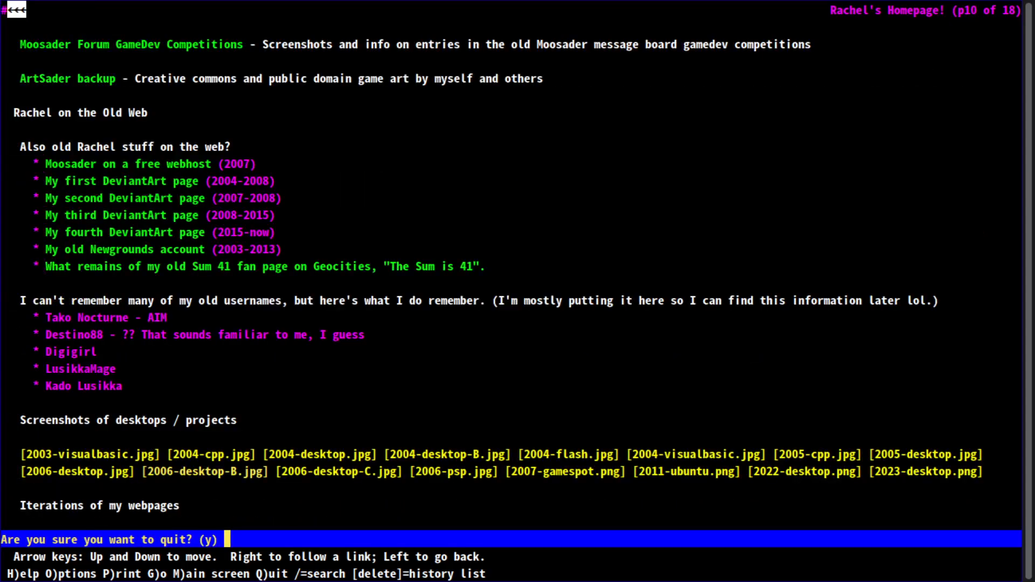
key(y)
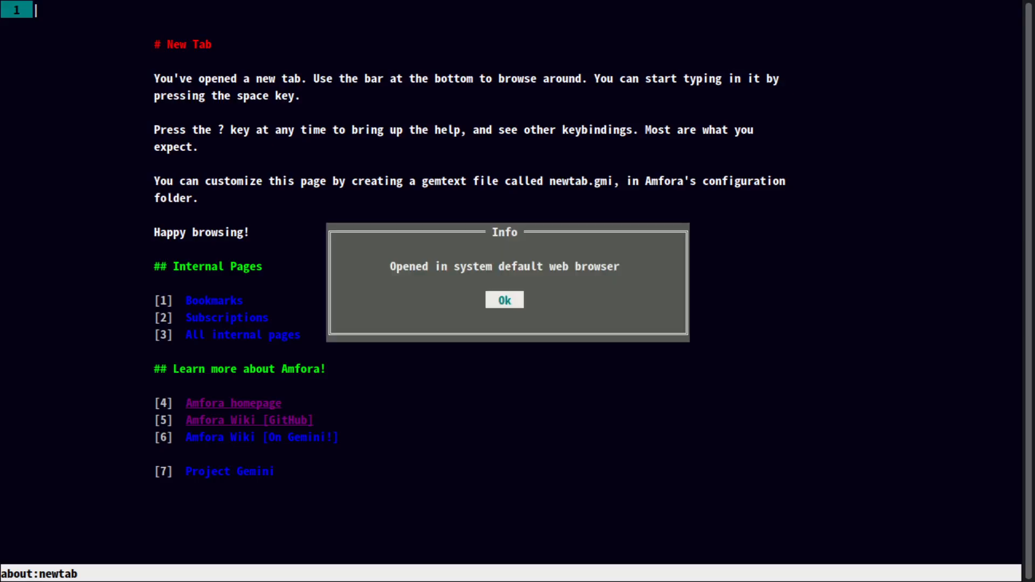
- Dismiss the system-browser notice and follow link [7] Project Gemini to the Circumlunar Gemini Outpost
click(504, 299)
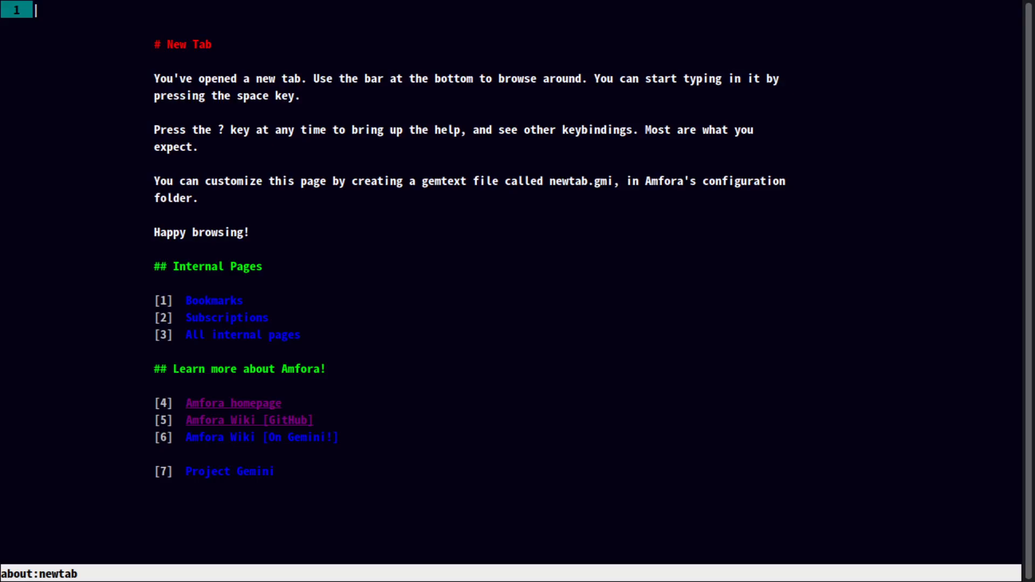
click(230, 472)
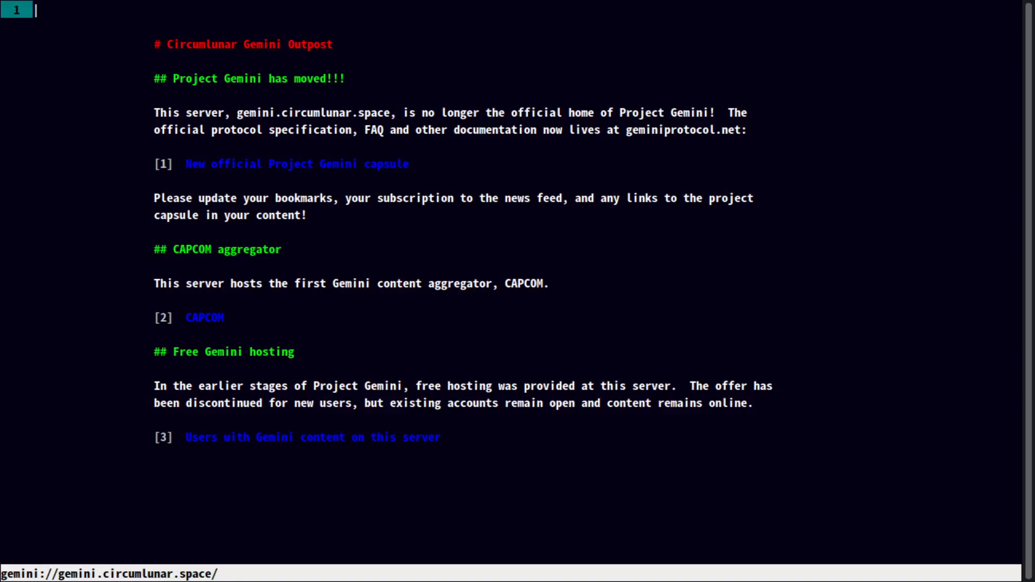
click(205, 318)
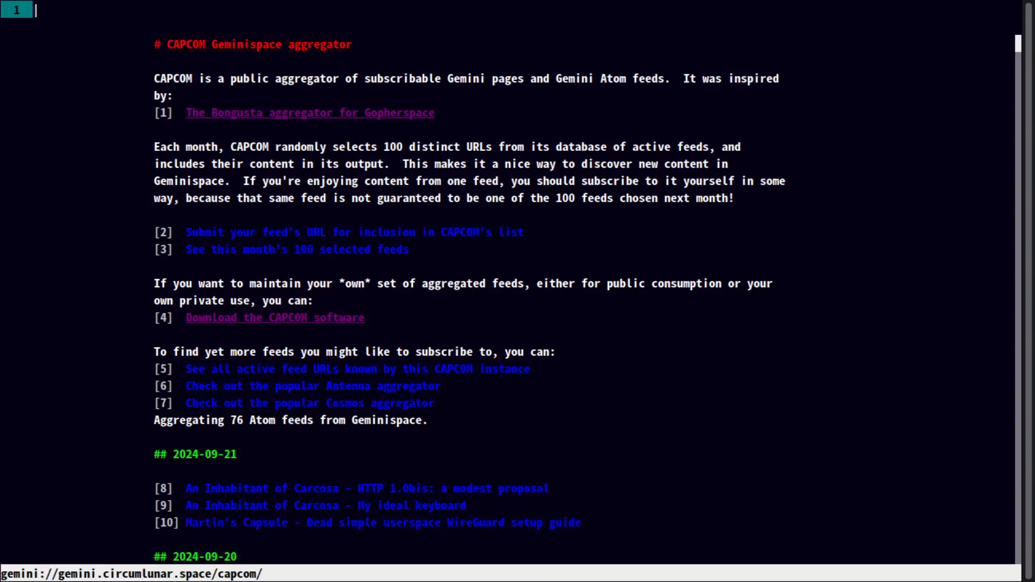
scroll(down, 3)
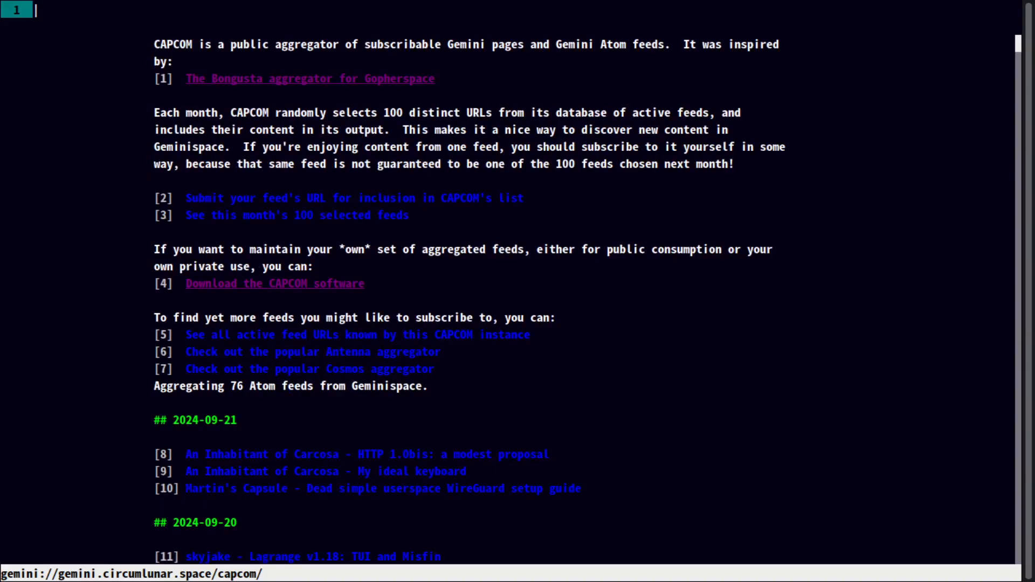
scroll(down, 3)
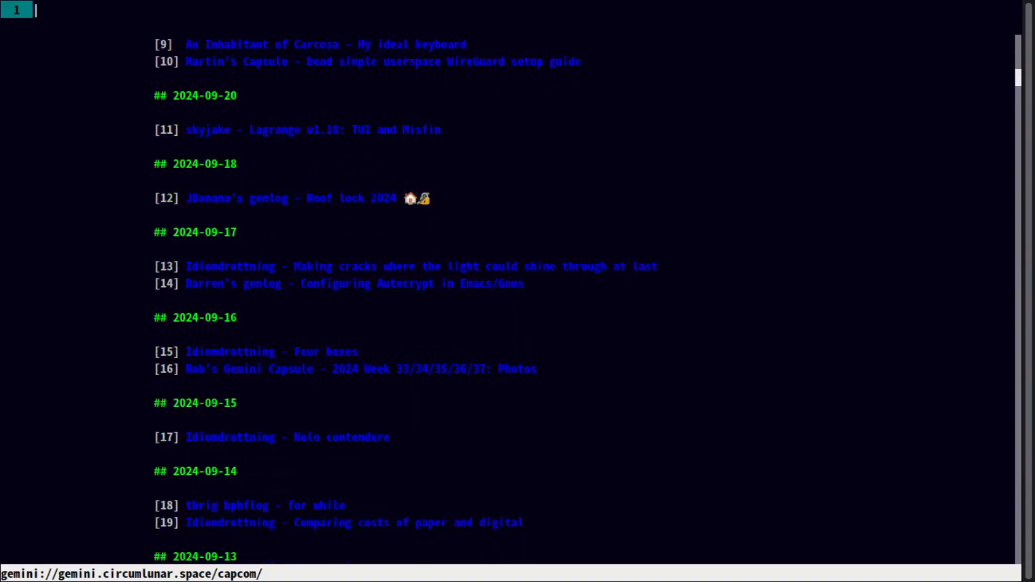
scroll(down, 3)
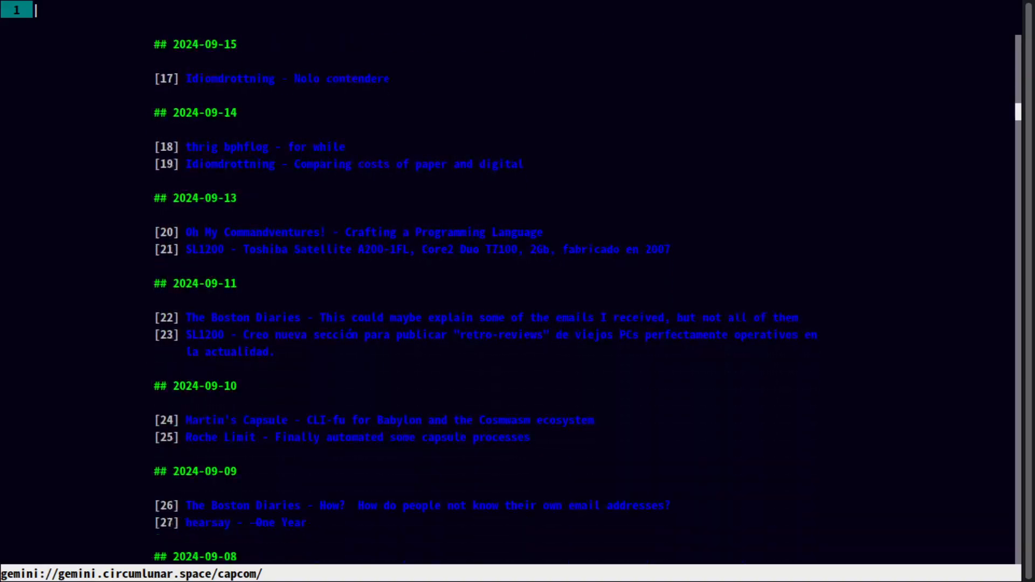
scroll(down, 3)
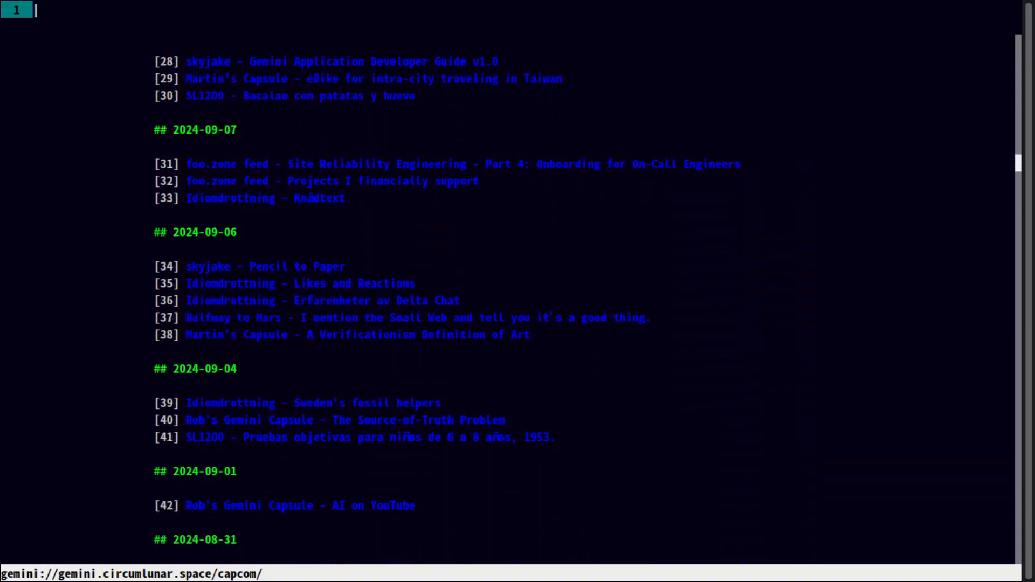
scroll(down, 3)
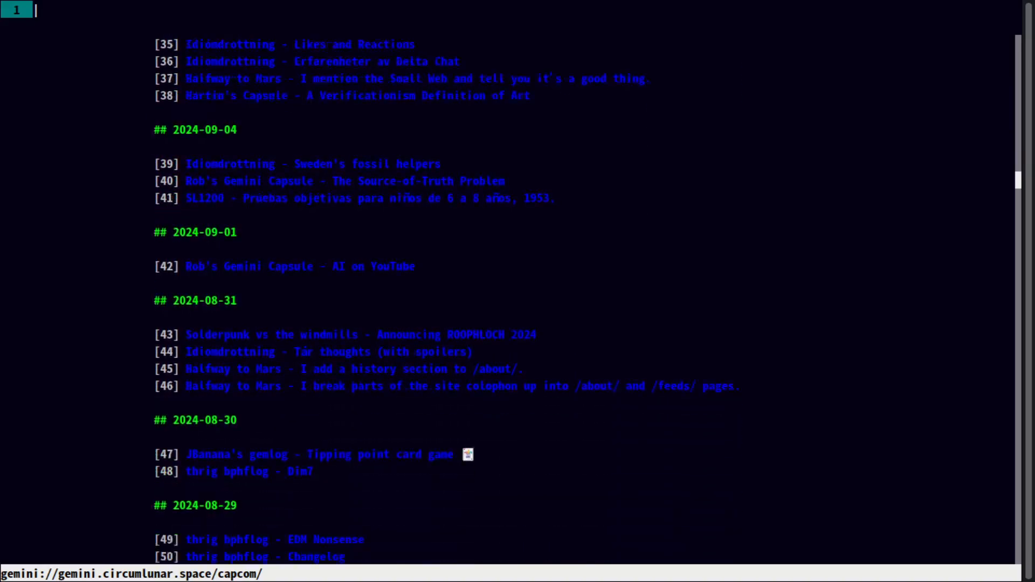
scroll(down, 3)
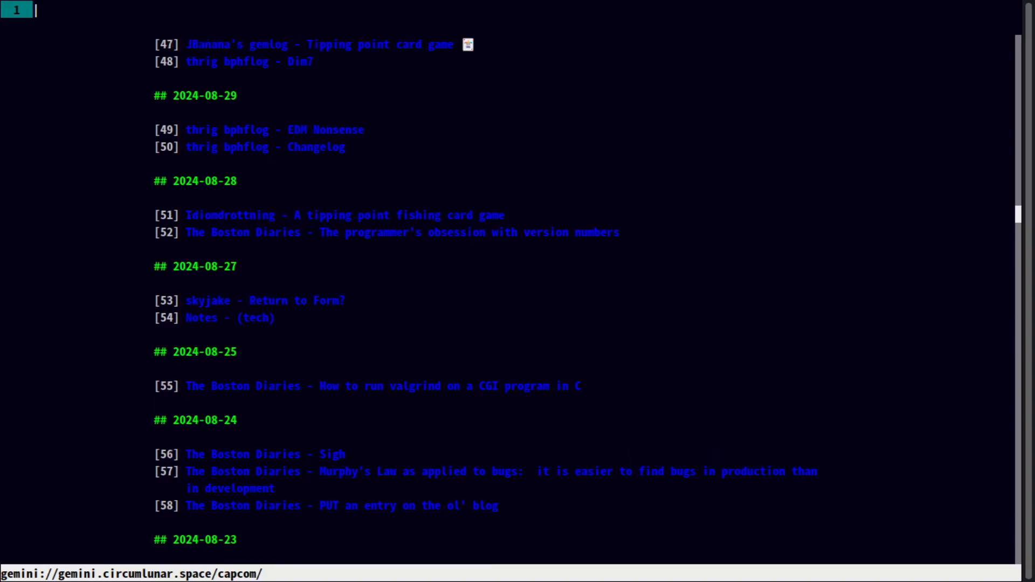
scroll(down, 3)
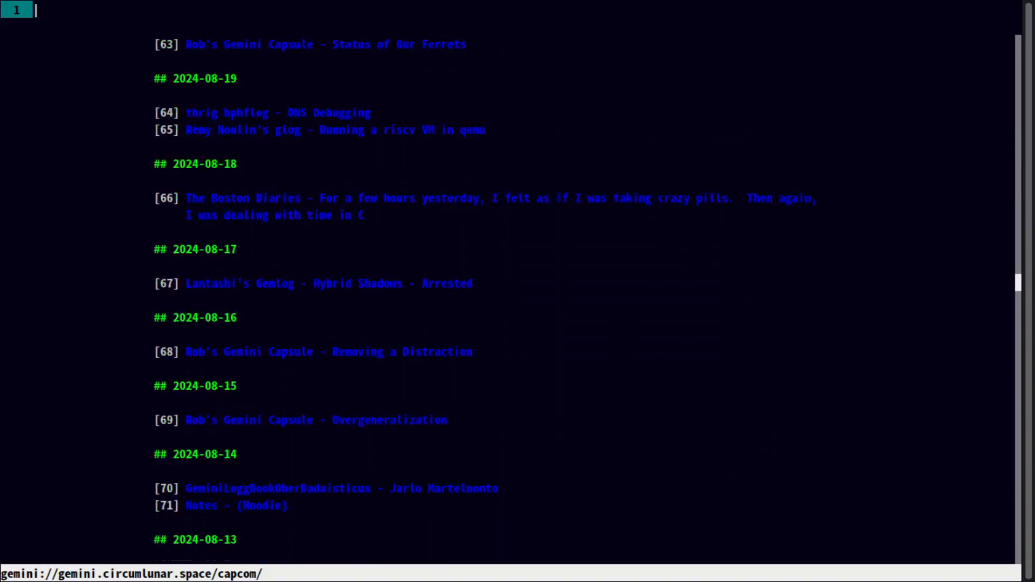
scroll(down, 3)
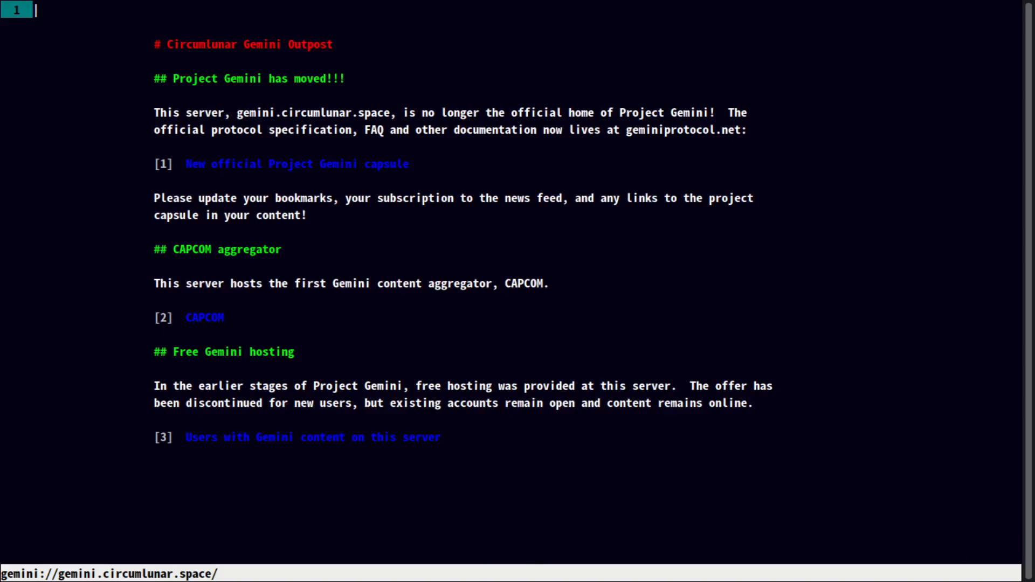
- From 'Users with Gemini content', view the adorable kitten image in the system viewer and dismiss the notice
click(313, 437)
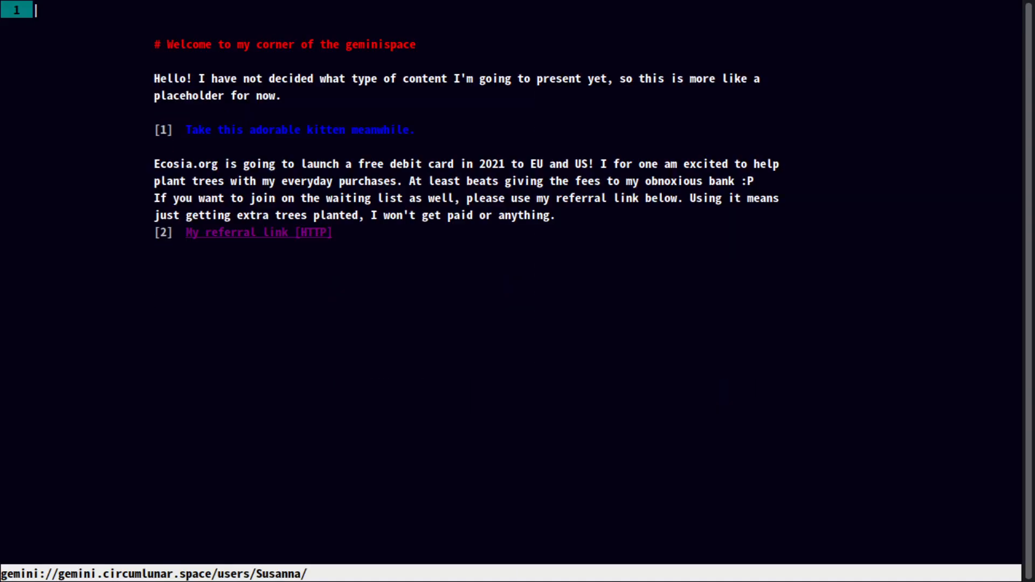
click(259, 232)
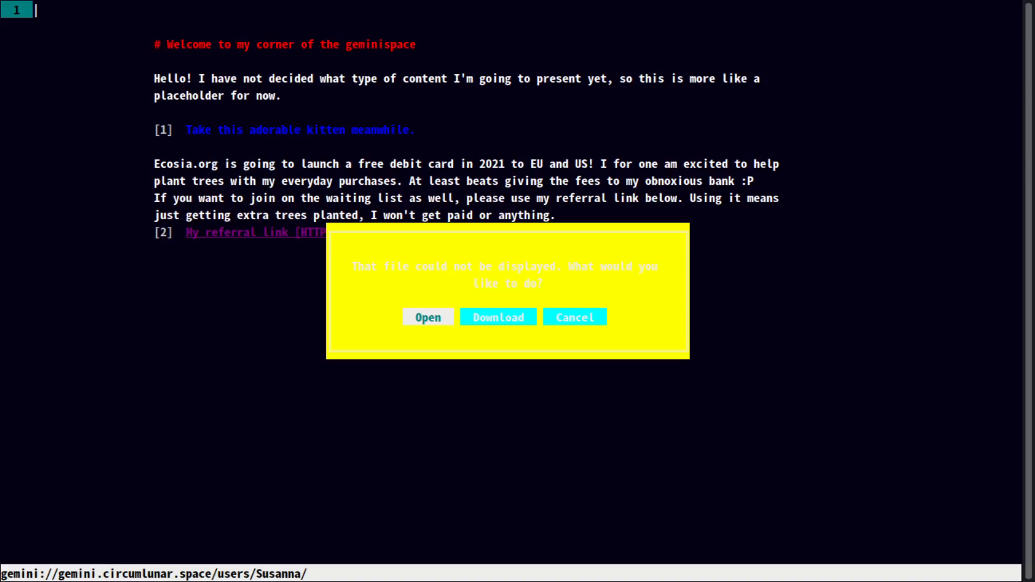
click(428, 317)
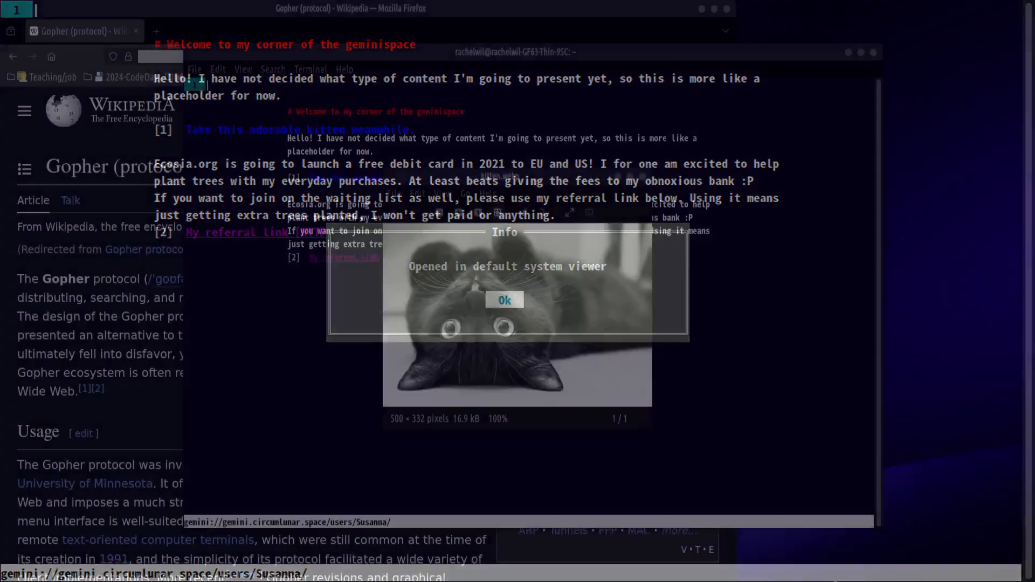
click(504, 301)
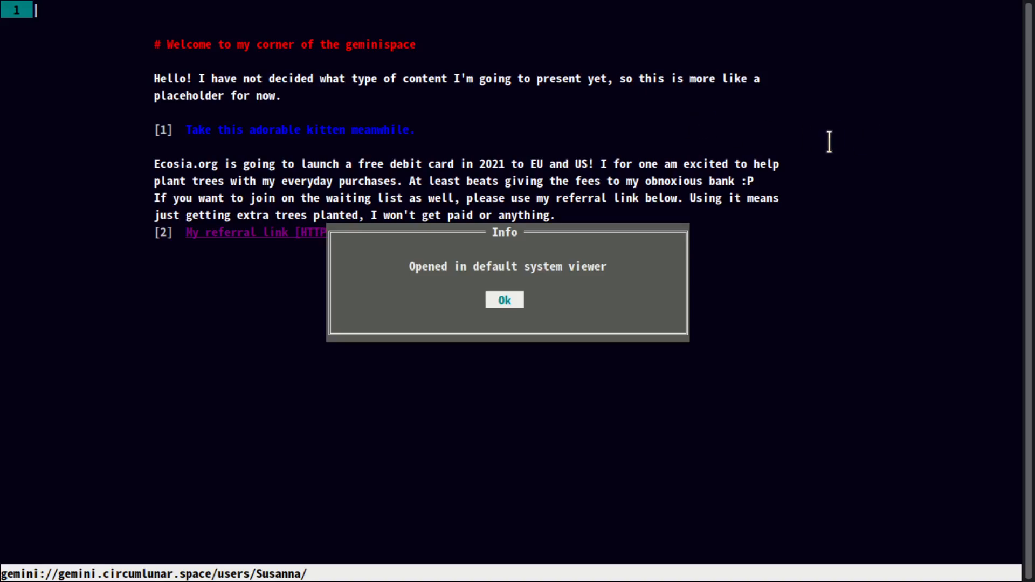
click(503, 300)
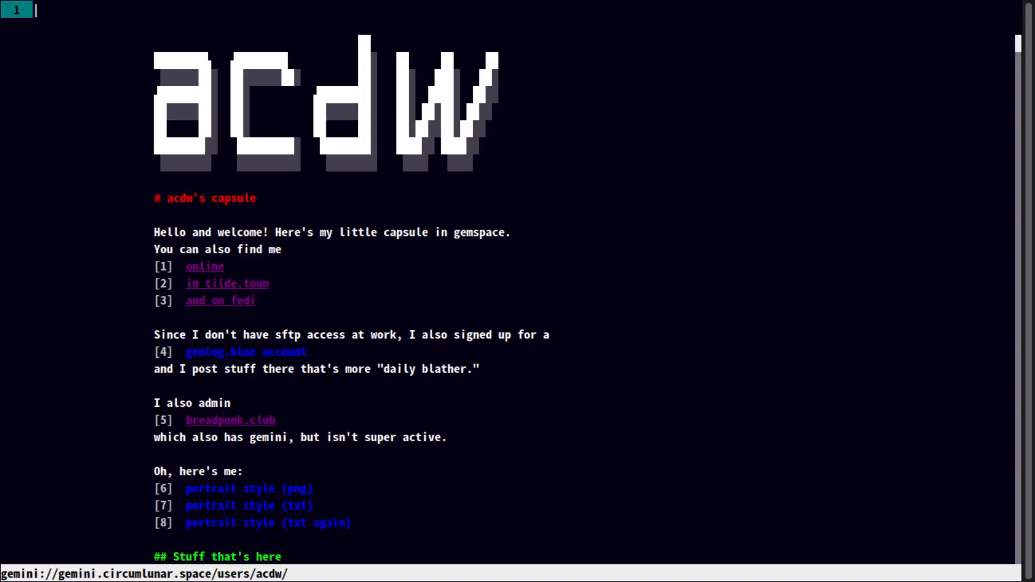
- Scroll down through acdw's capsule link sections toward the users directory listing
scroll(down, 3)
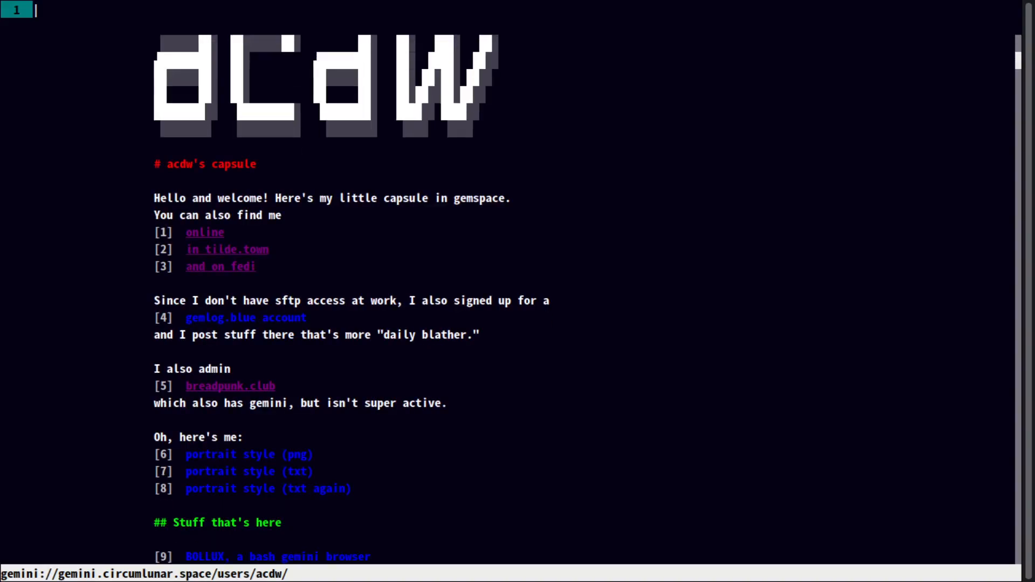
scroll(down, 3)
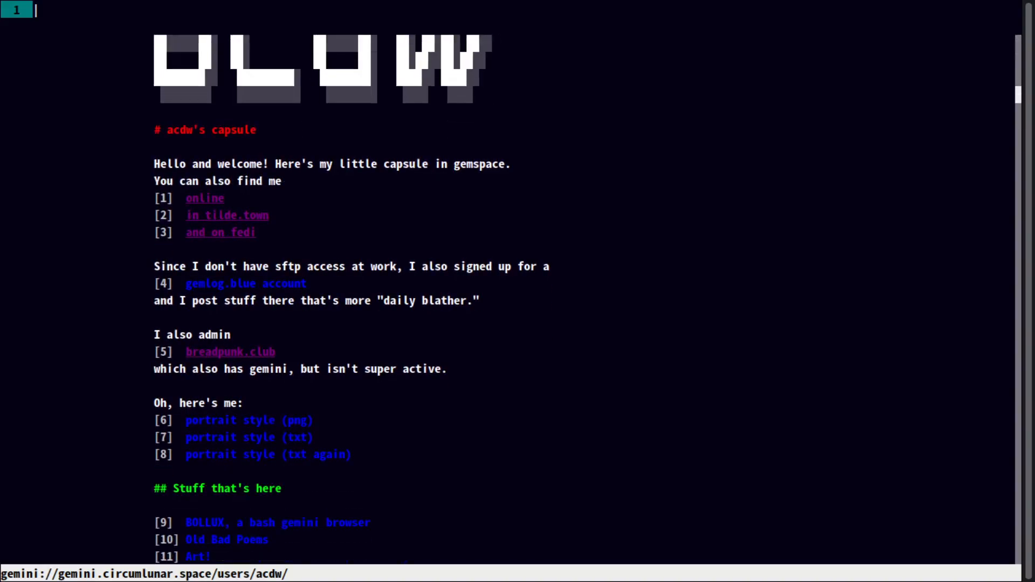
scroll(down, 3)
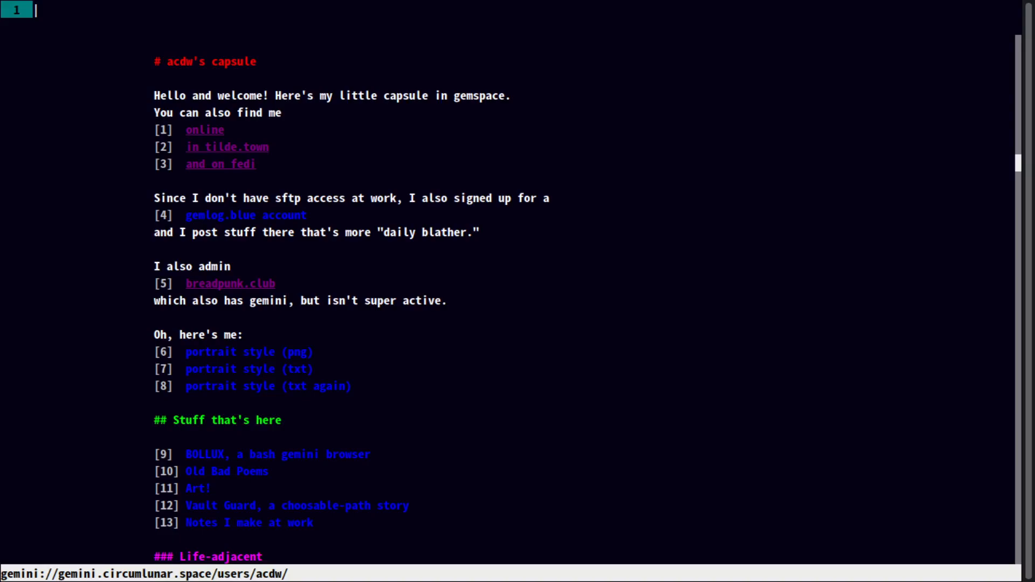
scroll(down, 3)
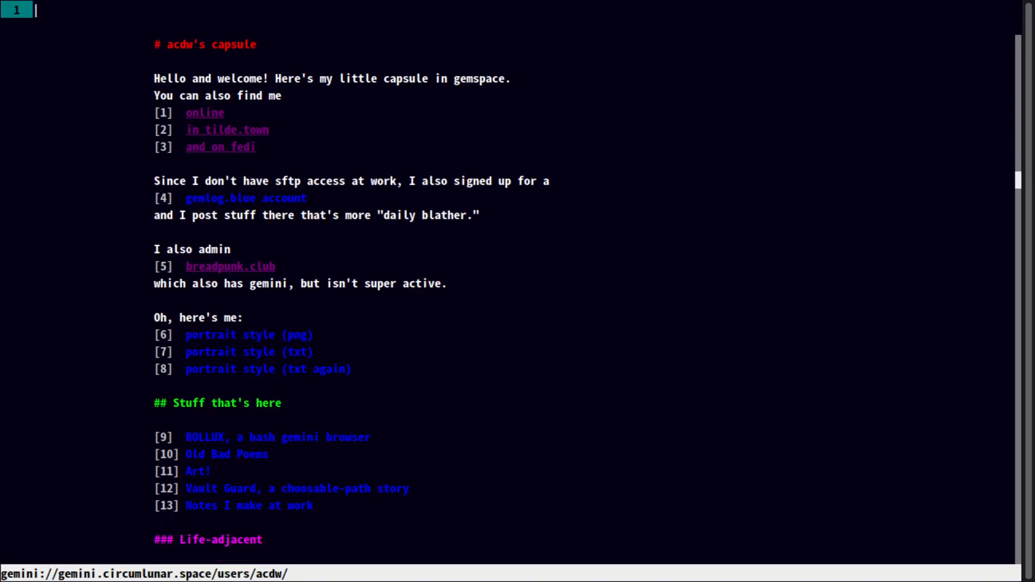
scroll(down, 3)
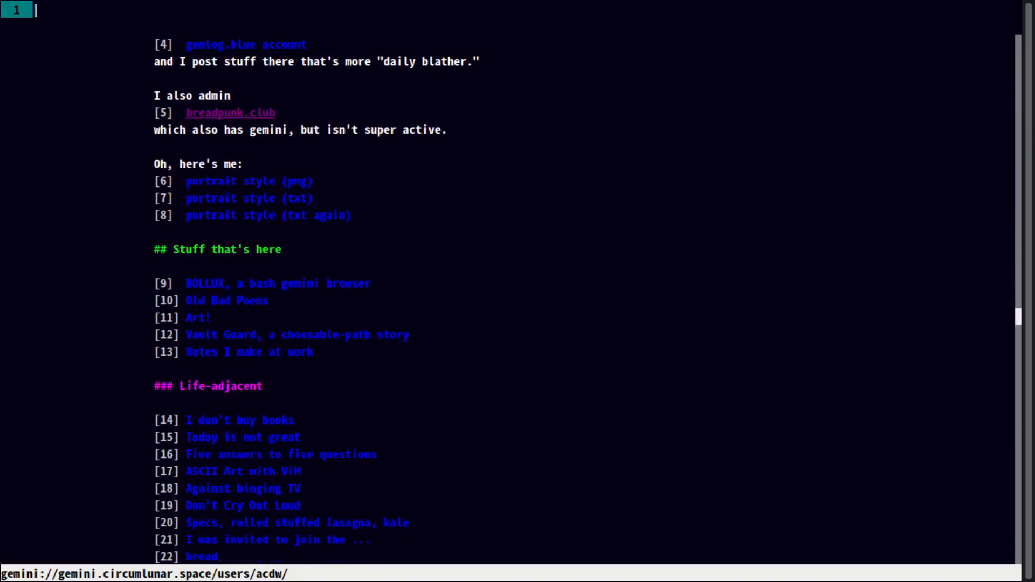
scroll(down, 3)
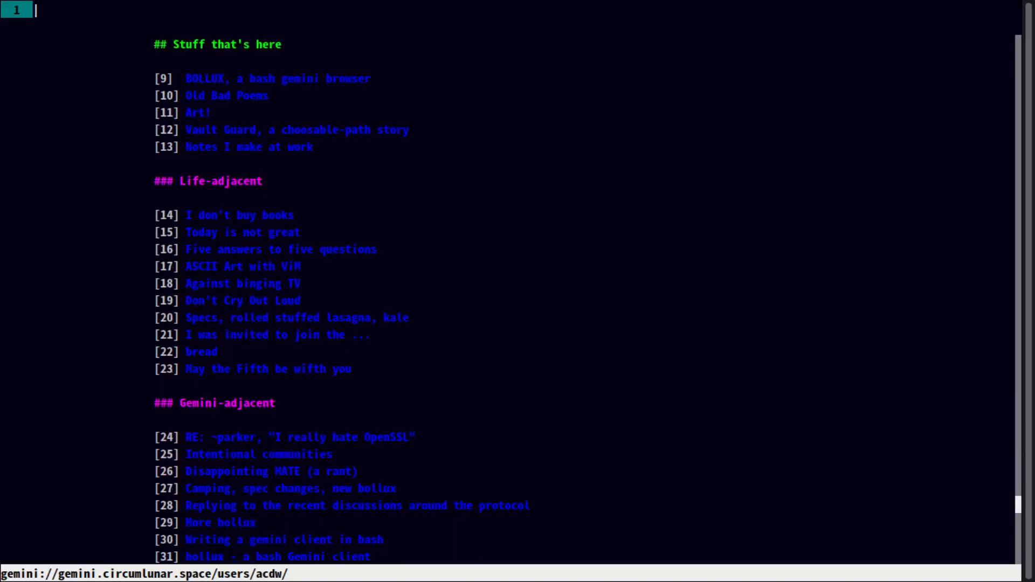
scroll(down, 3)
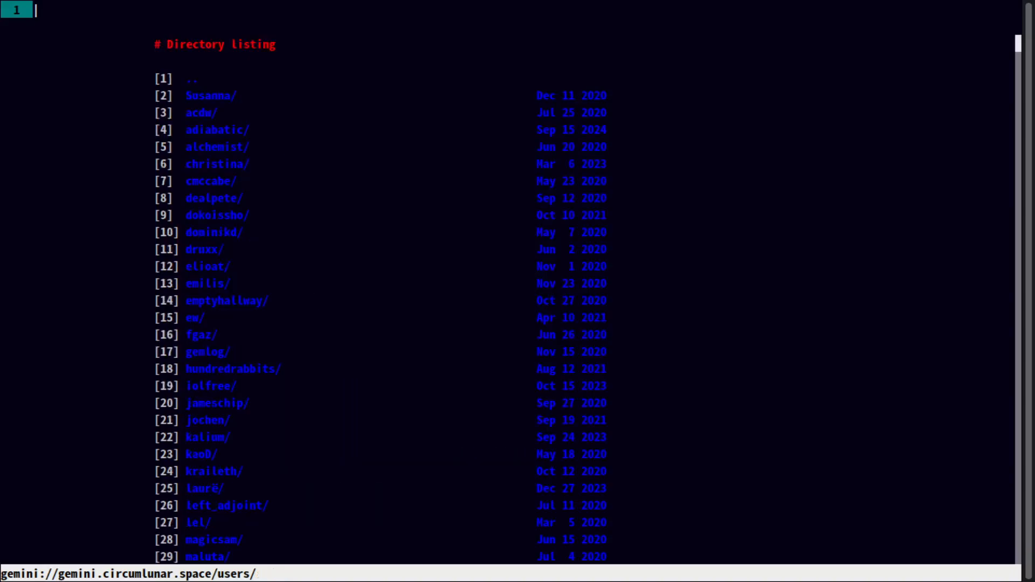
- Visit adiabatic's capsule and its ASCII-art dumping ground
click(205, 112)
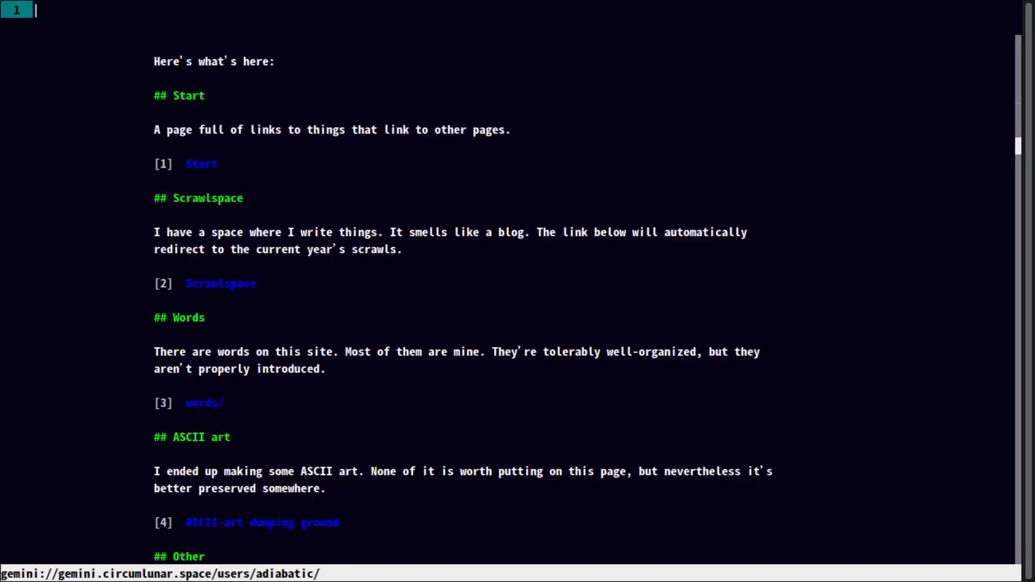
click(261, 522)
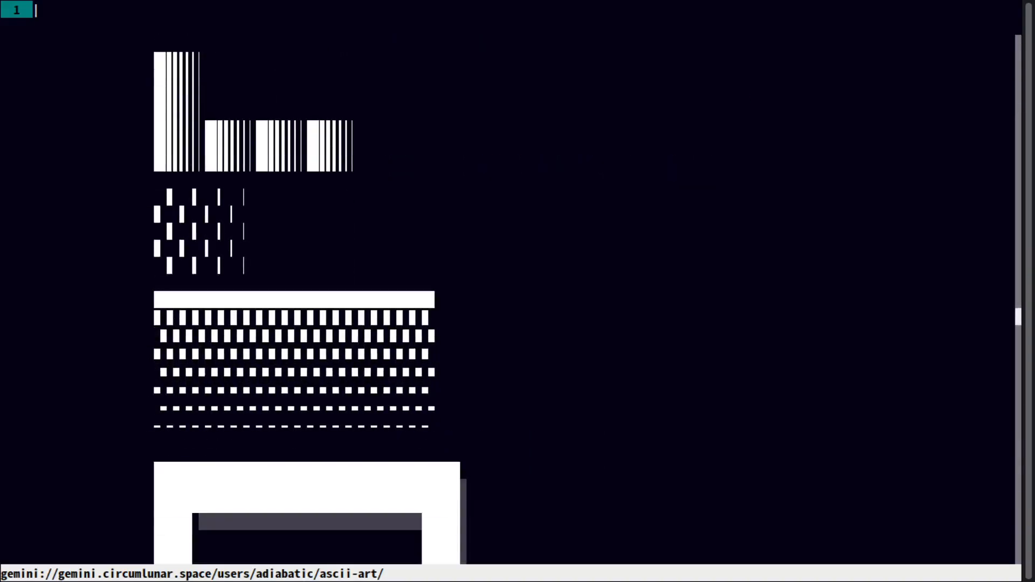
scroll(down, 3)
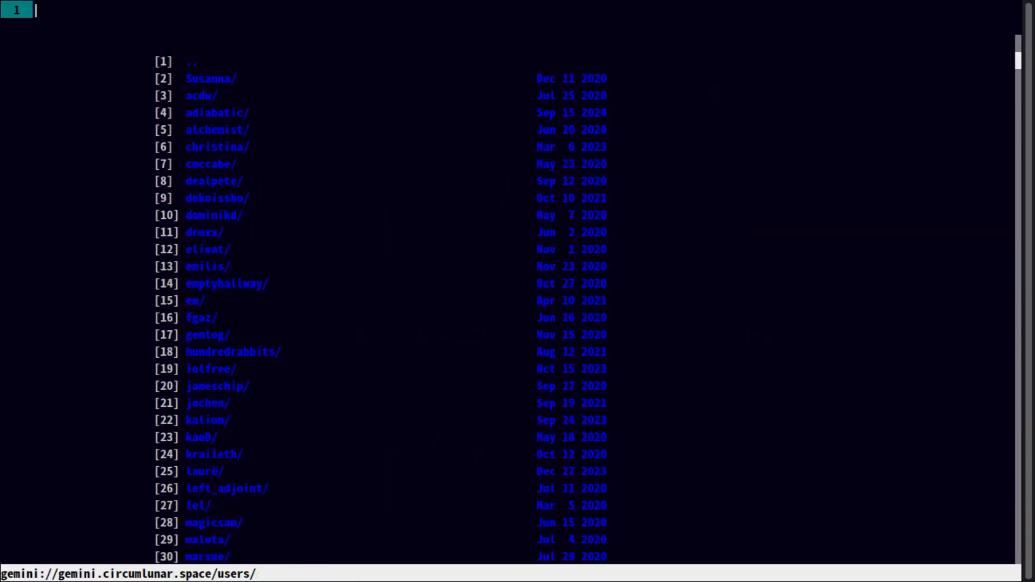
- Browse the alchemist's and christina's capsules before returning to the /users/ listing
click(212, 130)
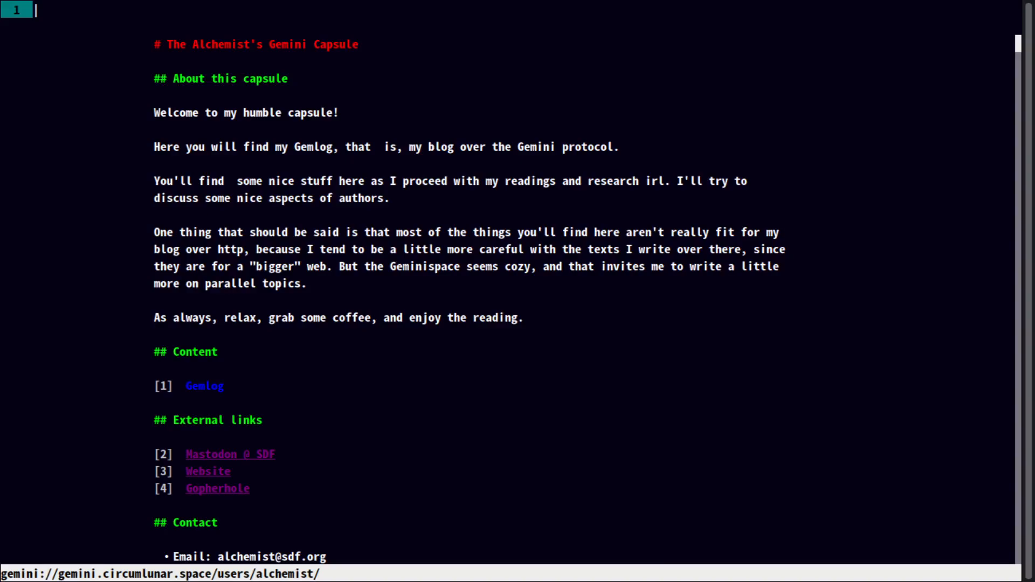
scroll(down, 3)
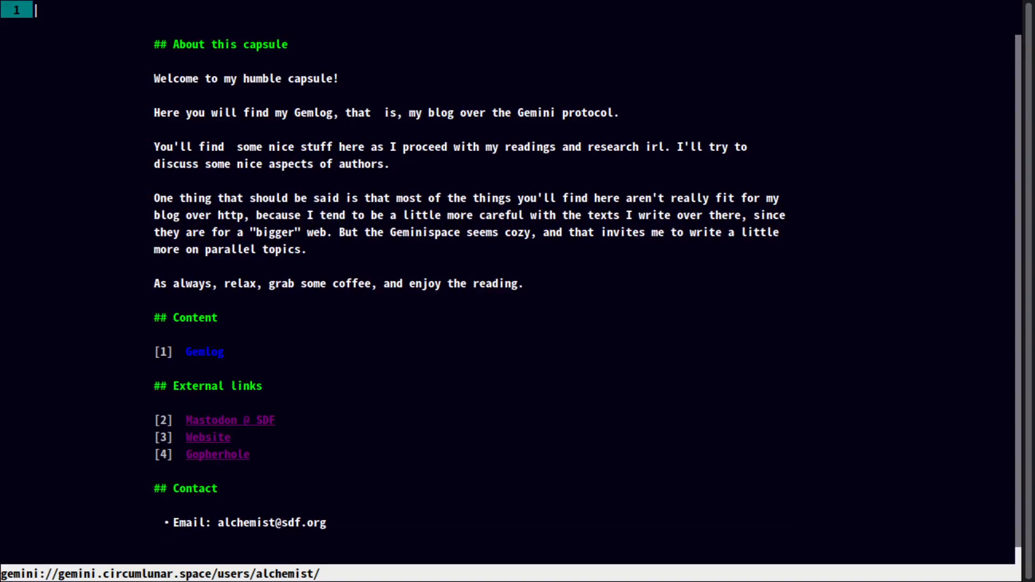
click(204, 352)
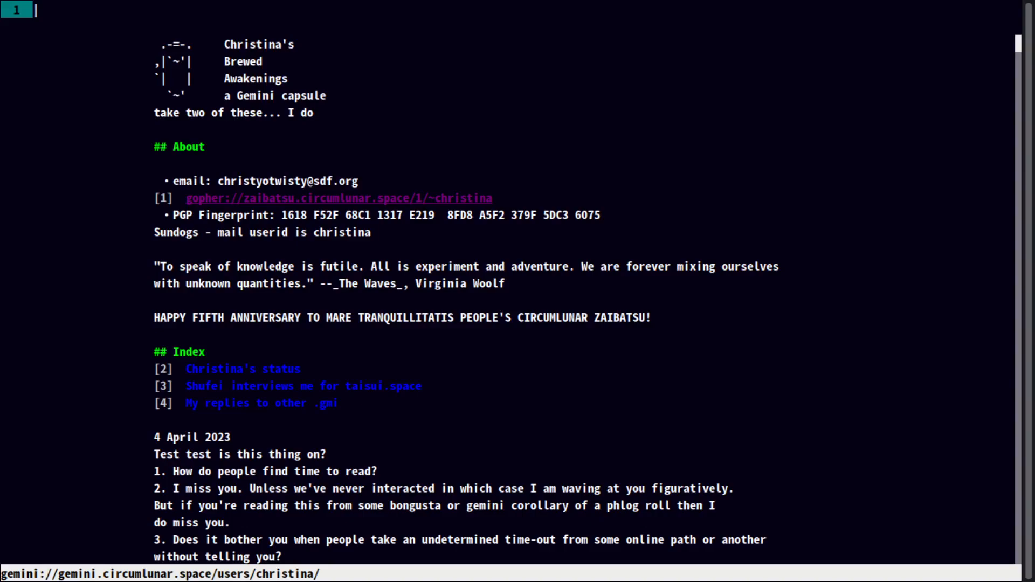
scroll(down, 3)
text(11)
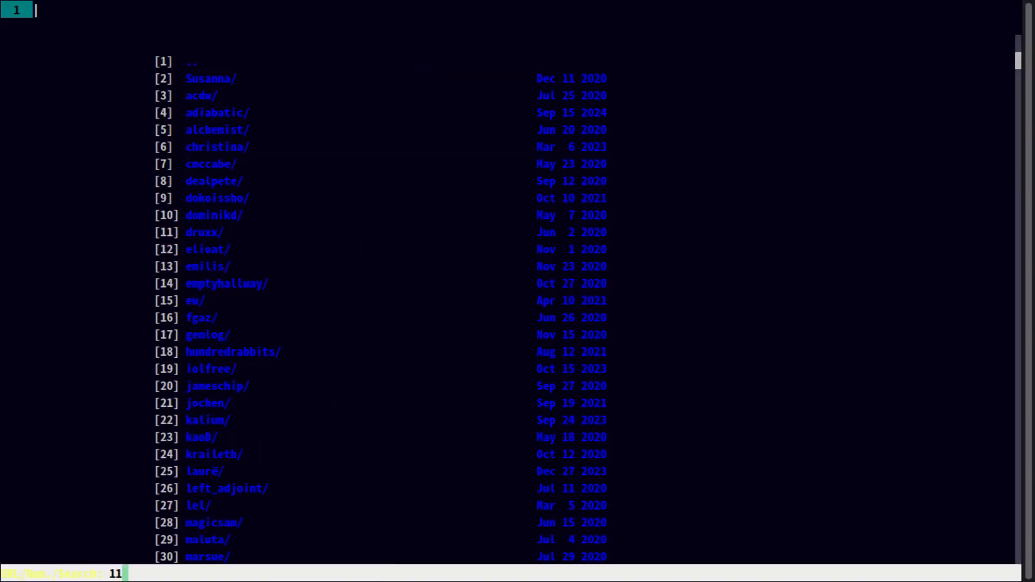
click(205, 232)
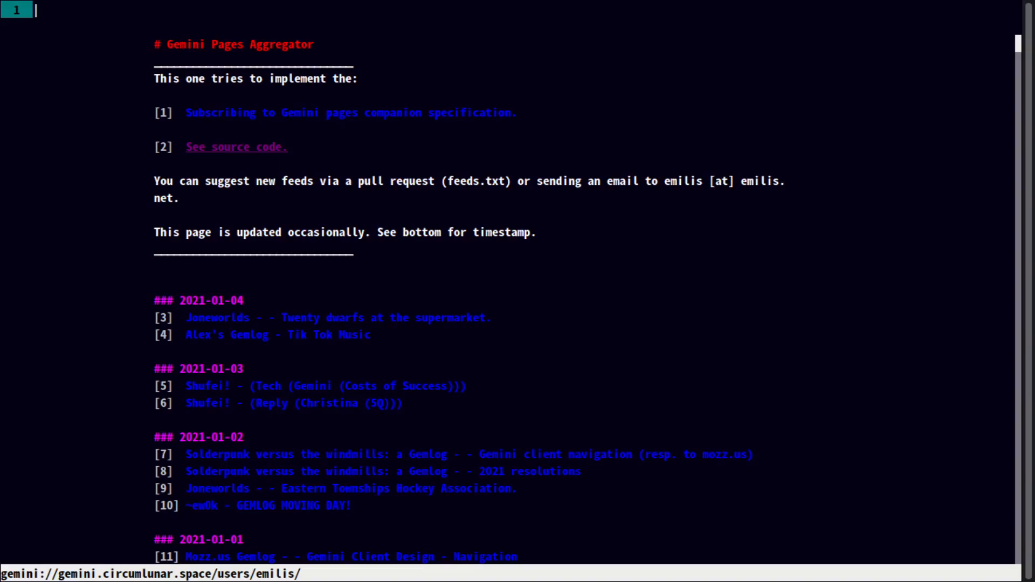
scroll(down, 3)
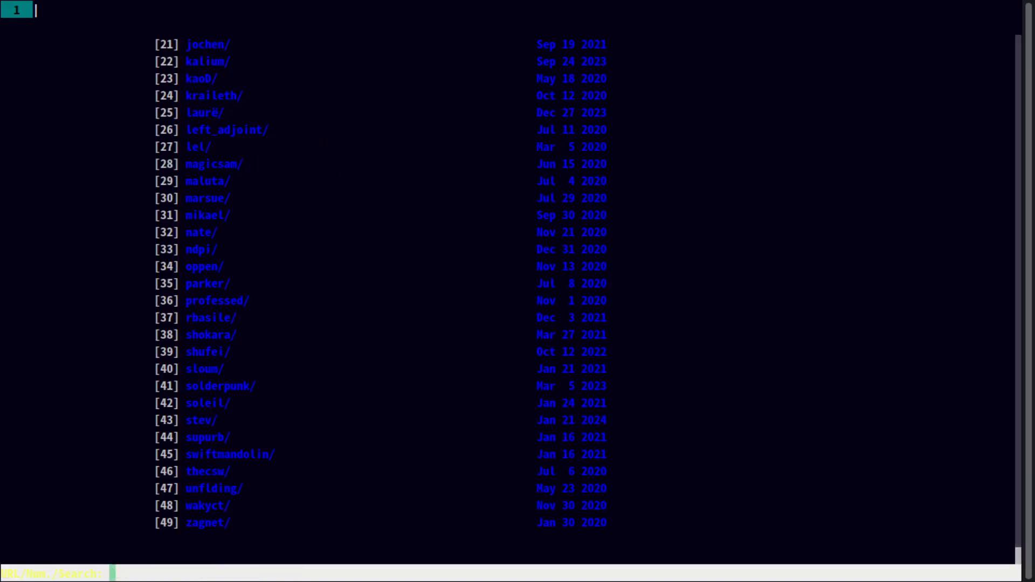
click(207, 506)
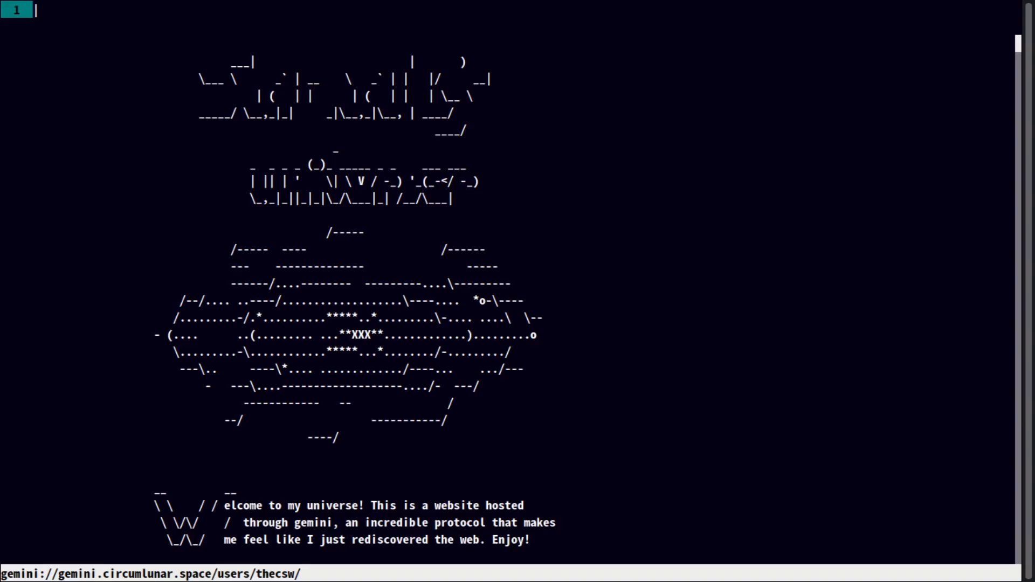
scroll(down, 3)
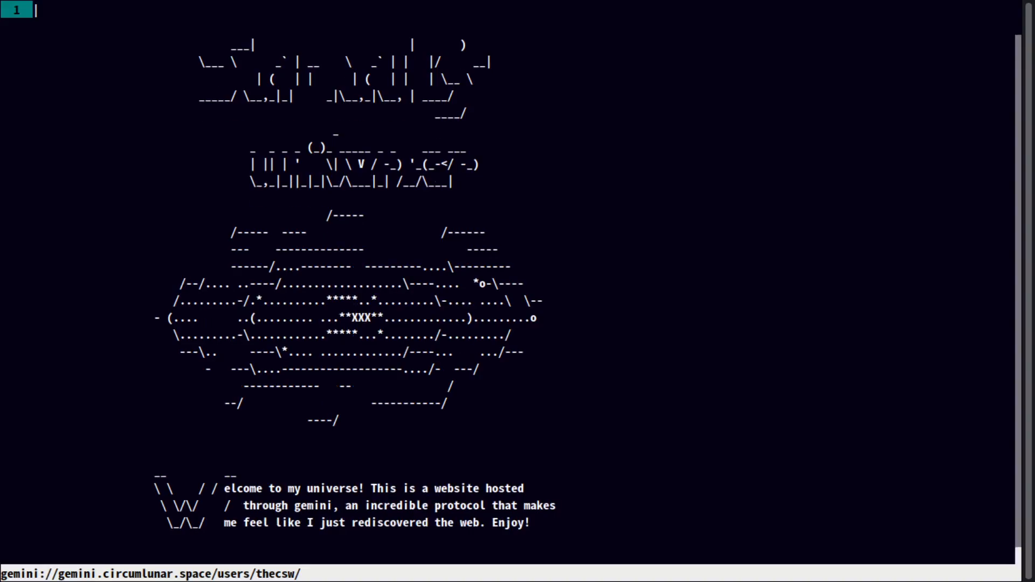
scroll(down, 3)
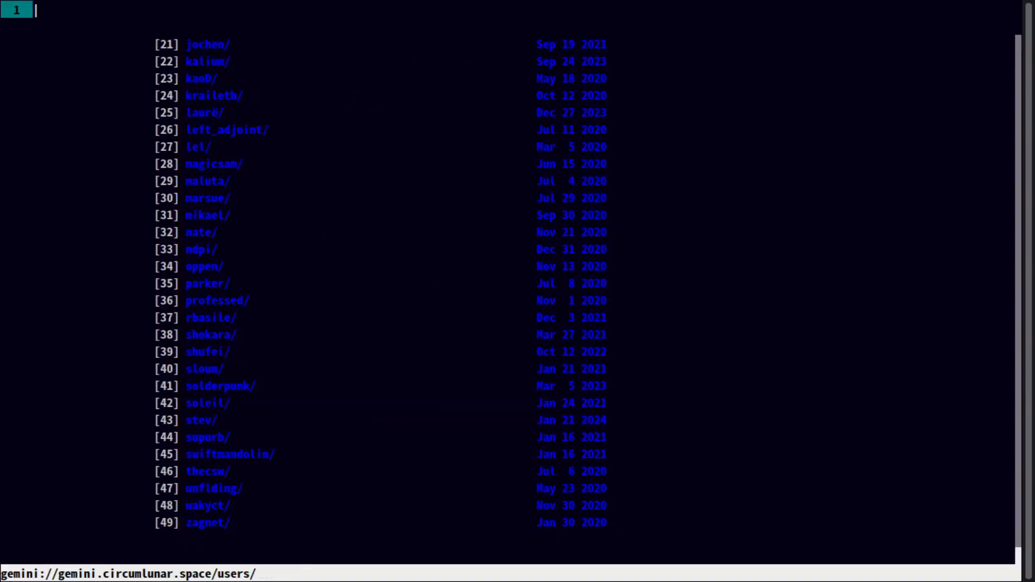
- Read through the kraileth, jochen and kaoD capsules on the way to gemini://geminiprotocol.net/
click(207, 284)
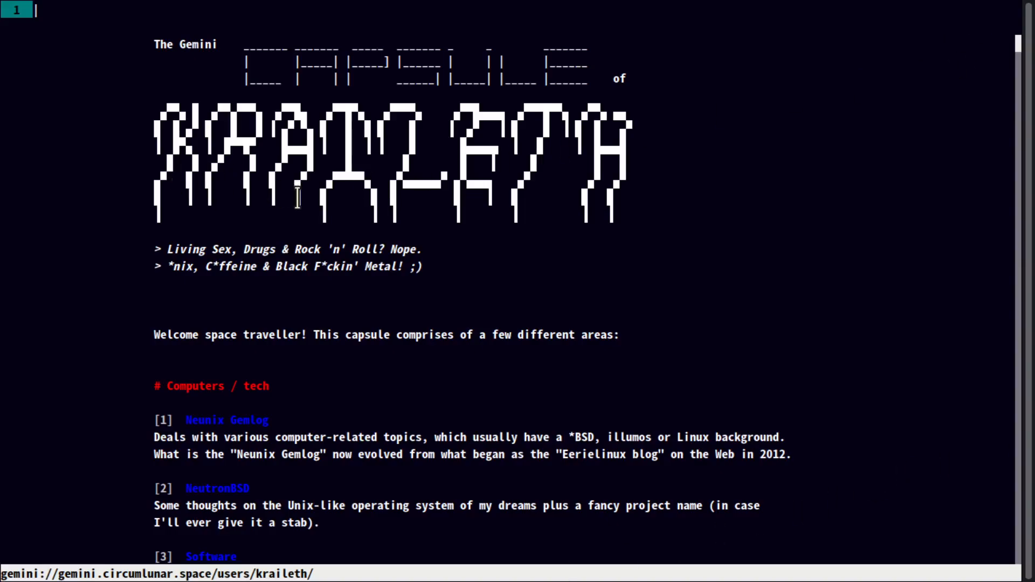
mouse_move(429, 215)
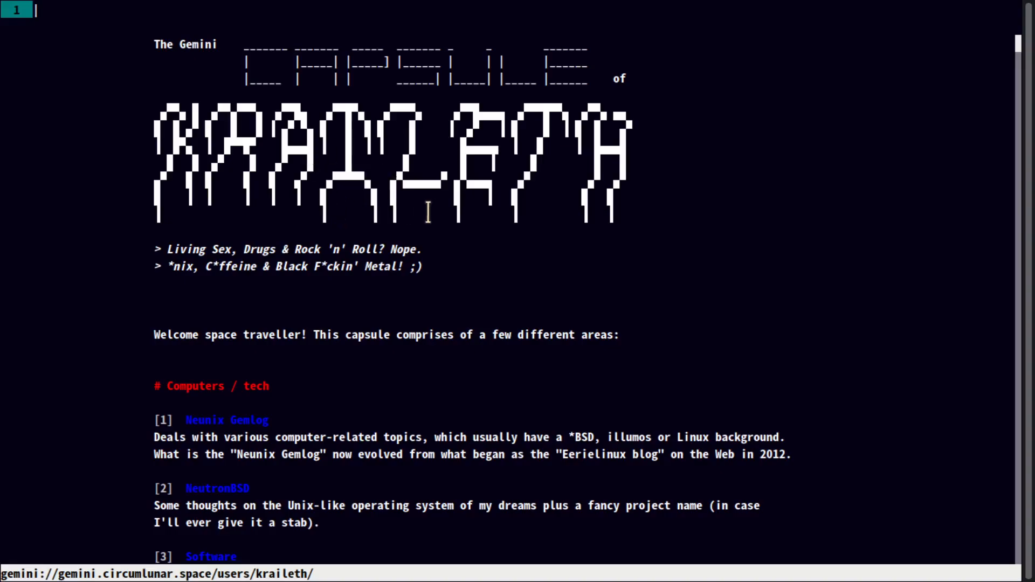
mouse_move(260, 120)
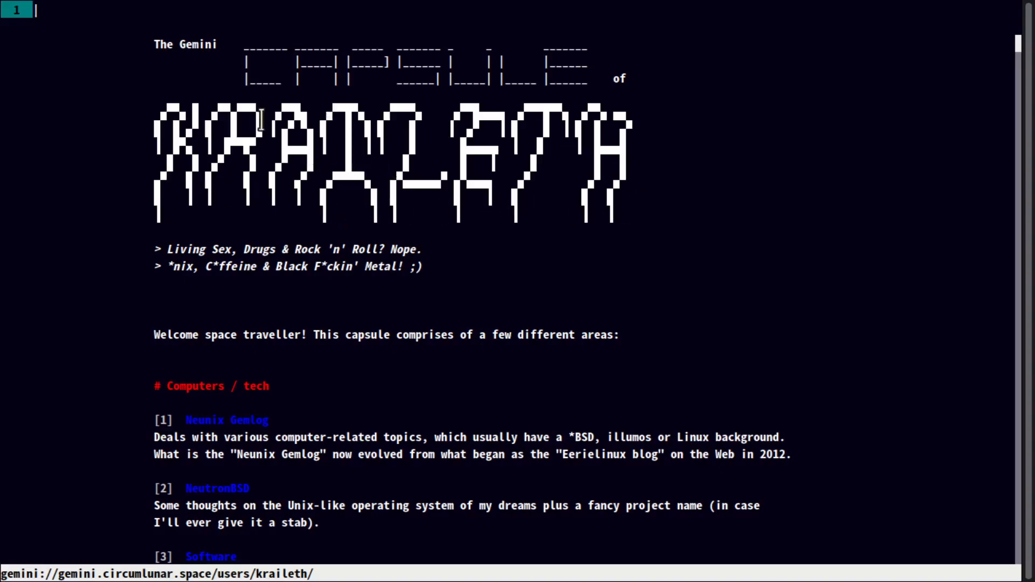
scroll(down, 3)
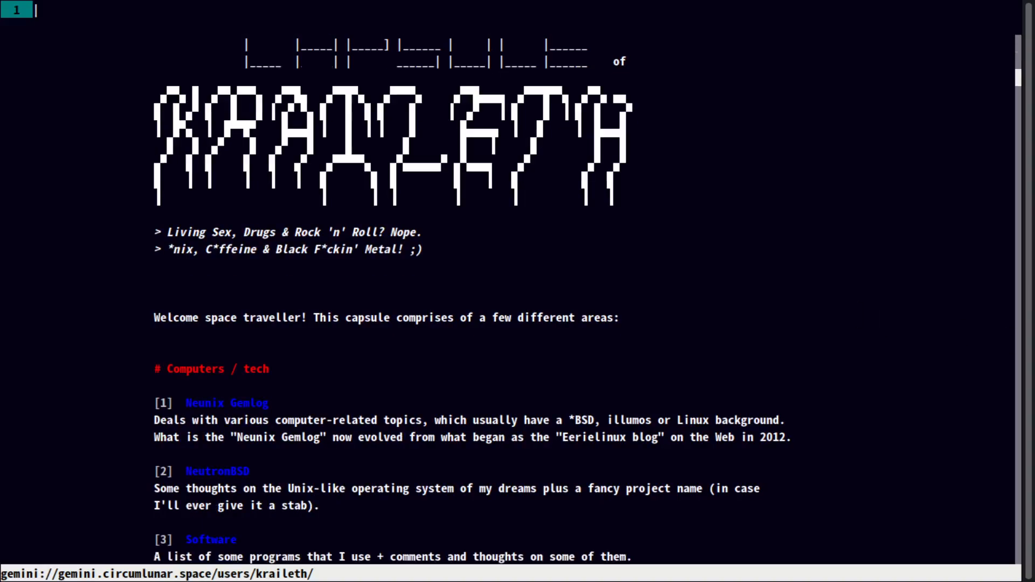
scroll(down, 3)
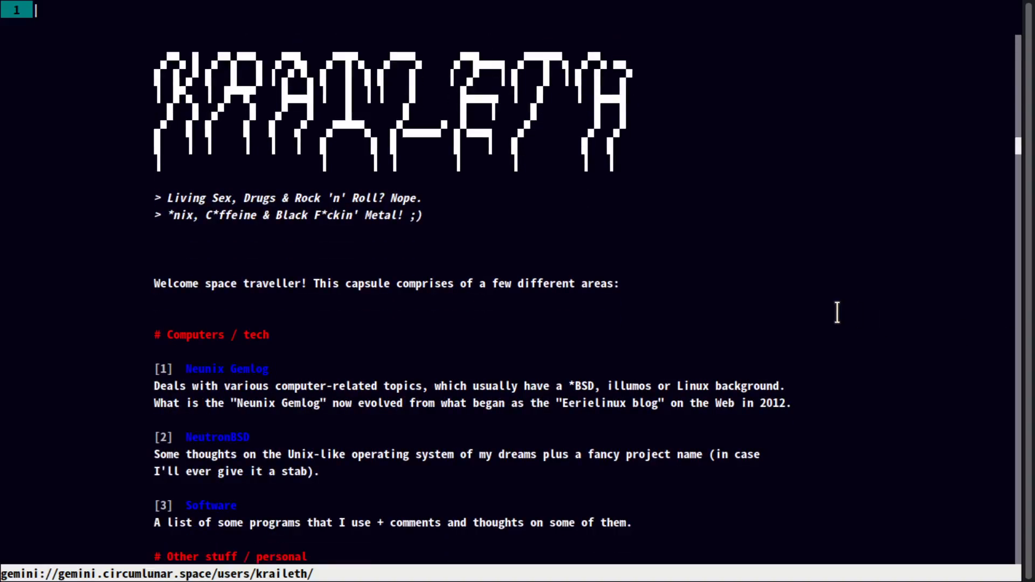
scroll(down, 3)
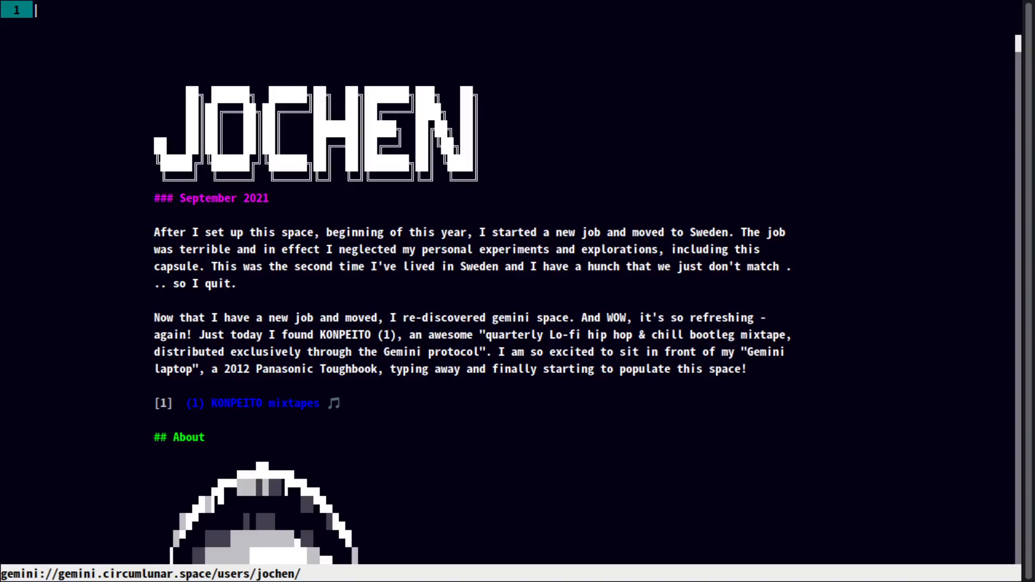
scroll(down, 3)
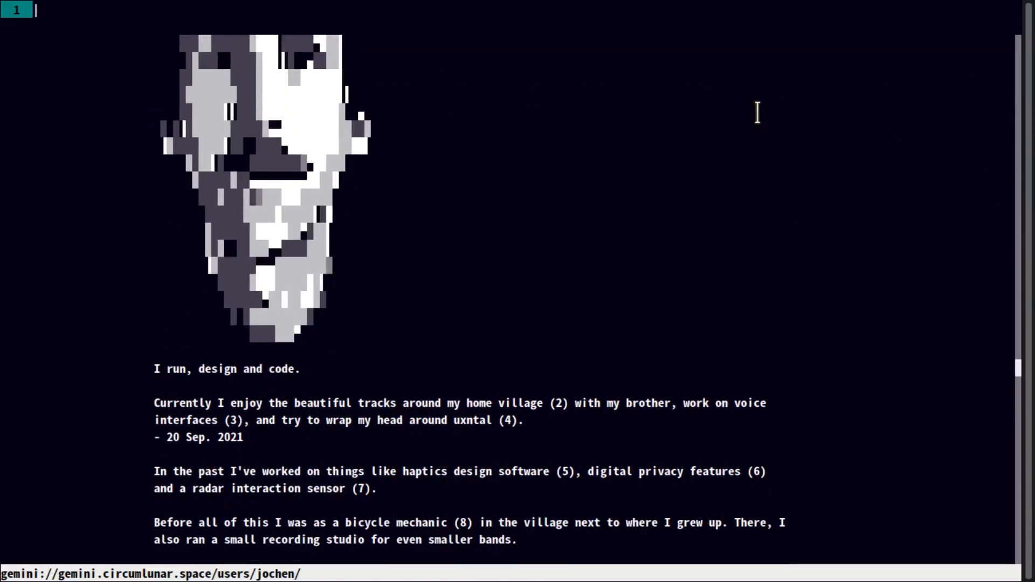
scroll(down, 3)
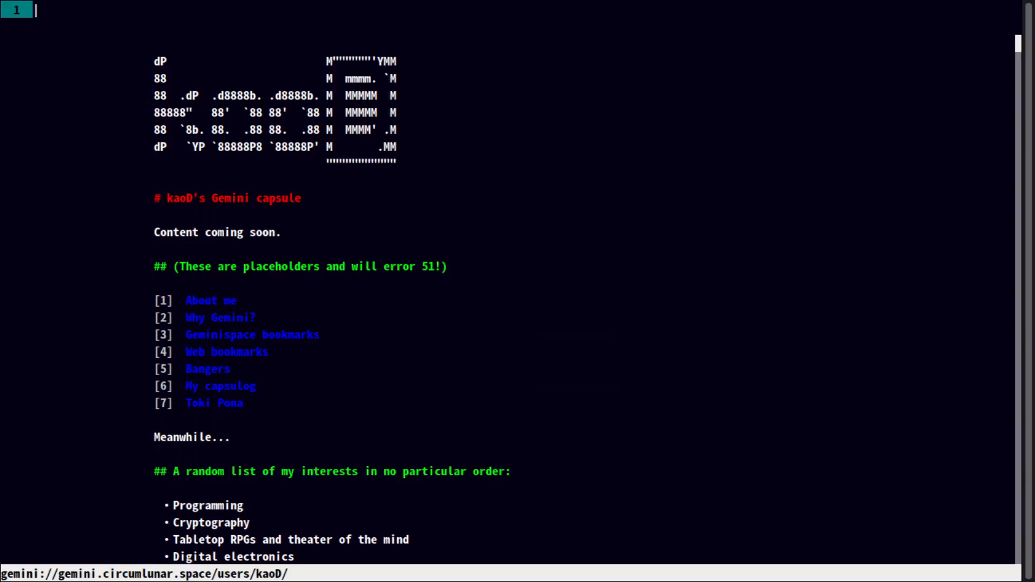
scroll(down, 3)
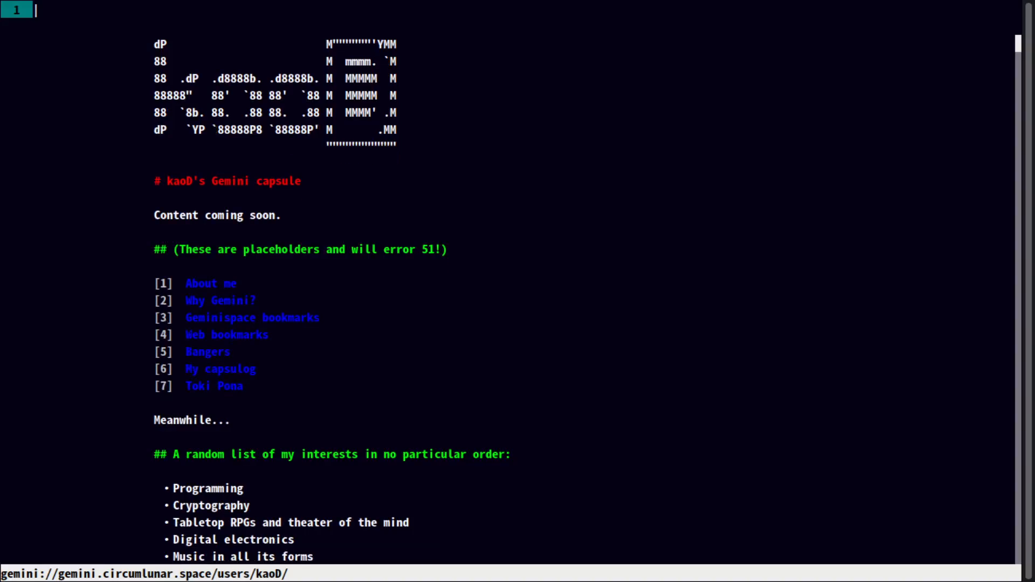
scroll(down, 3)
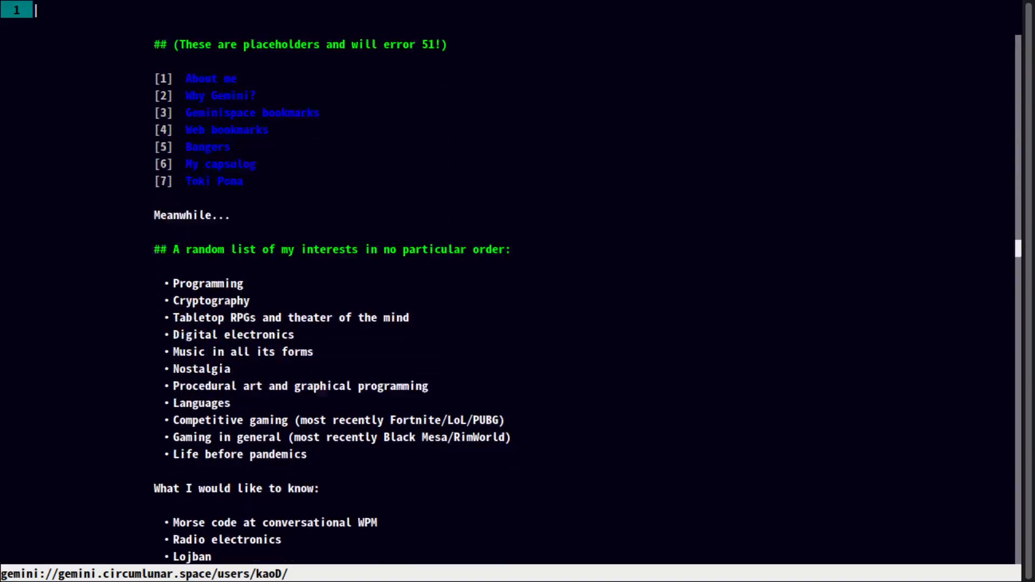
scroll(down, 3)
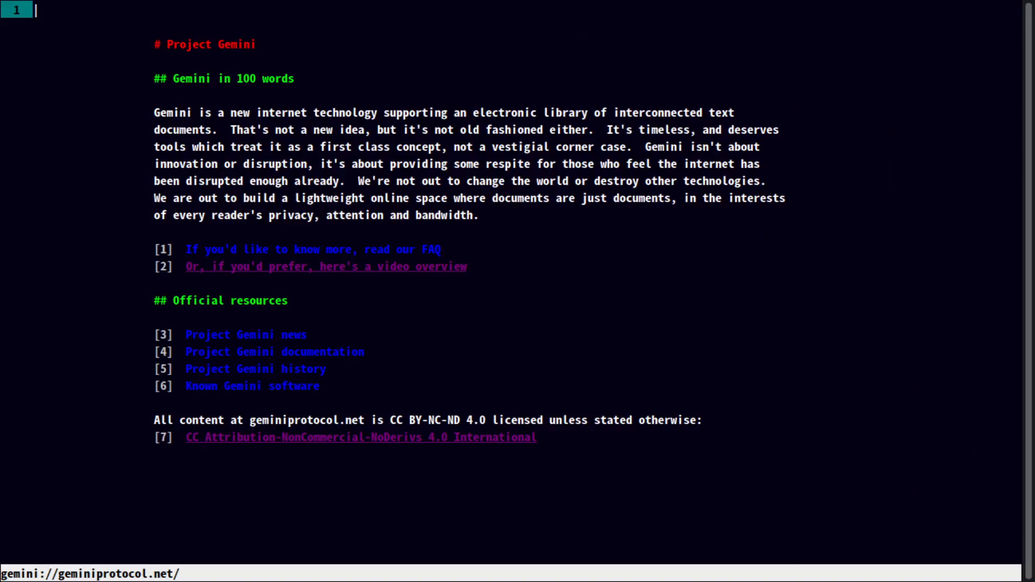
- Send the Gemini video overview (link [2]) to the web browser and dismiss the notice
click(326, 266)
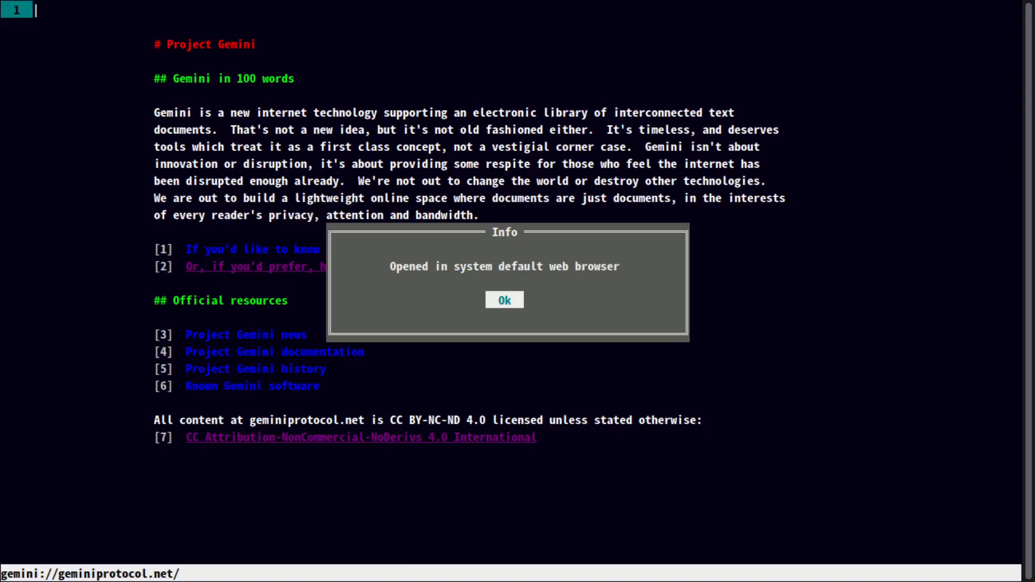
click(504, 301)
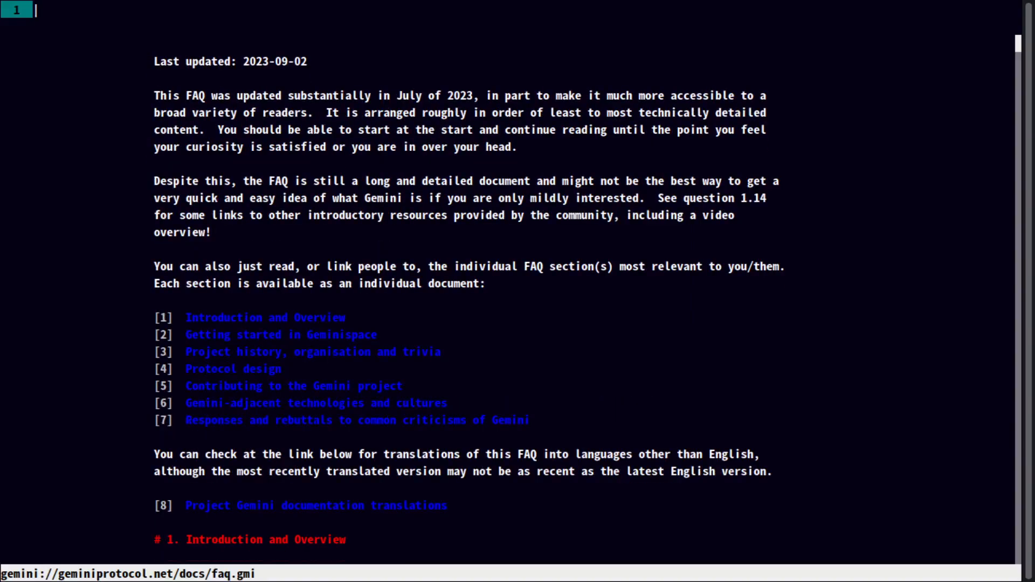
- Read down through the Project Gemini FAQ document
scroll(down, 3)
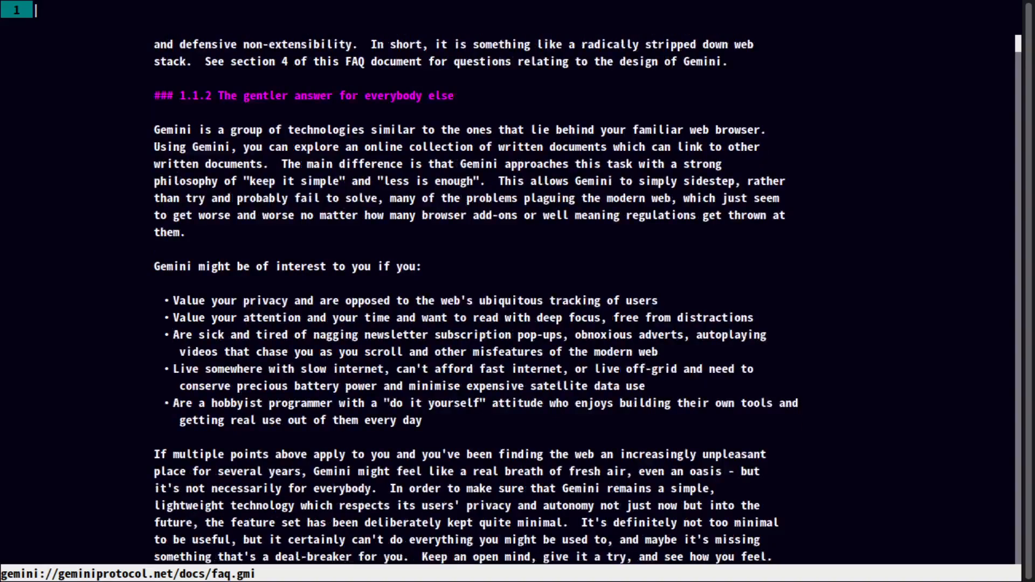
scroll(down, 3)
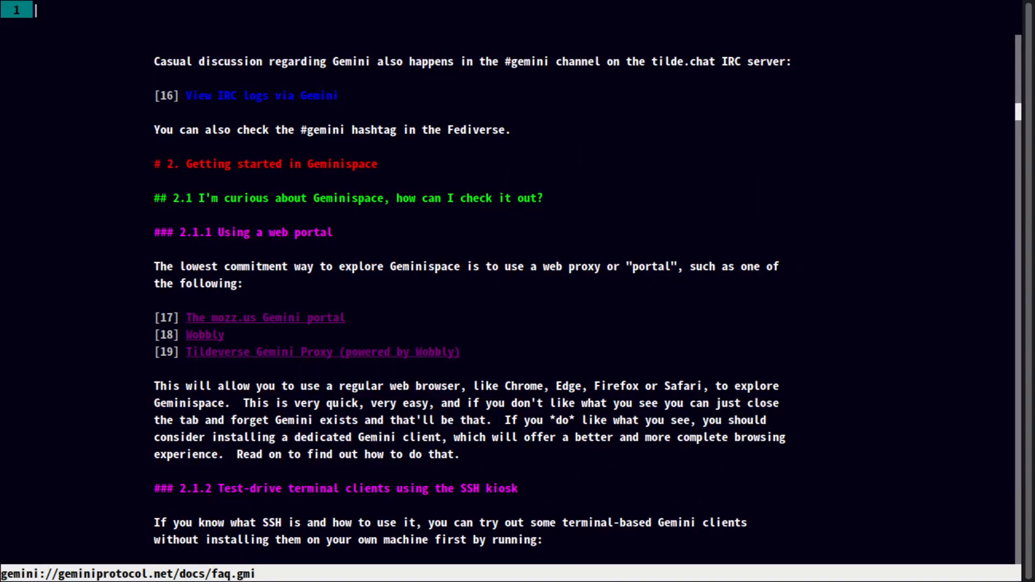
scroll(down, 3)
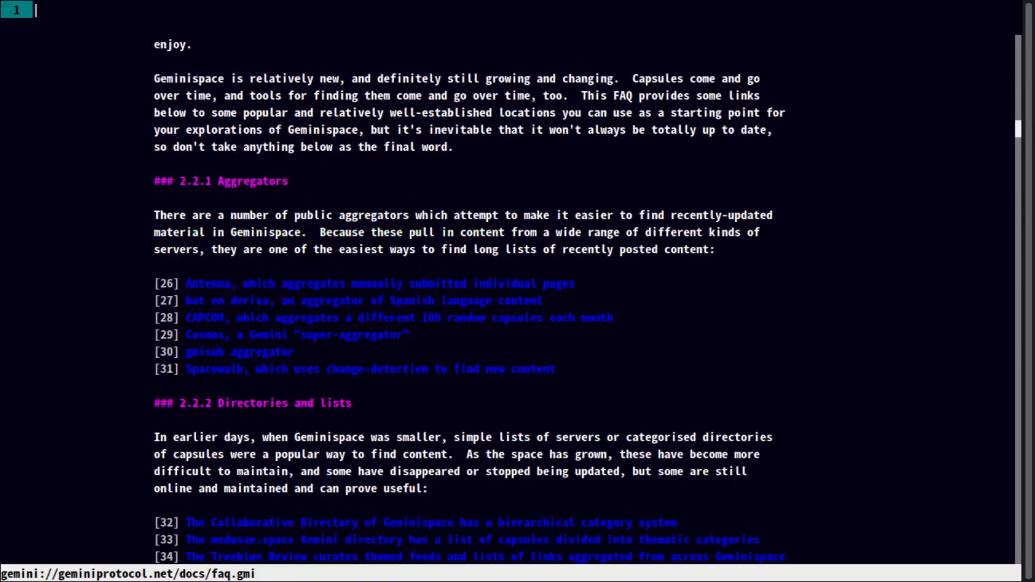
scroll(down, 3)
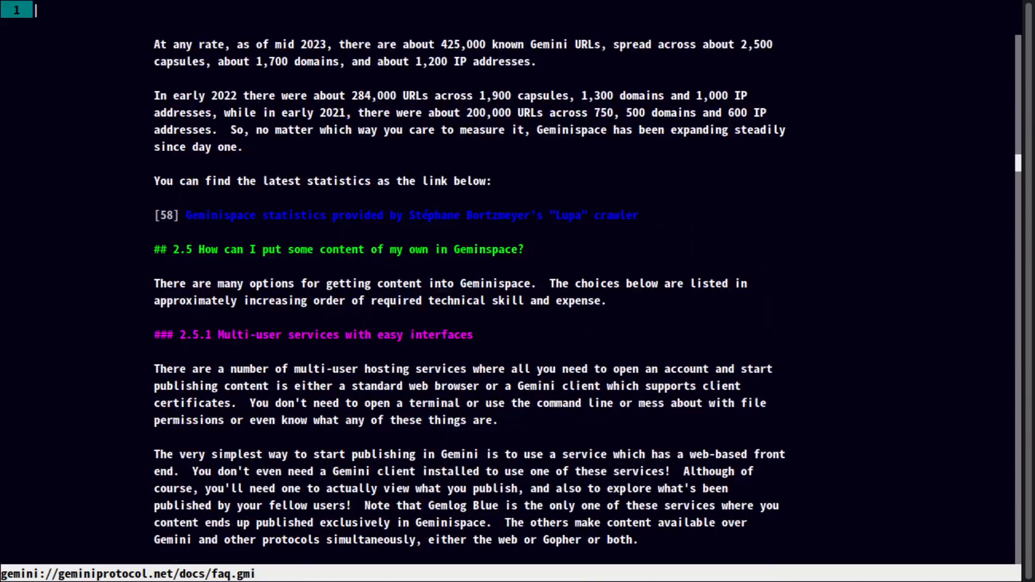
scroll(down, 3)
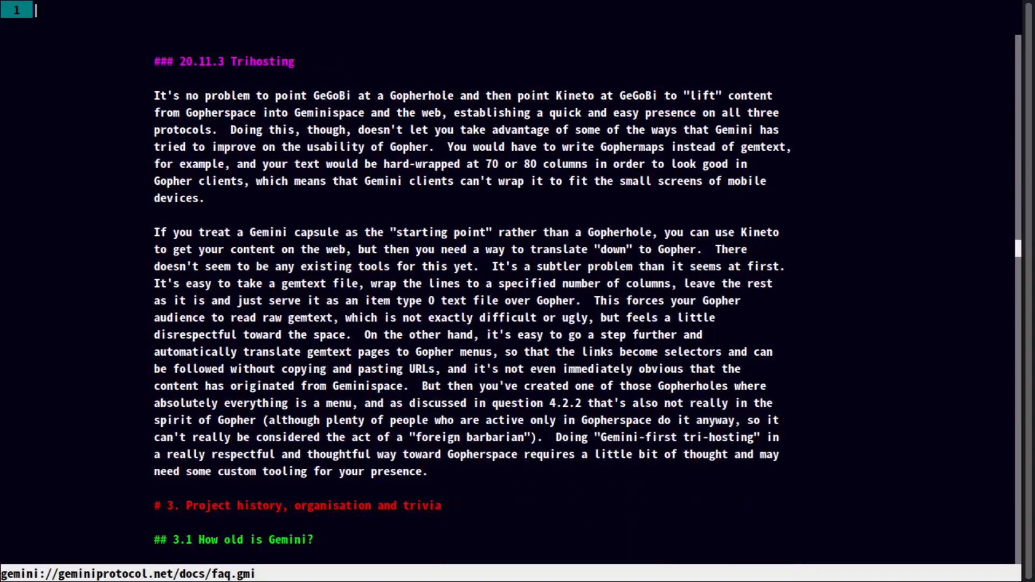
scroll(down, 3)
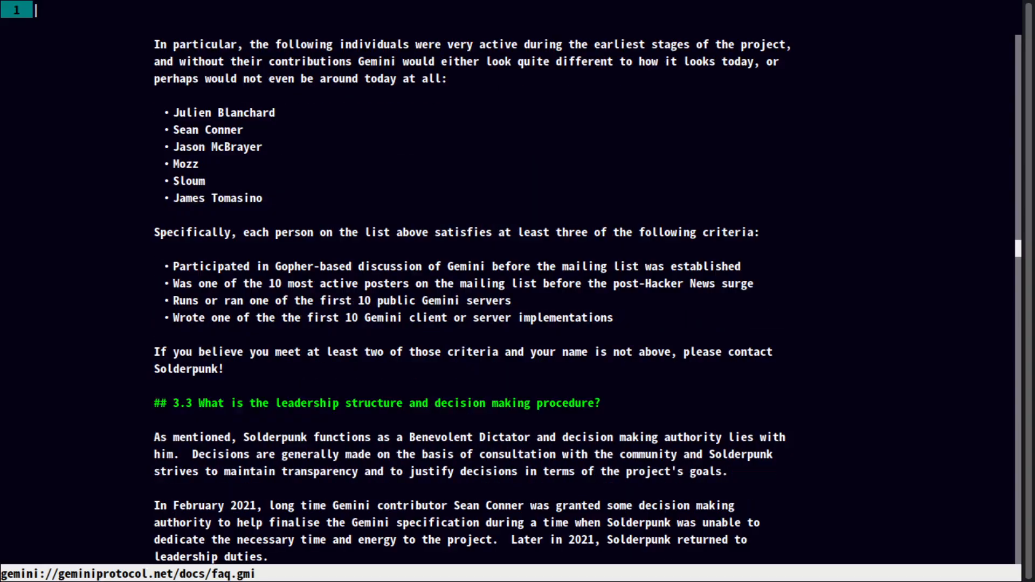
scroll(down, 3)
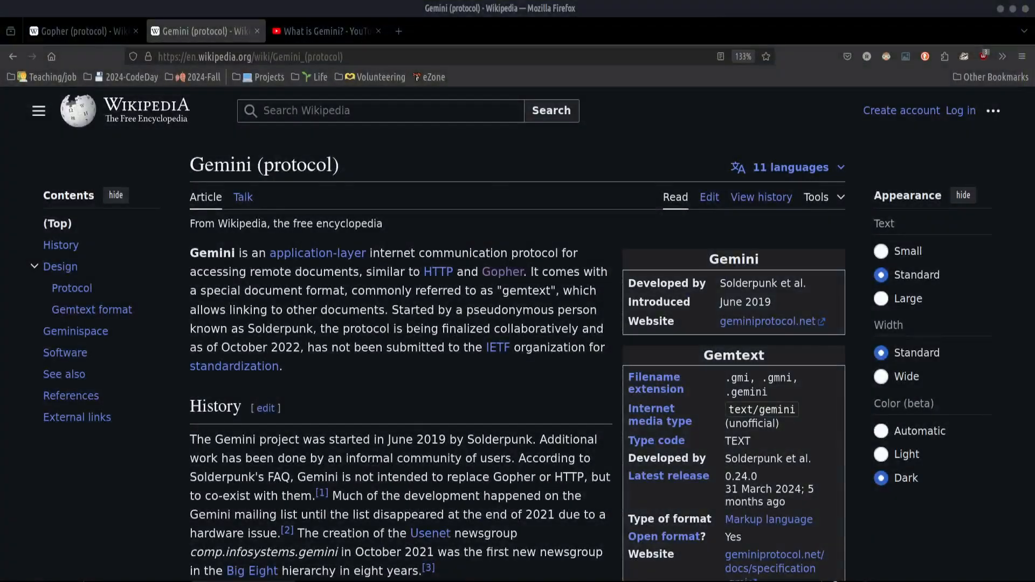
mouse_move(49, 499)
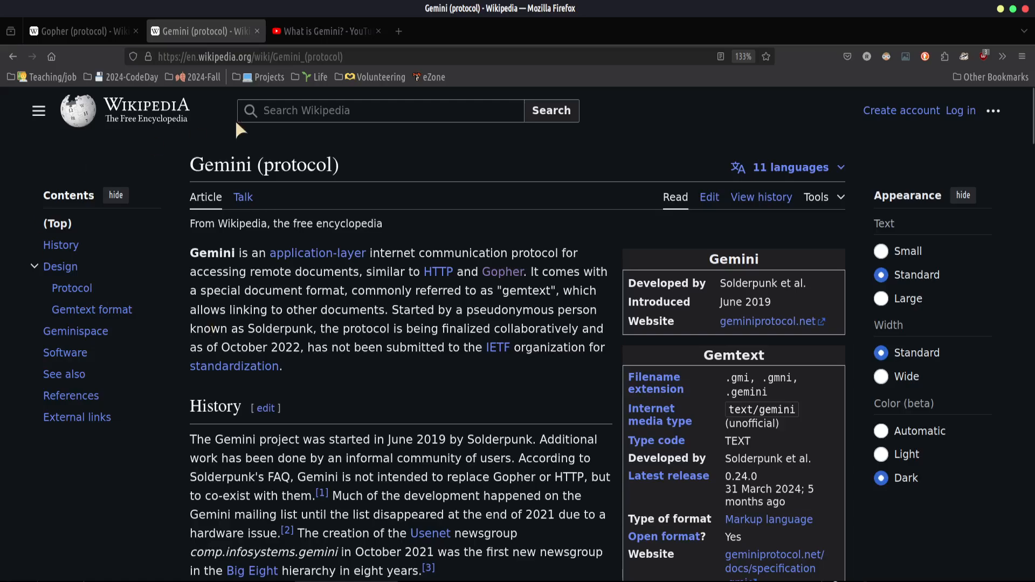
mouse_move(452, 355)
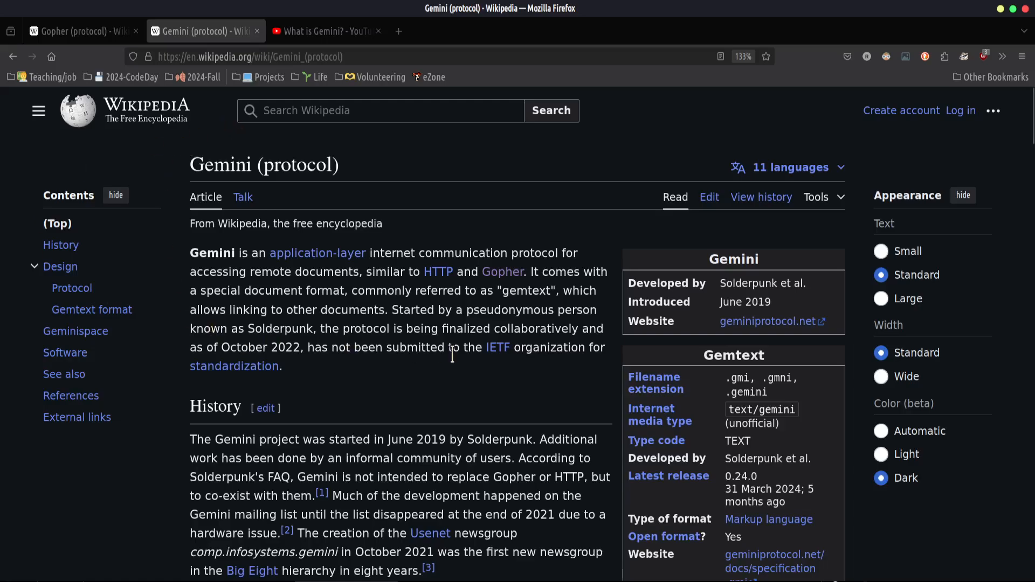
mouse_move(91, 454)
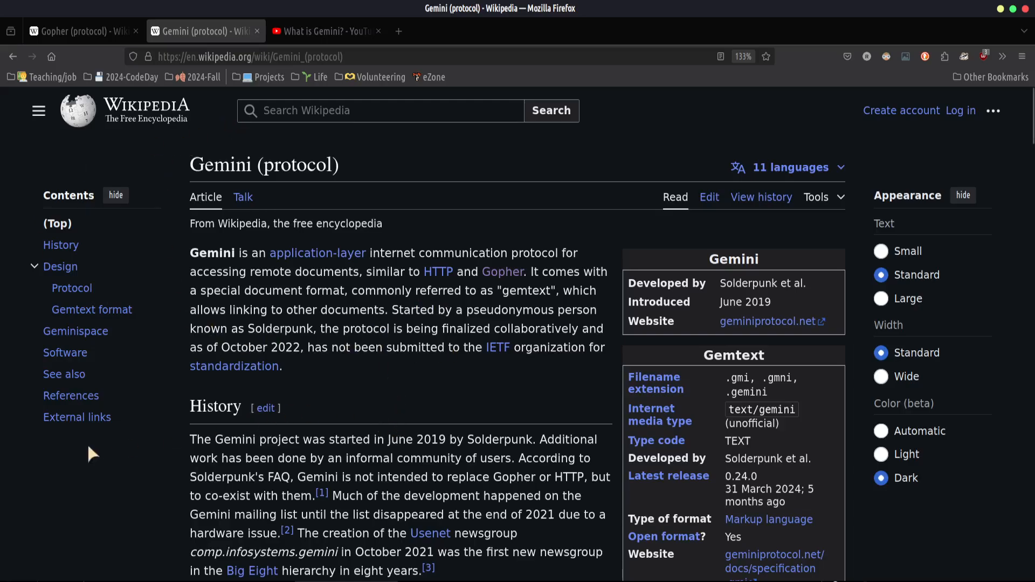
- Scroll the Wikipedia Gemini (protocol) article through Gemtext format down to the Gemini clients software table
scroll(down, 3)
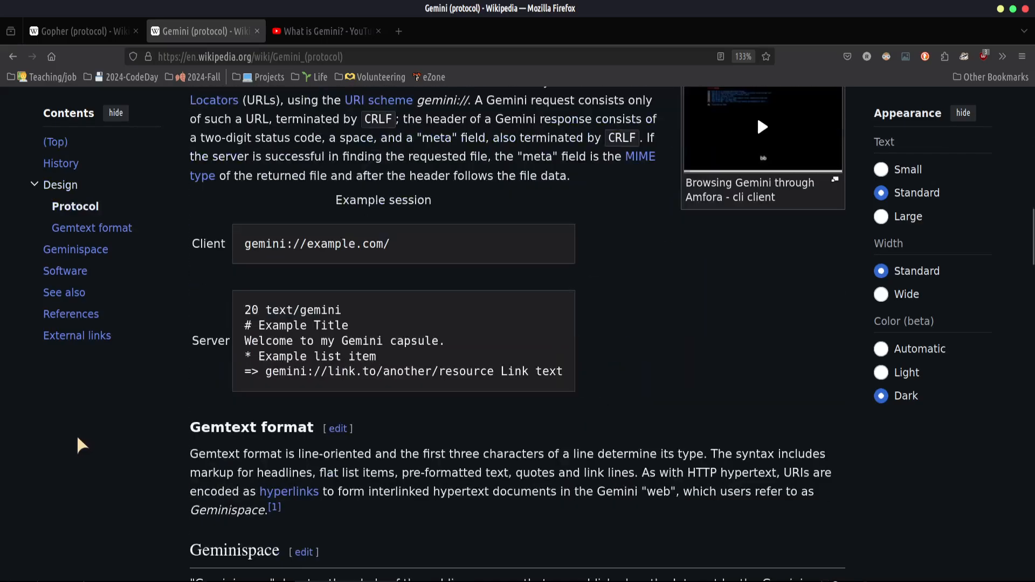
scroll(down, 3)
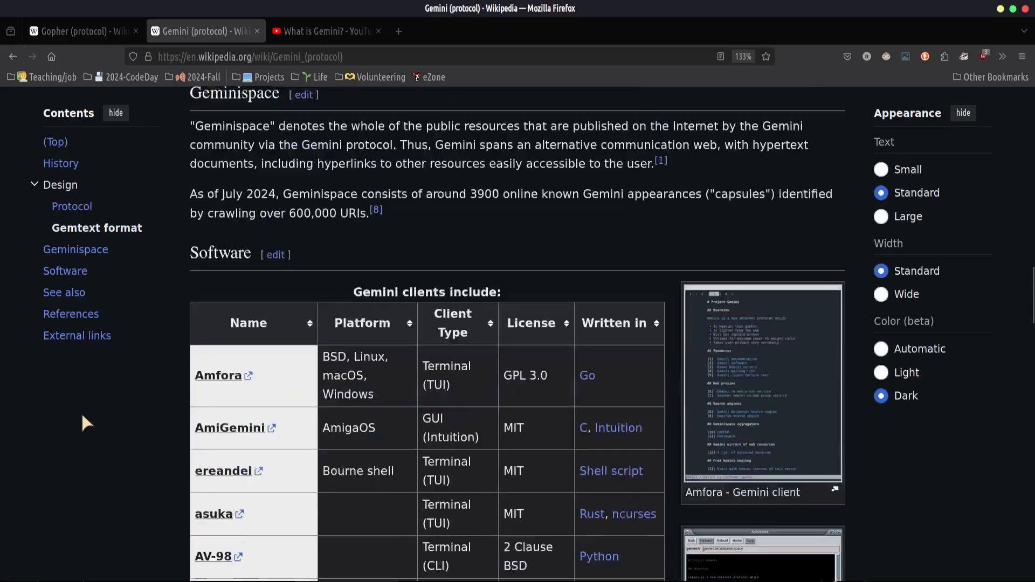
scroll(down, 3)
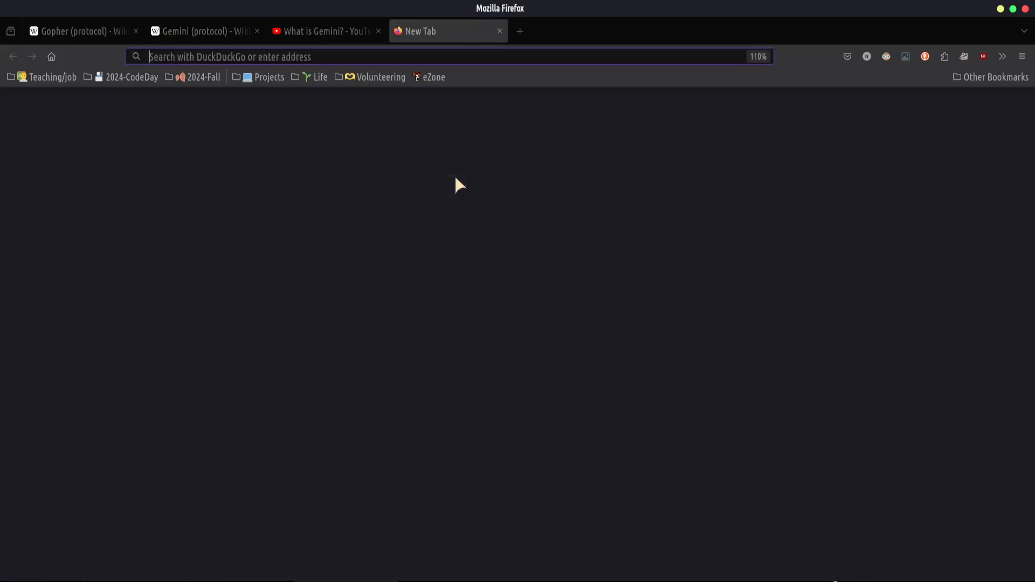
- Search DuckDuckGo for 'geminispace', then refine the query to 'gemini protocol' and skim the results
text(geminispace&atb=v348-1&ia=web)
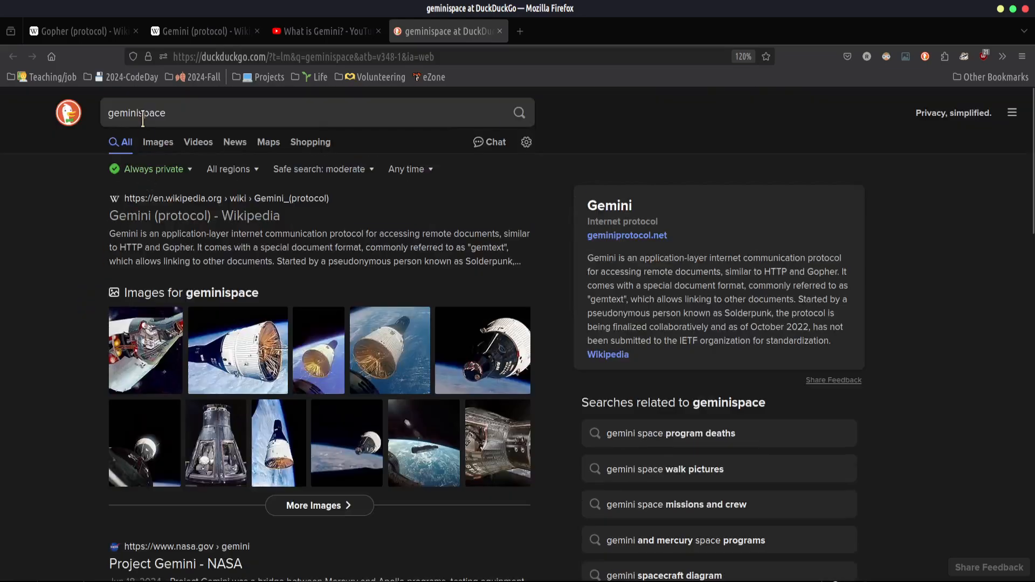
text(gemini protocol)
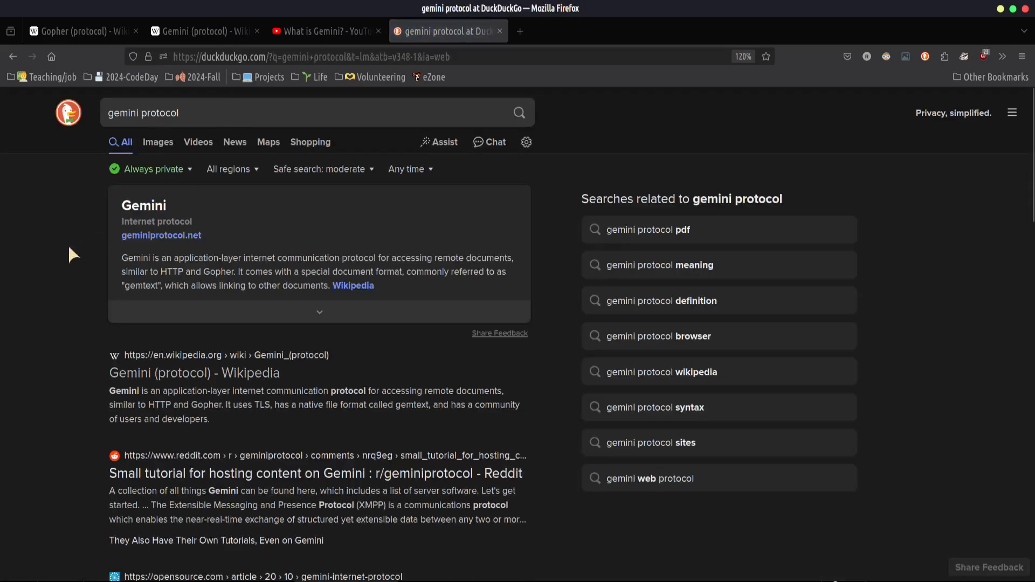
scroll(down, 3)
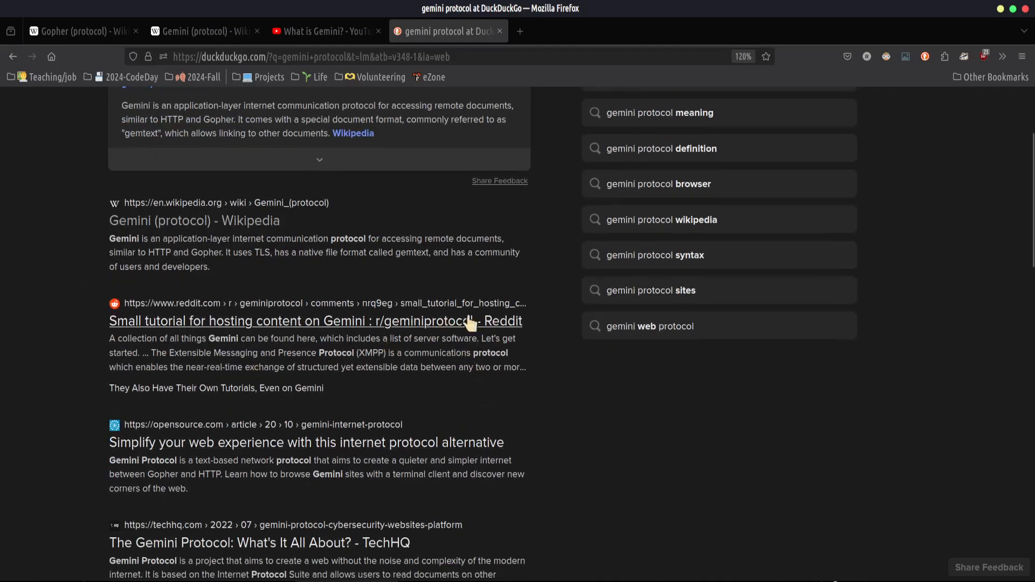
mouse_move(83, 31)
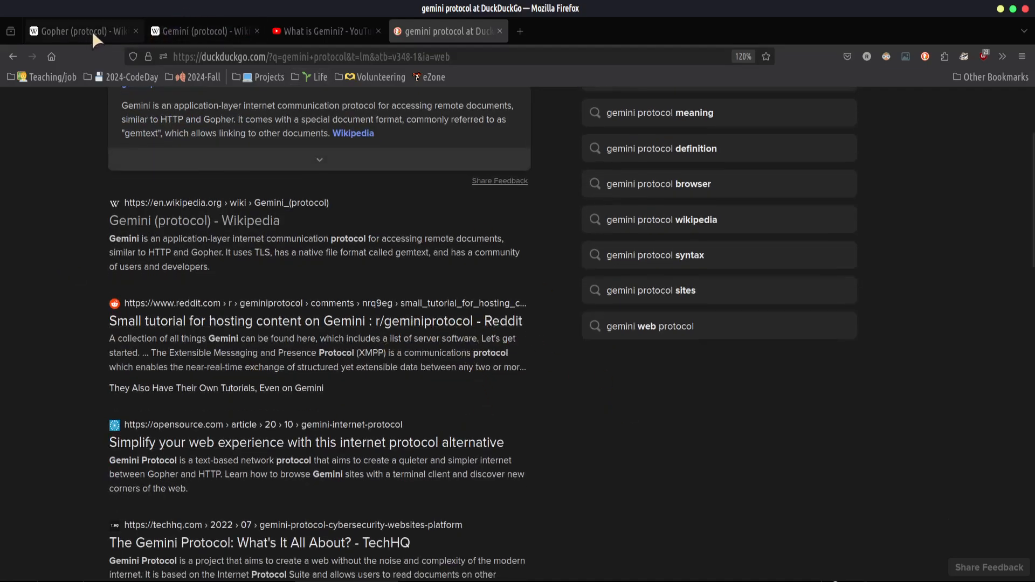
- Search DuckDuckGo for 'gopherspace' in a new tab and read the results down to More Results
text(gopherspace)
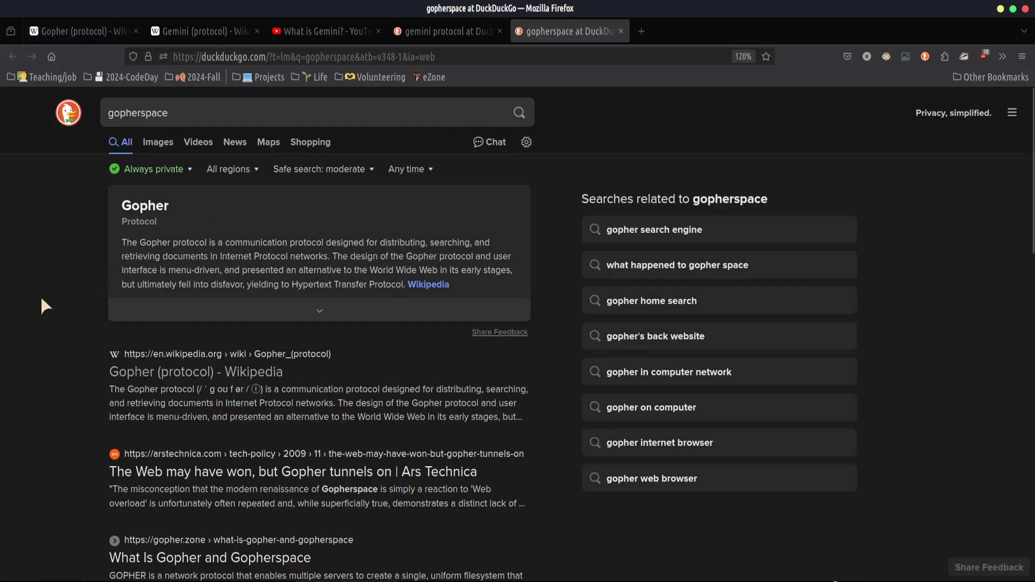
scroll(down, 3)
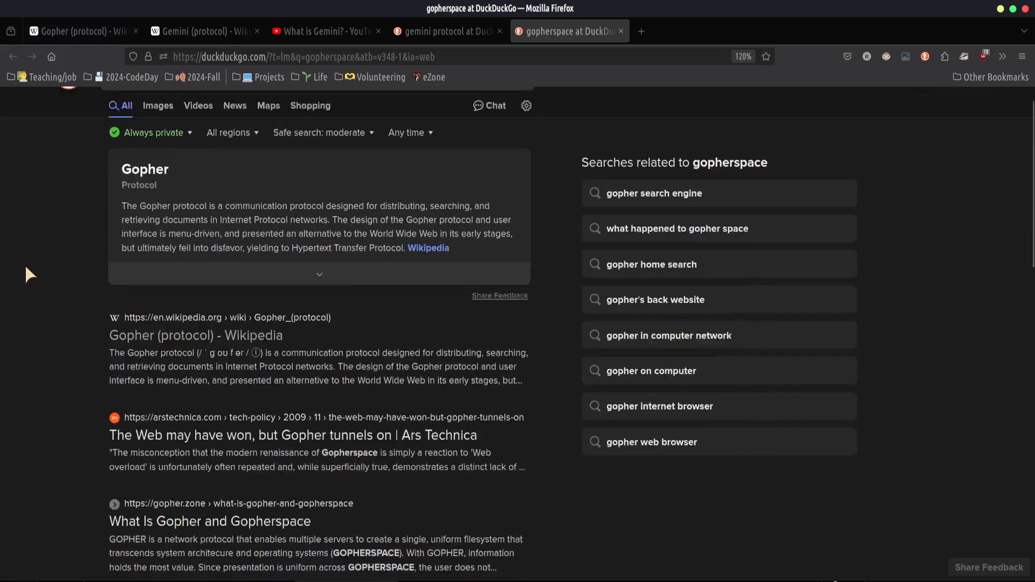
scroll(down, 3)
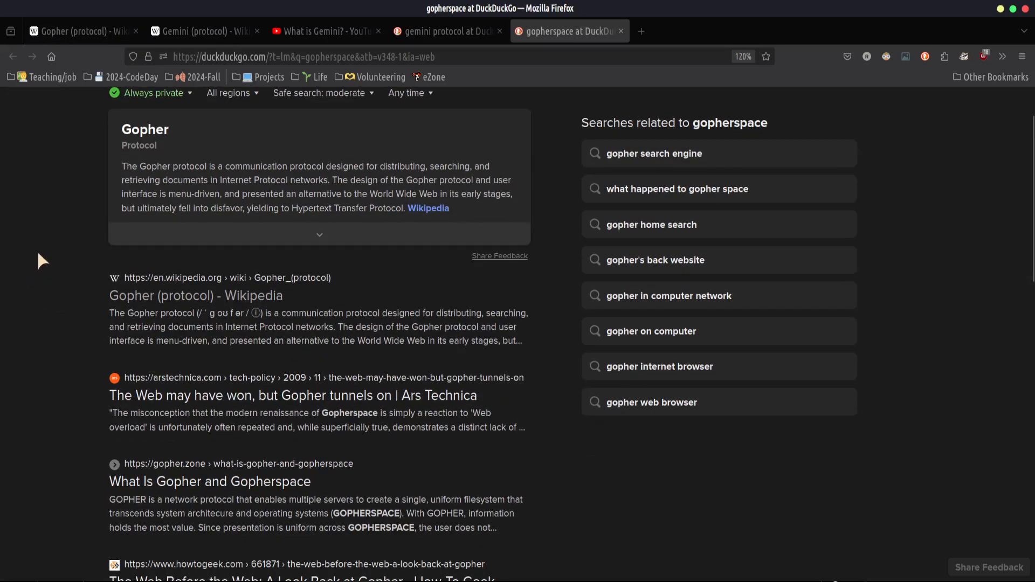
scroll(down, 3)
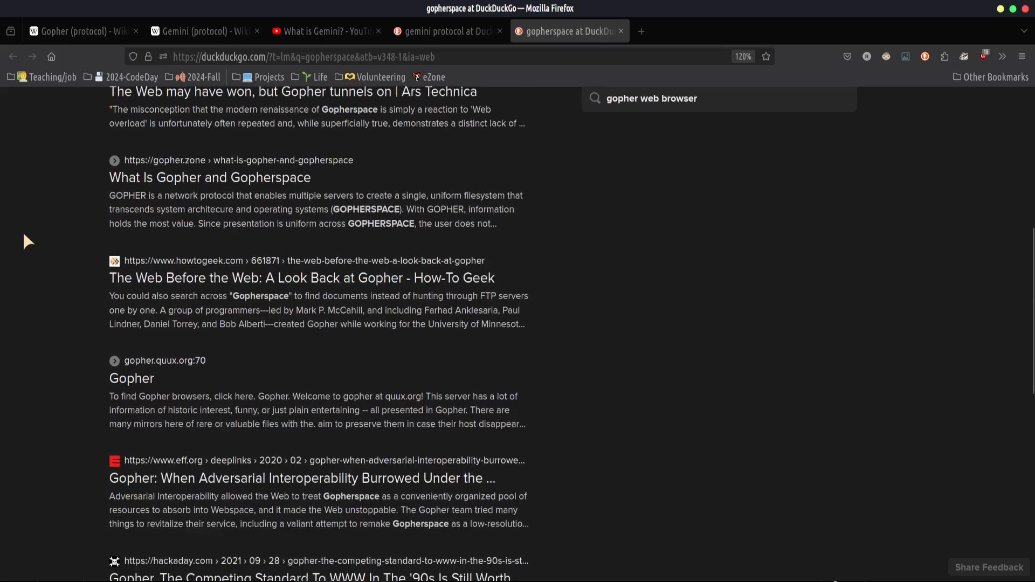
scroll(down, 3)
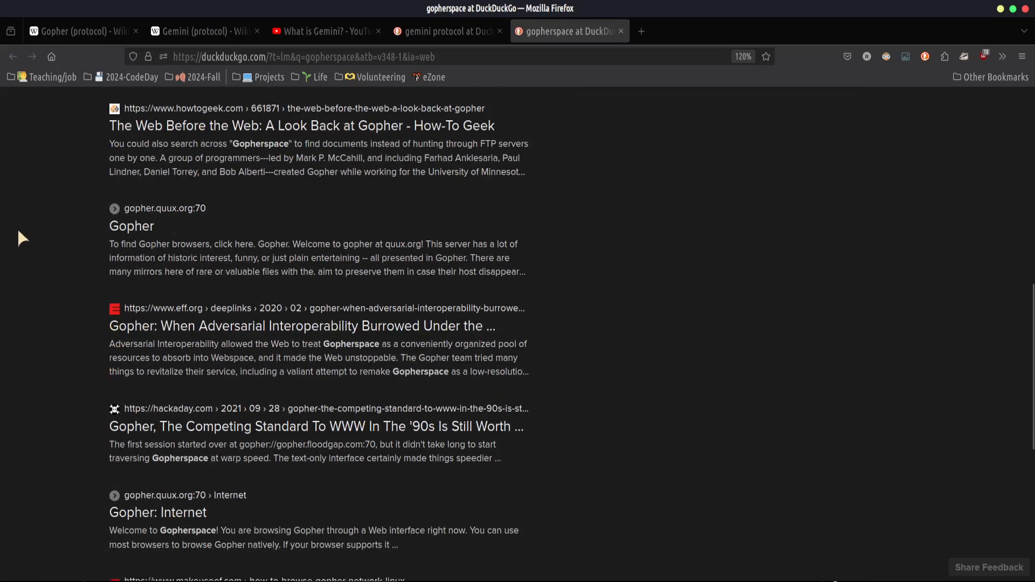
scroll(down, 3)
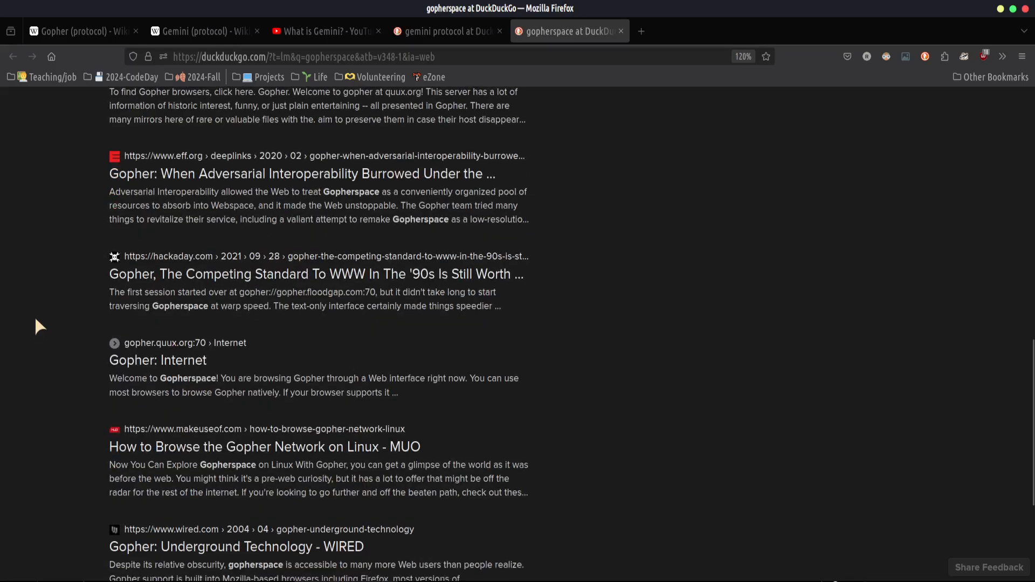
scroll(down, 3)
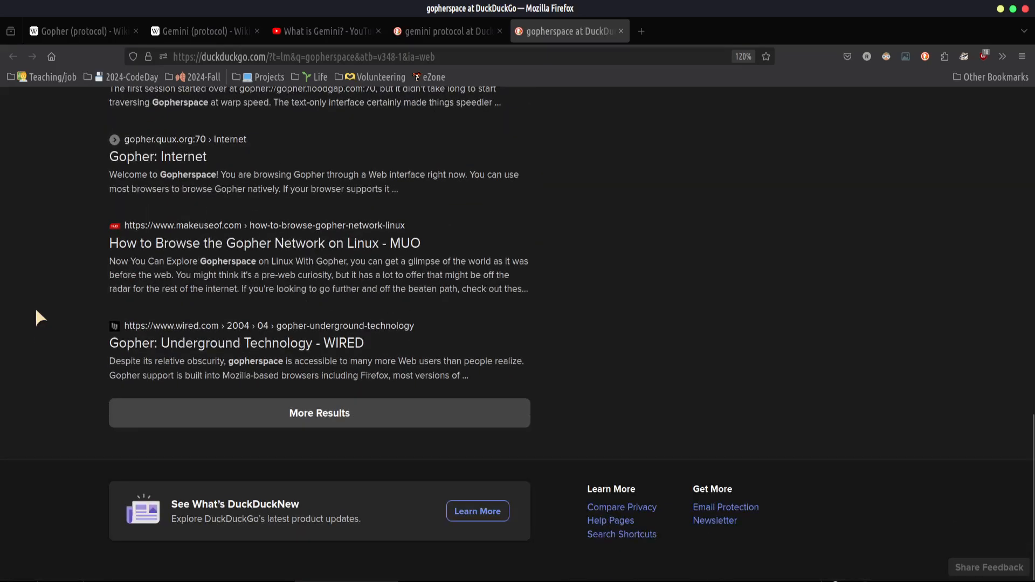
scroll(up, 3)
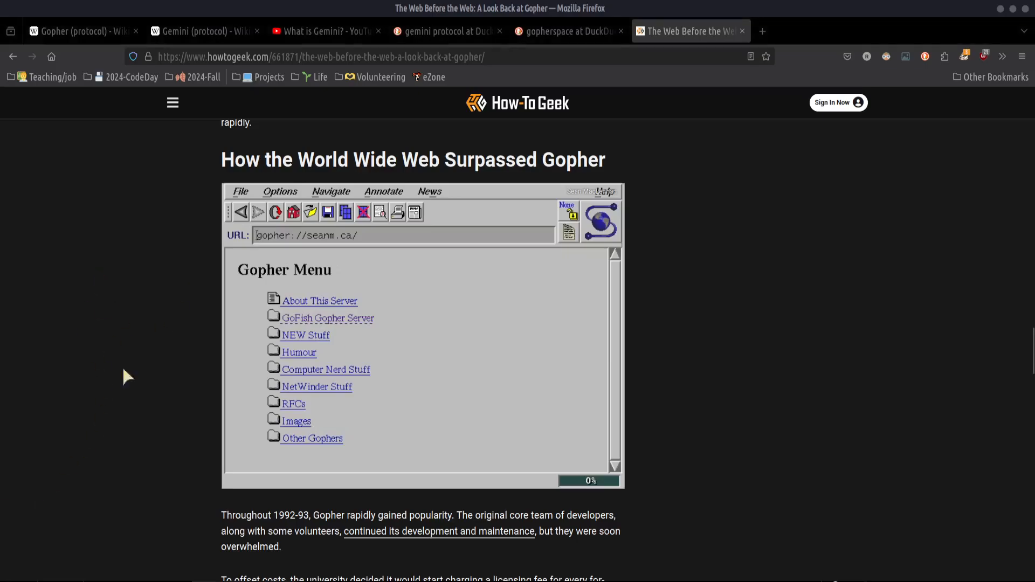
mouse_move(145, 442)
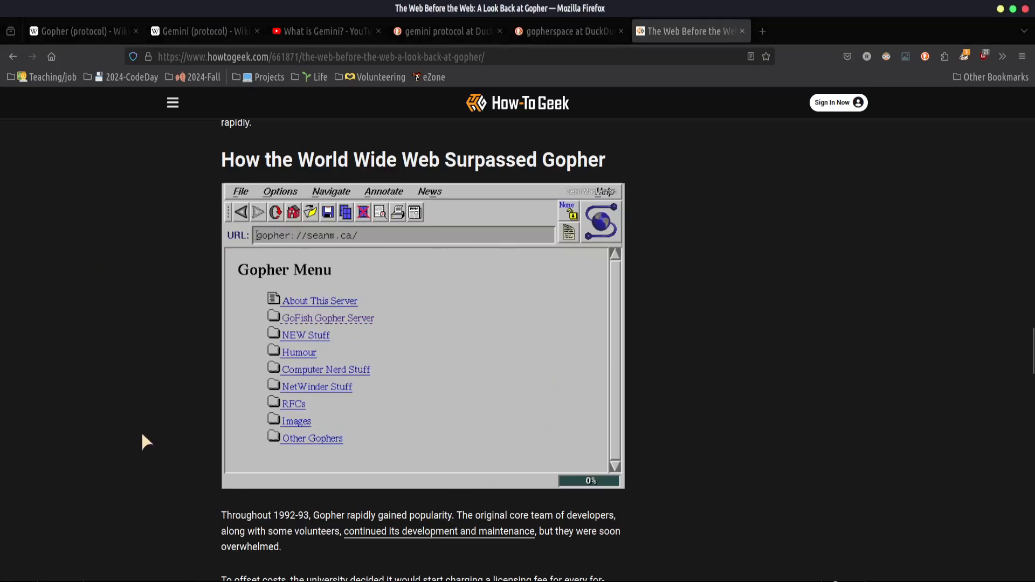
- Skim the How-To Geek 'The Web Before the Web' Gopher article, then return to the gopherspace results
scroll(down, 3)
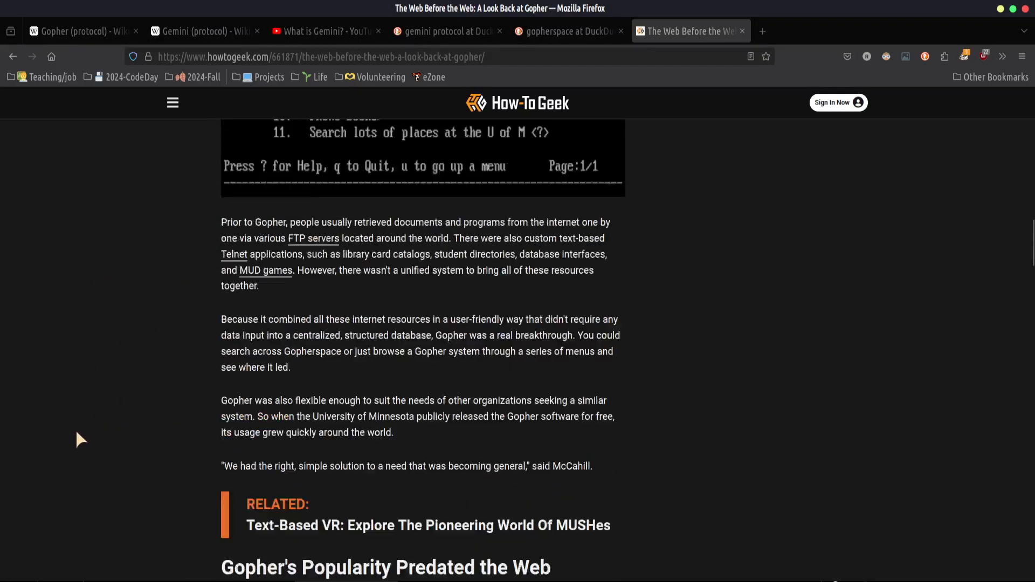
scroll(down, 3)
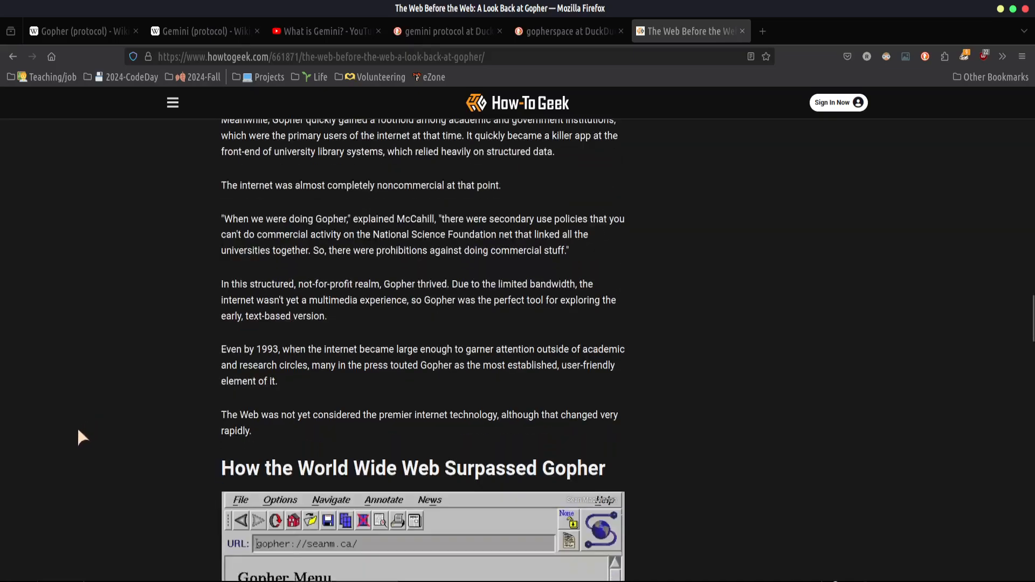
scroll(down, 3)
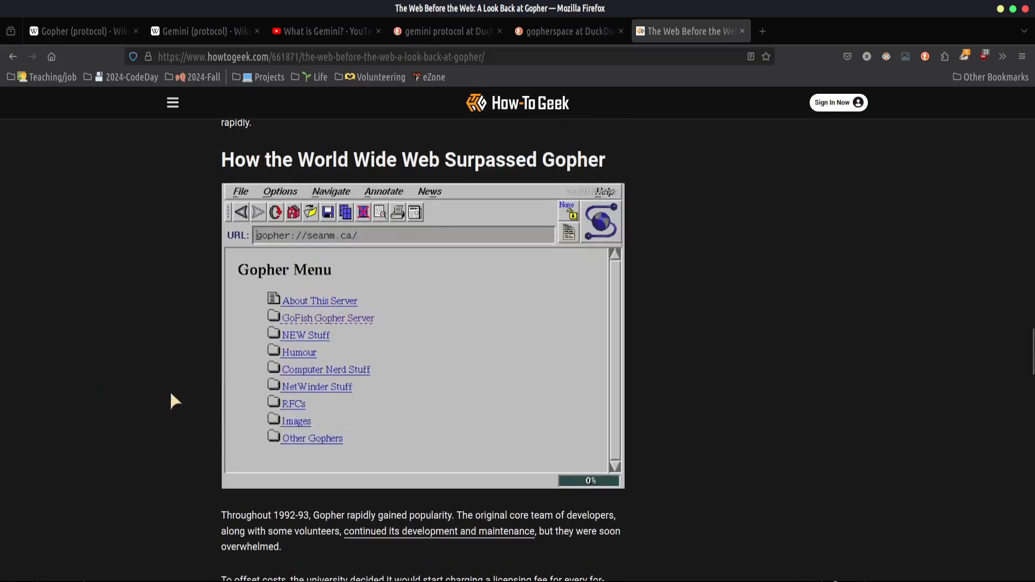
click(687, 31)
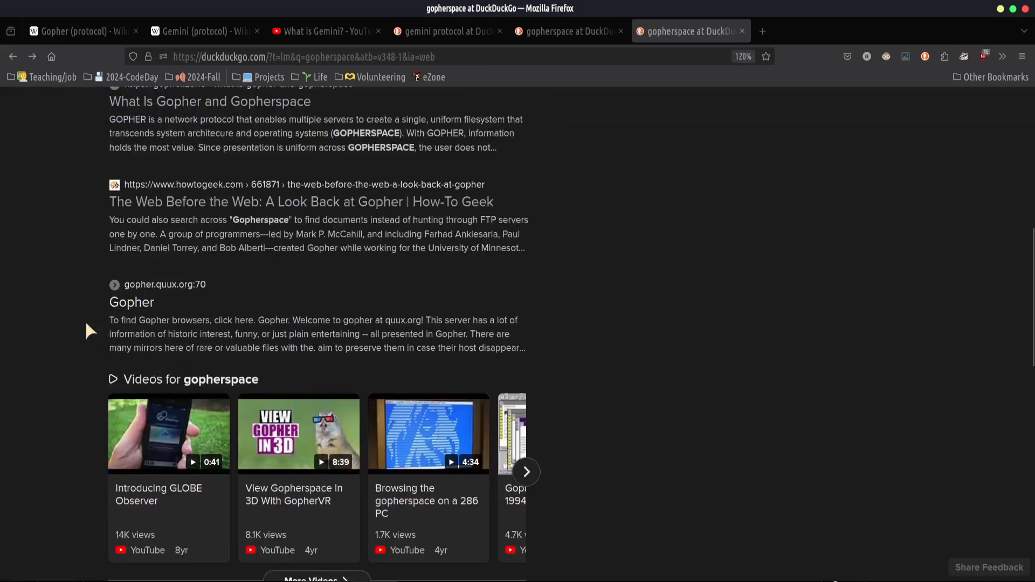
scroll(down, 3)
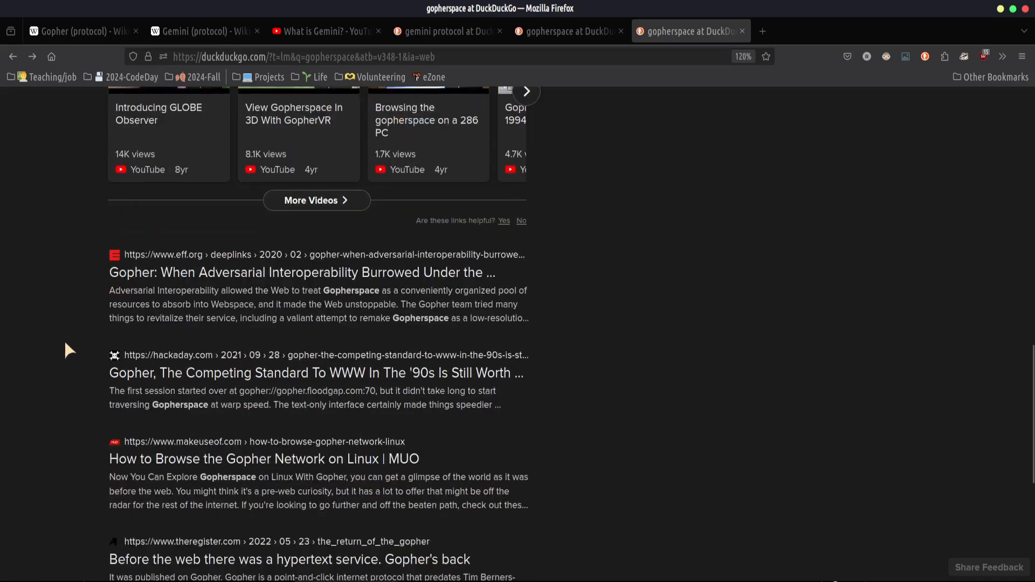
mouse_move(53, 463)
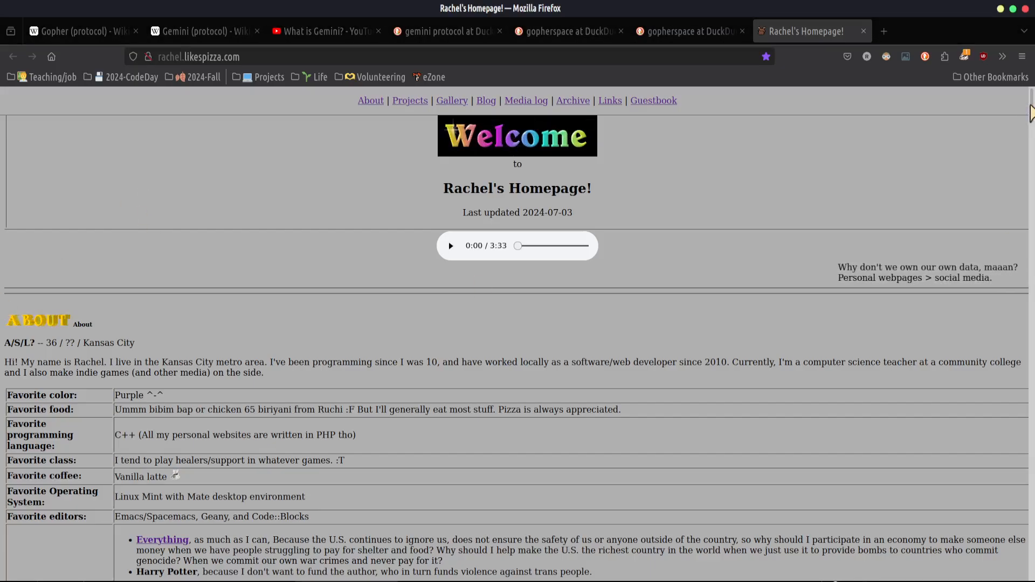
- Scroll Rachel's Homepage to Screenshots of desktops and view the 2003 Visual Basic desktop full size
scroll(down, 3)
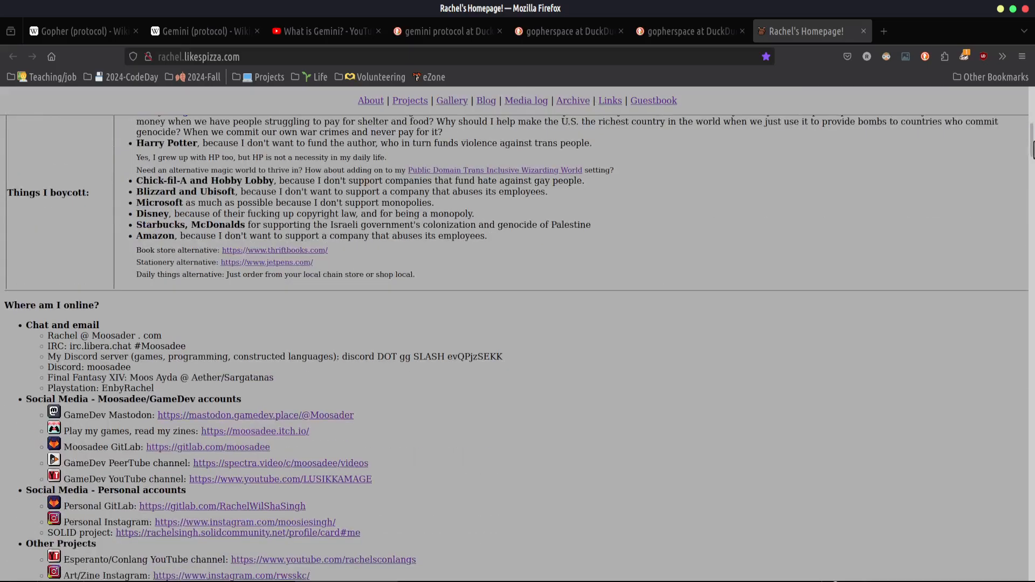
scroll(down, 3)
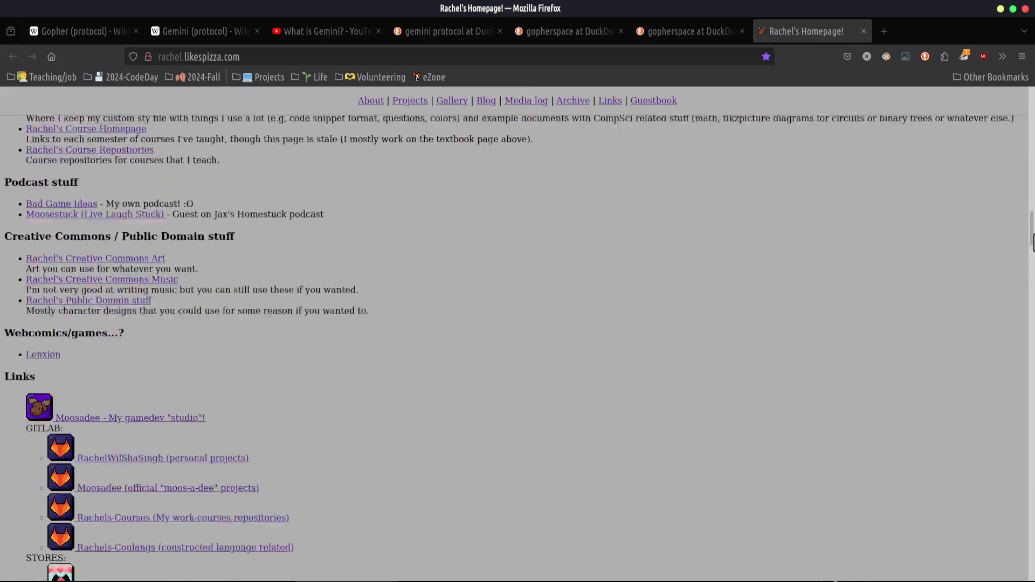
scroll(down, 3)
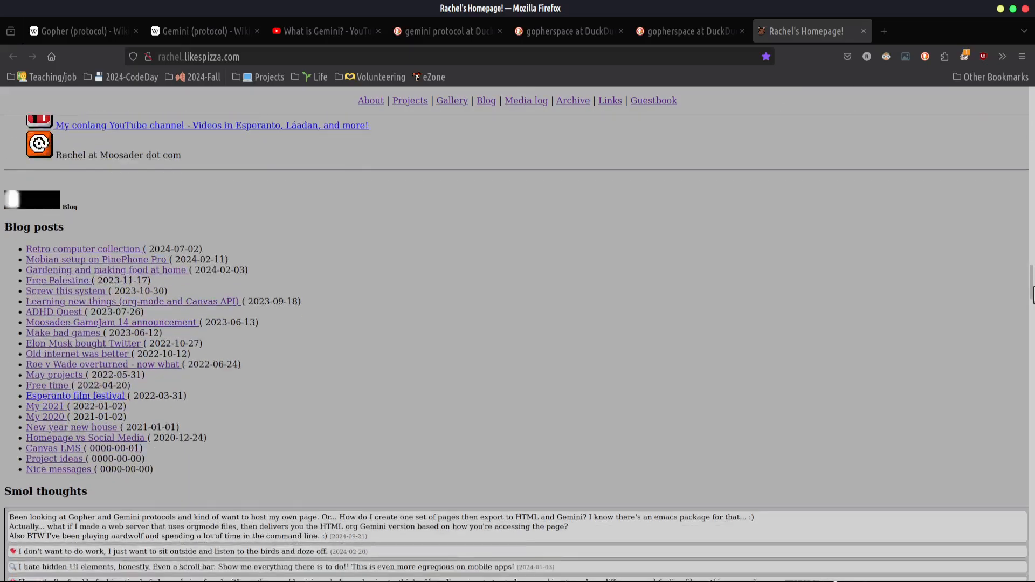
scroll(down, 3)
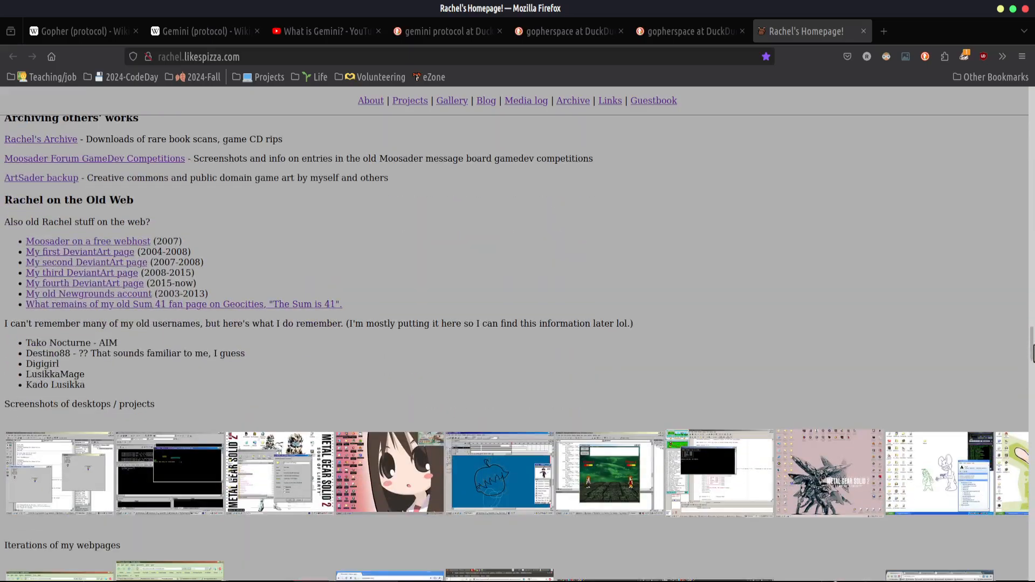
scroll(down, 3)
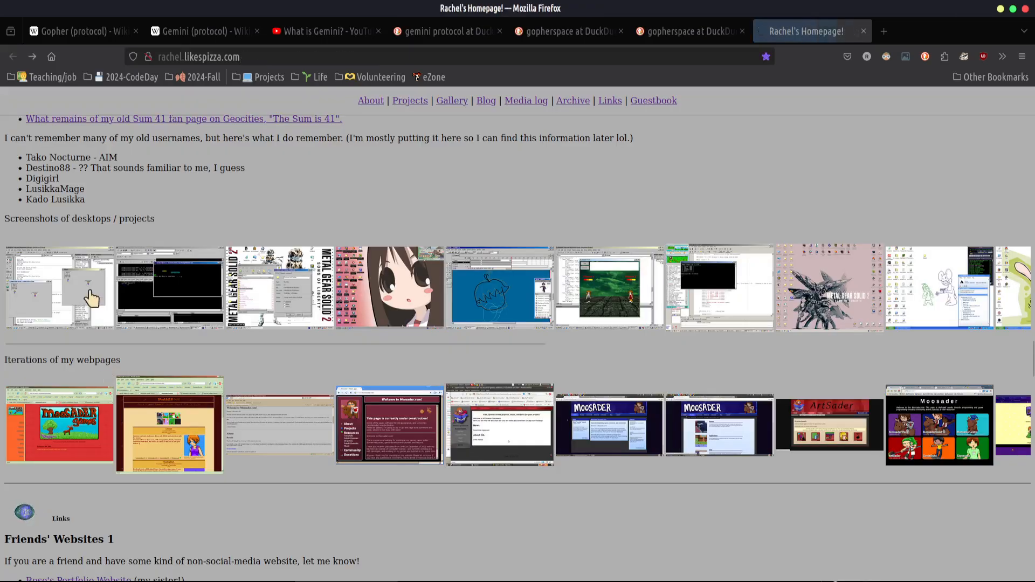
click(58, 287)
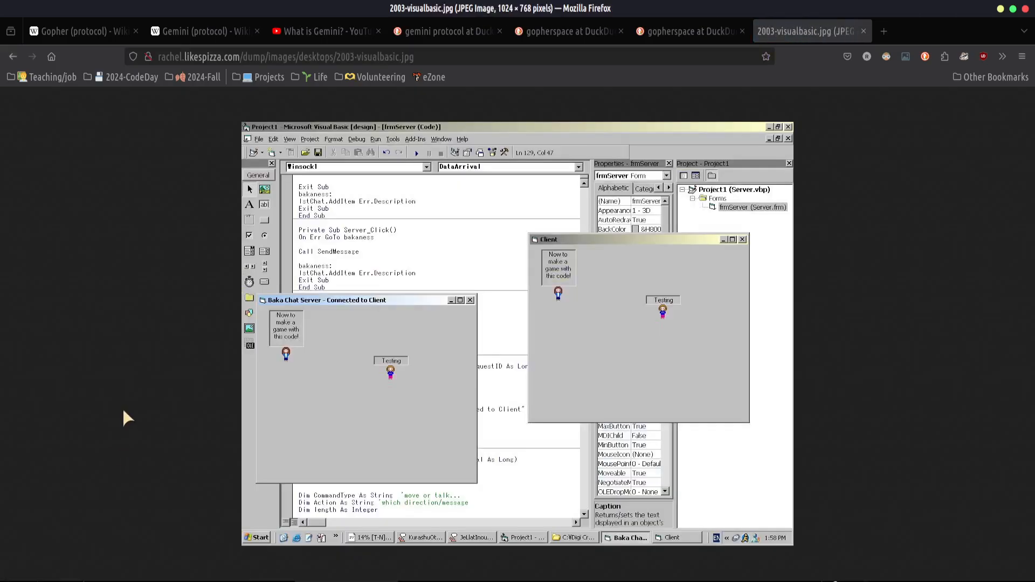